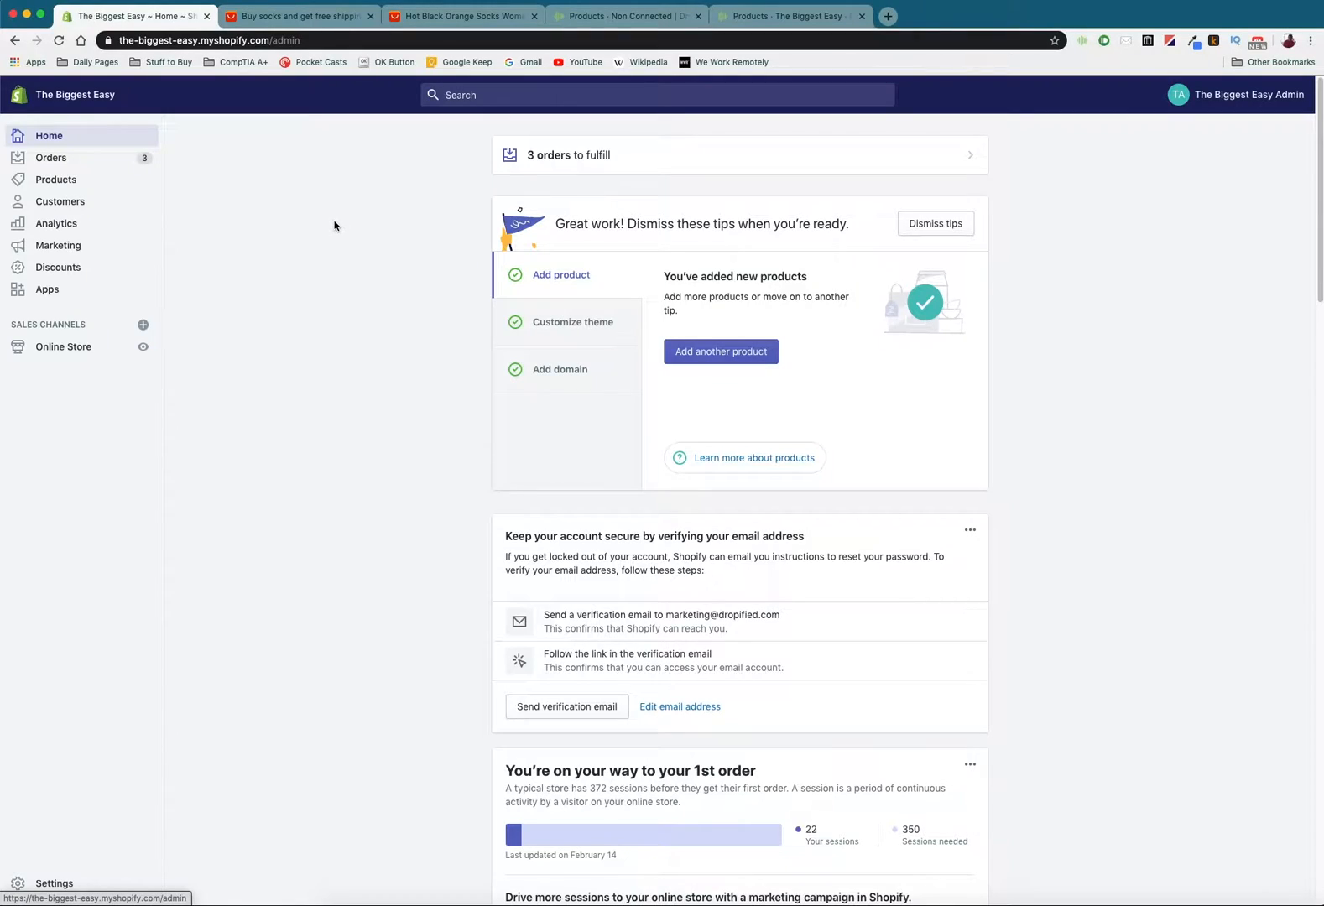
mouse_move(312, 234)
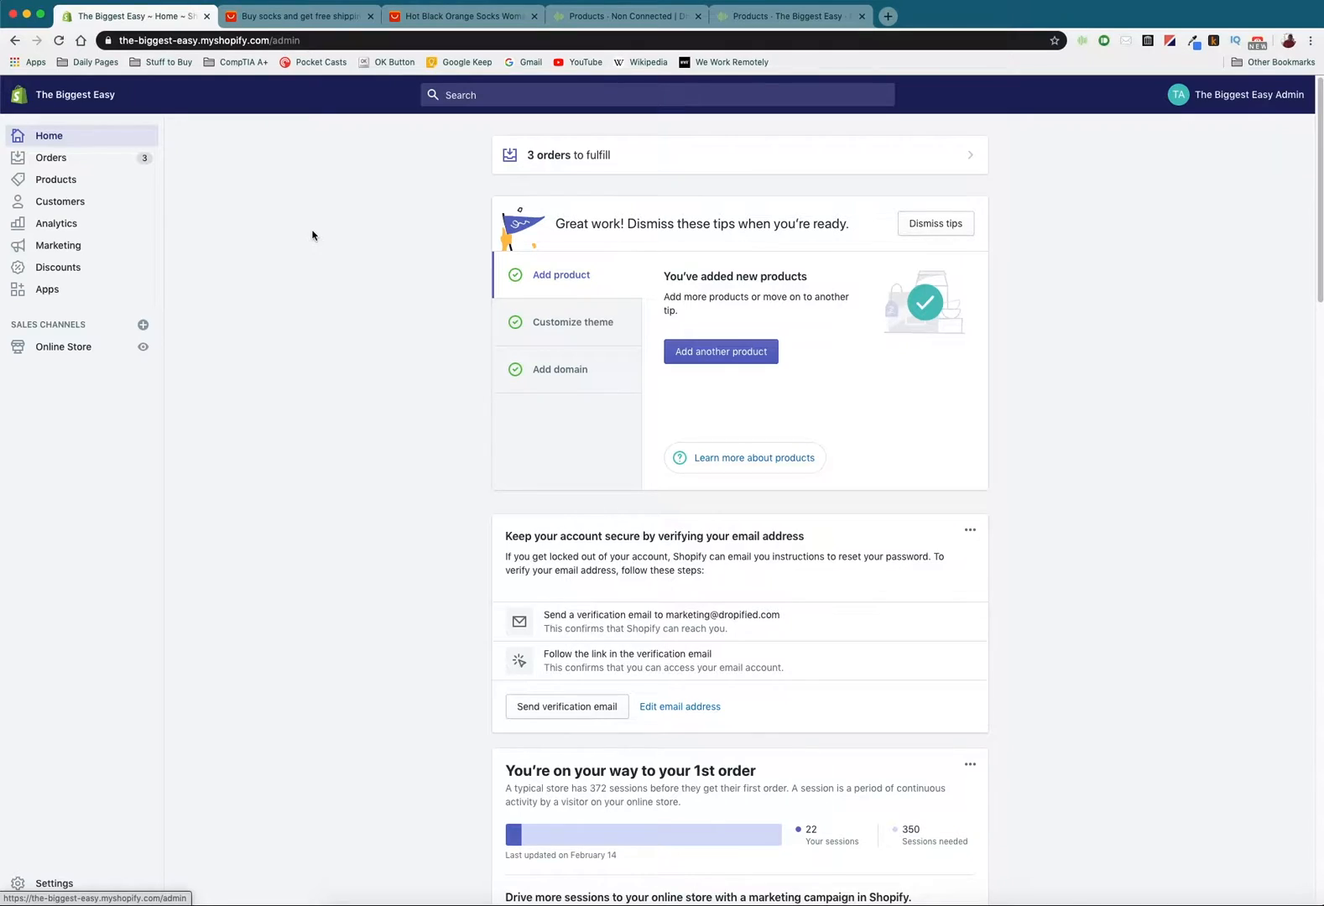
mouse_move(345, 275)
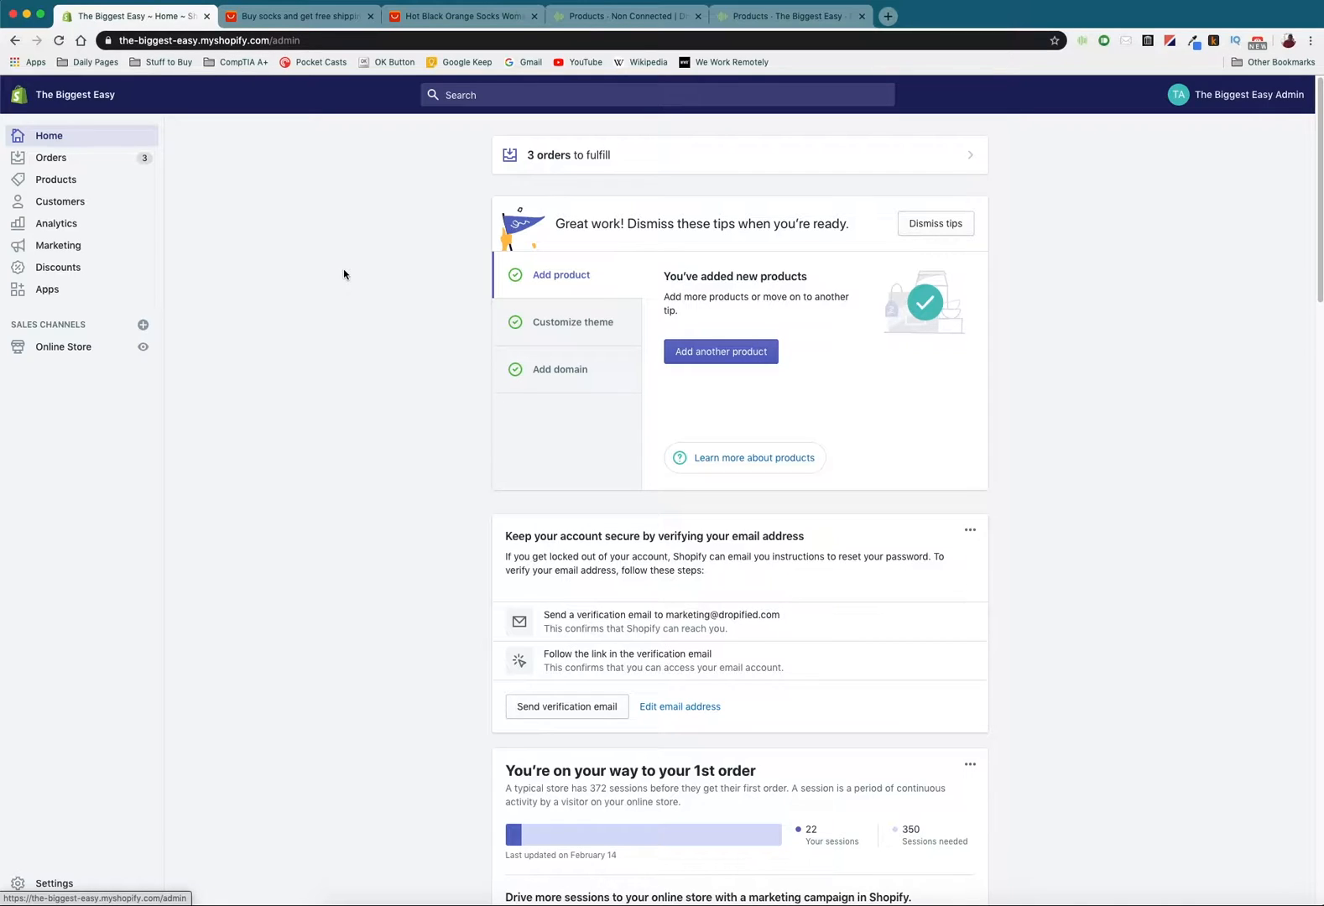
mouse_move(346, 316)
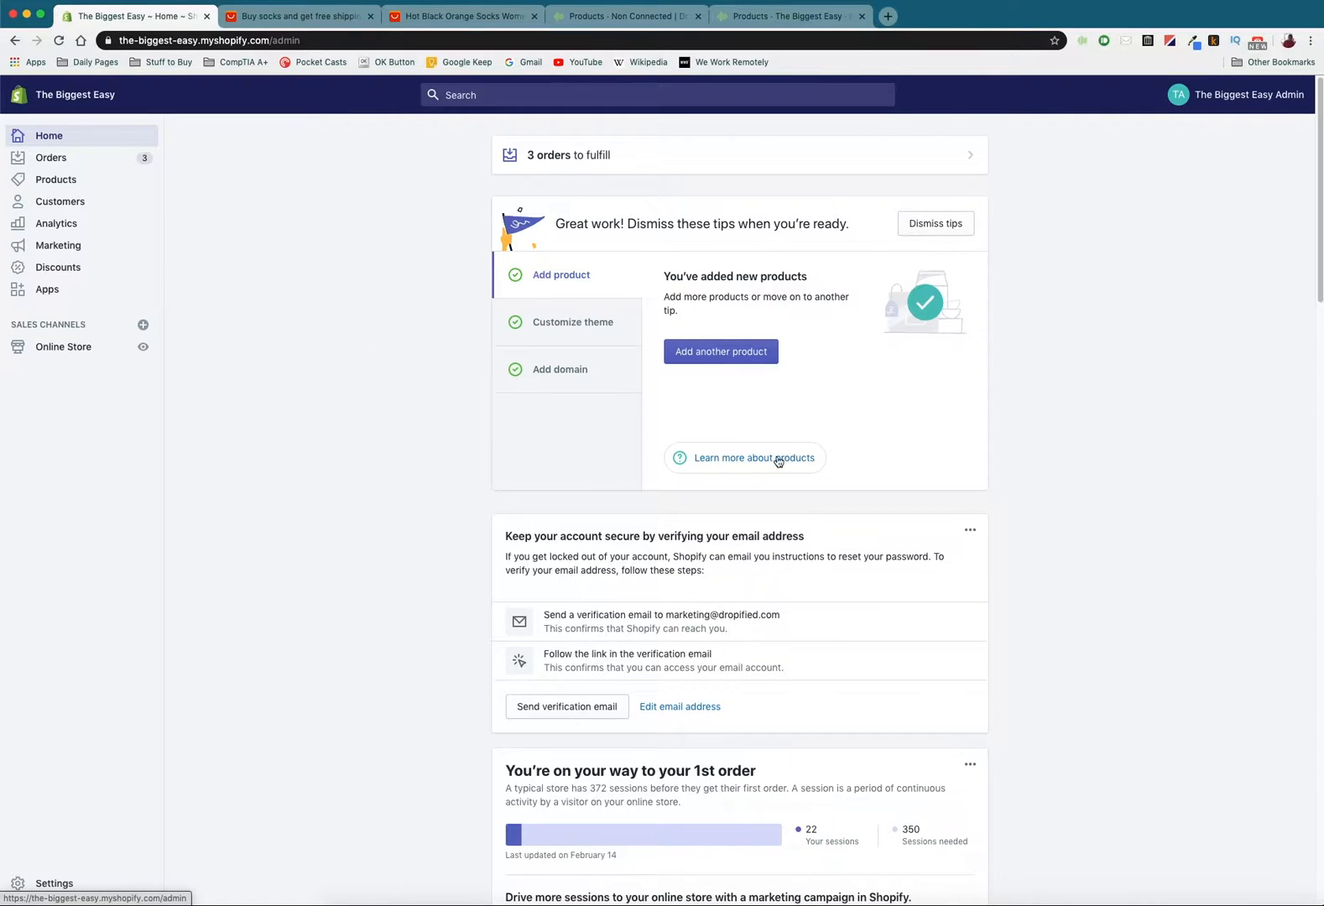
mouse_move(958, 385)
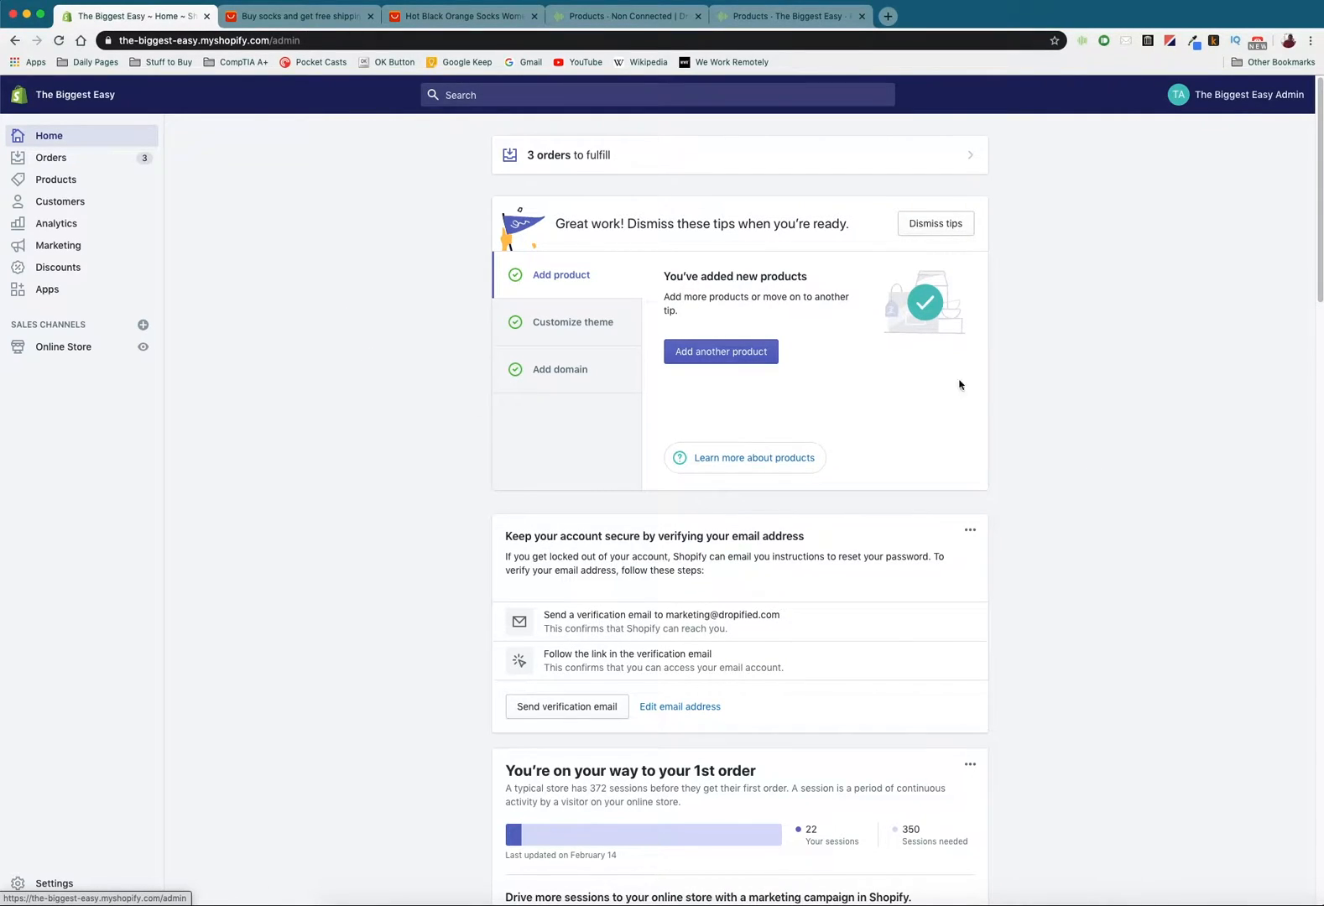
mouse_move(438, 339)
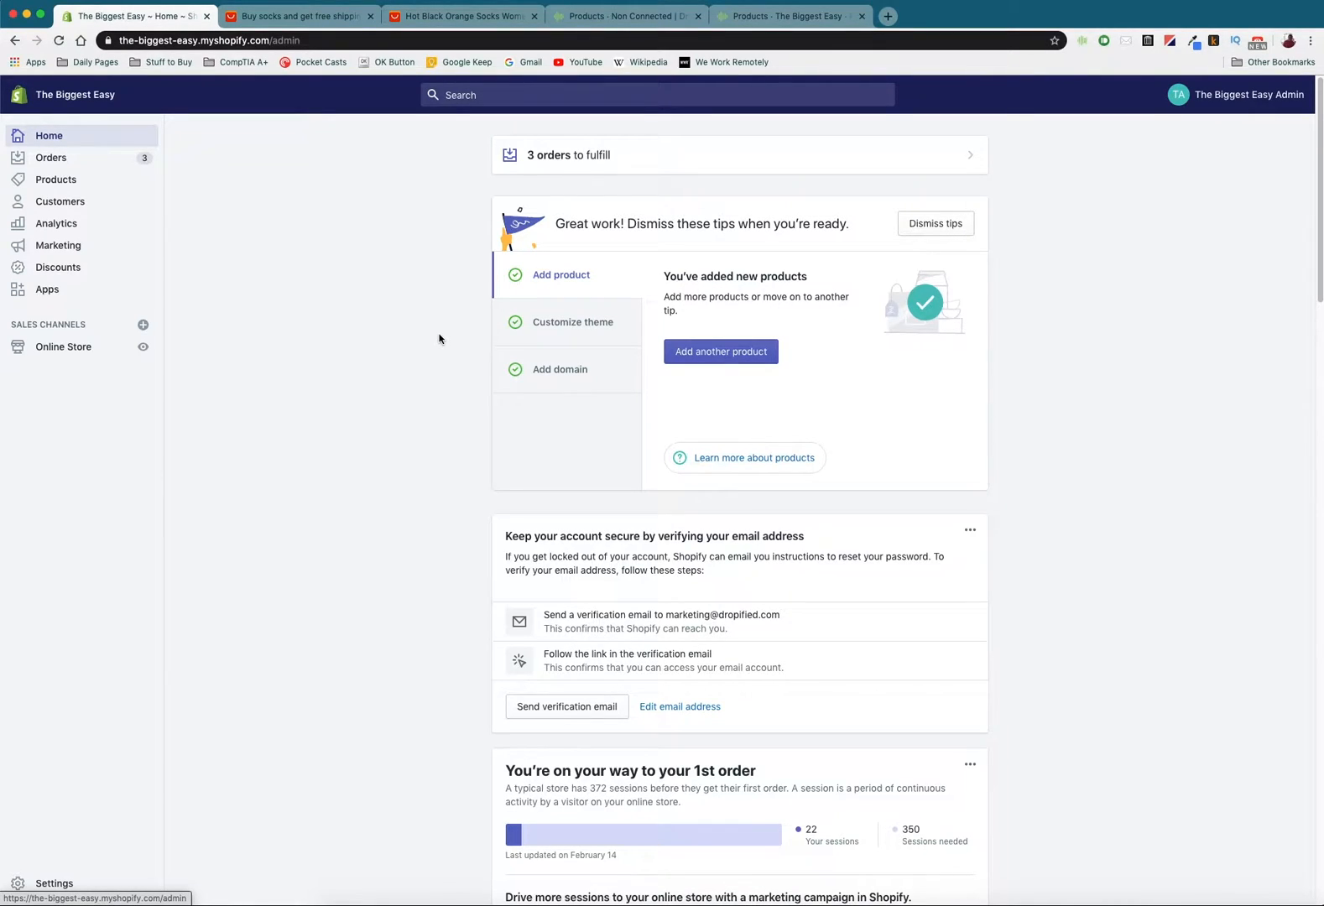
mouse_move(346, 325)
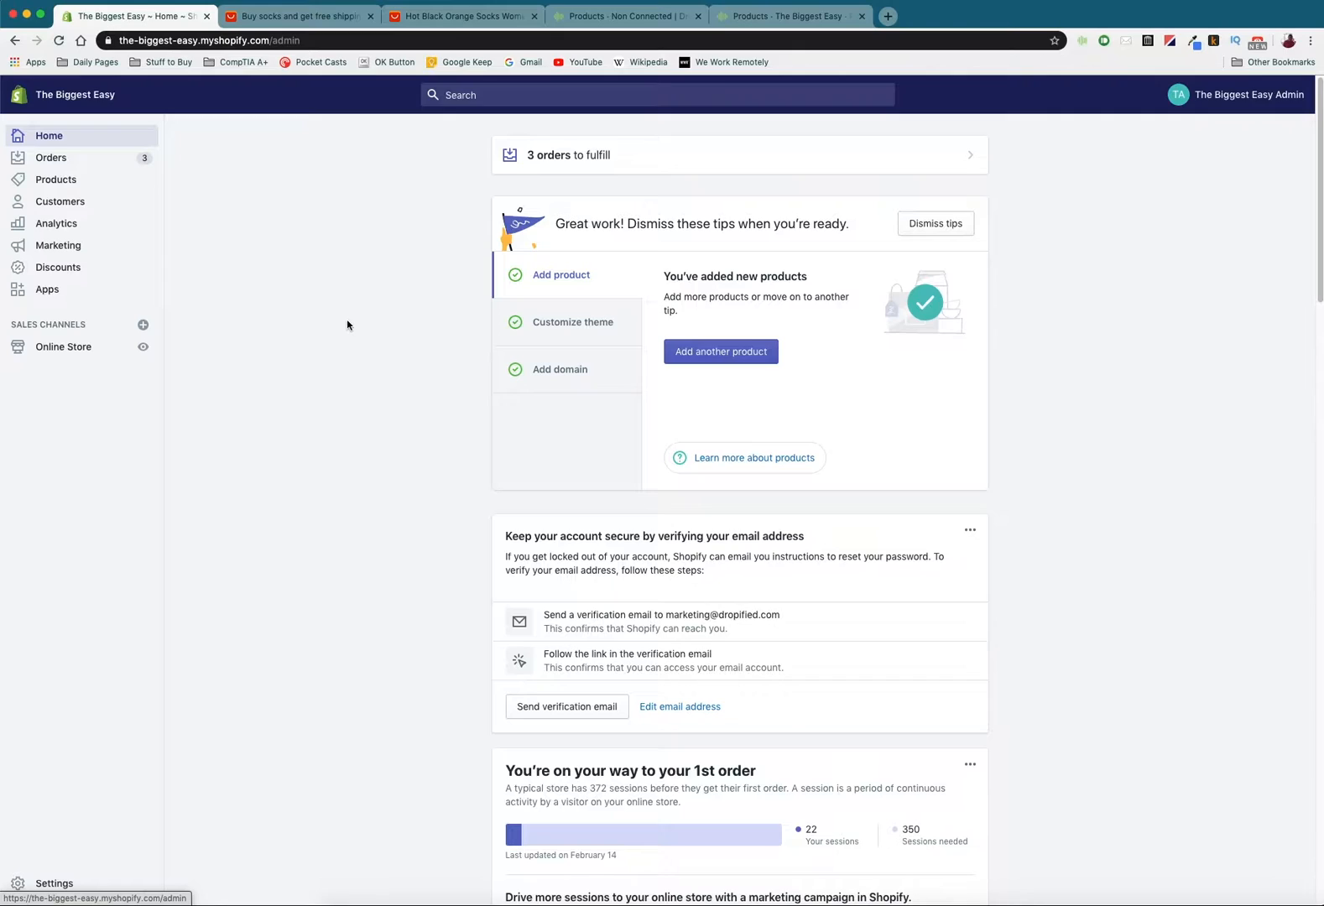
mouse_move(257, 239)
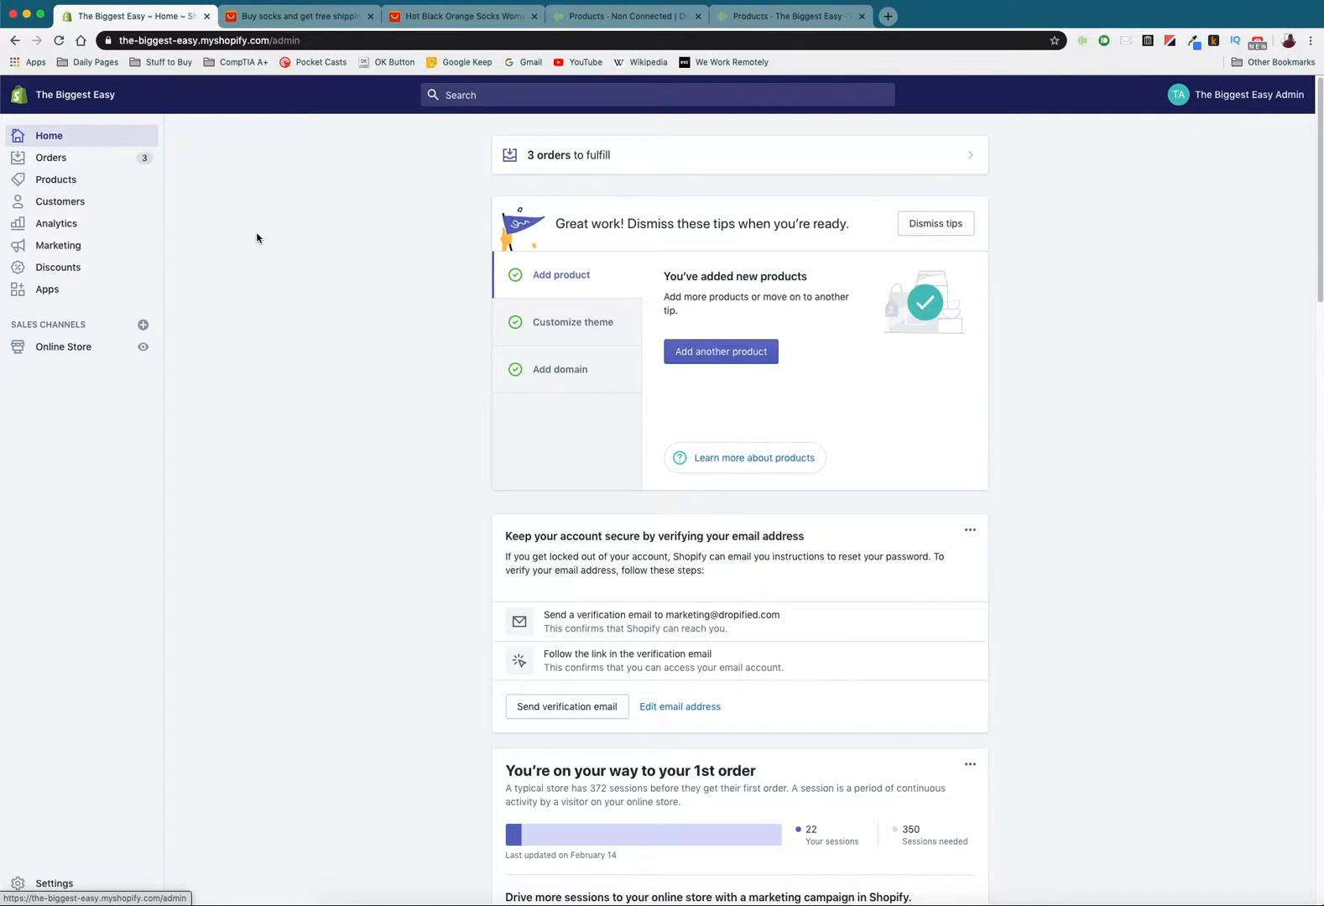
Start a new Shopify product titled 'Promo: Buy One Get One Half Off'.
left_click(55, 178)
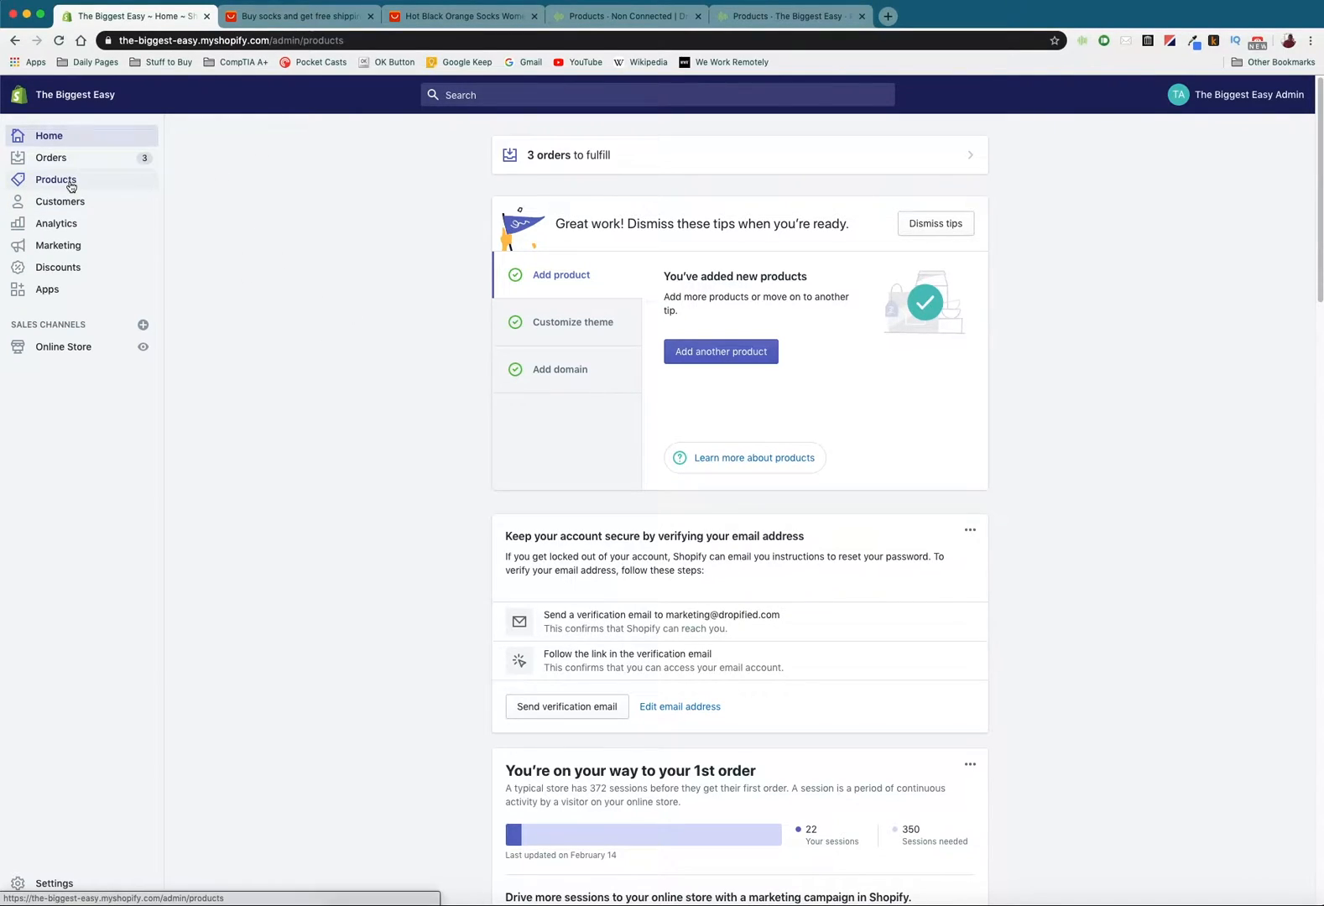
left_click(56, 179)
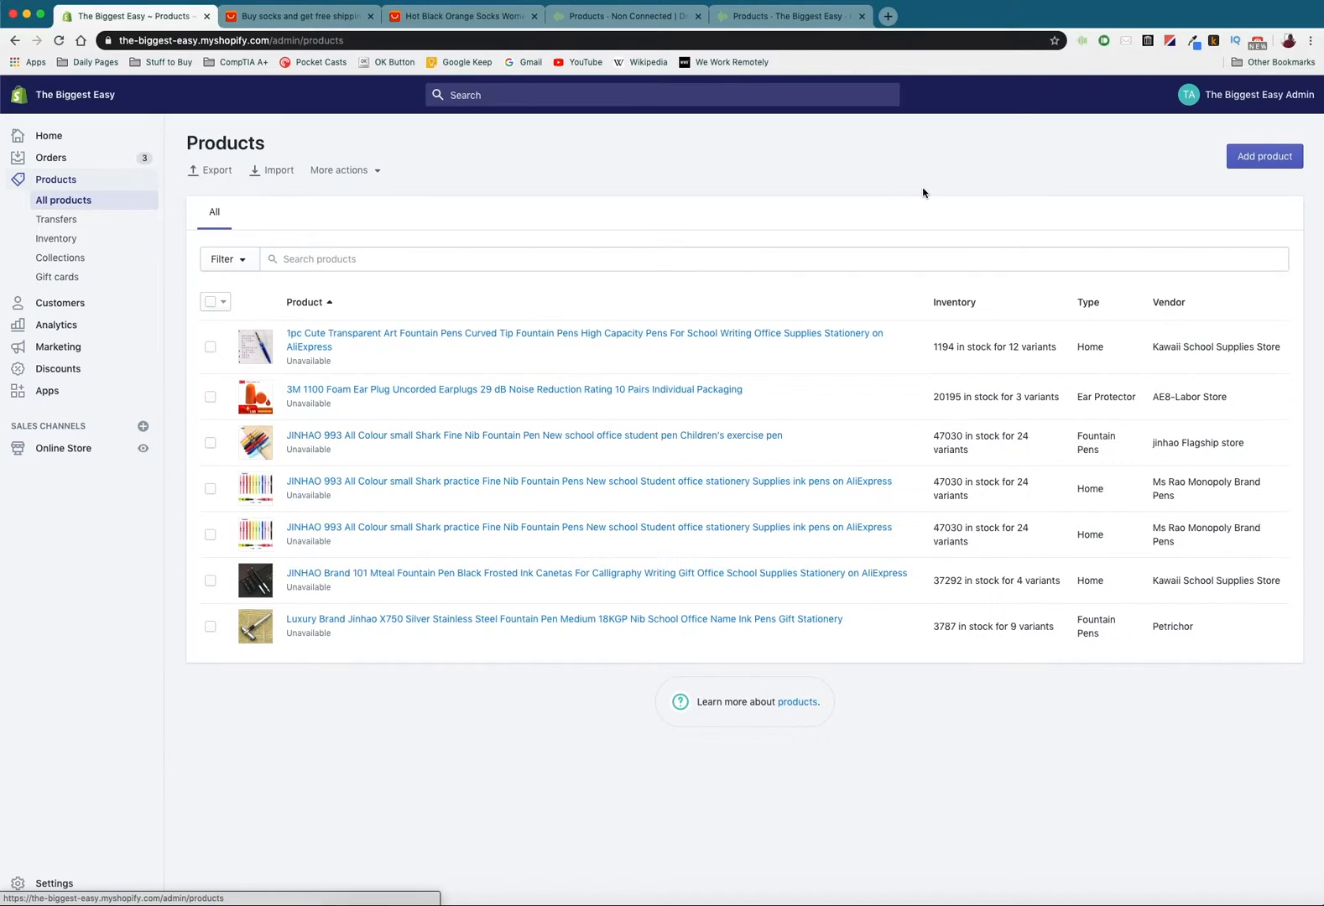
mouse_move(1222, 144)
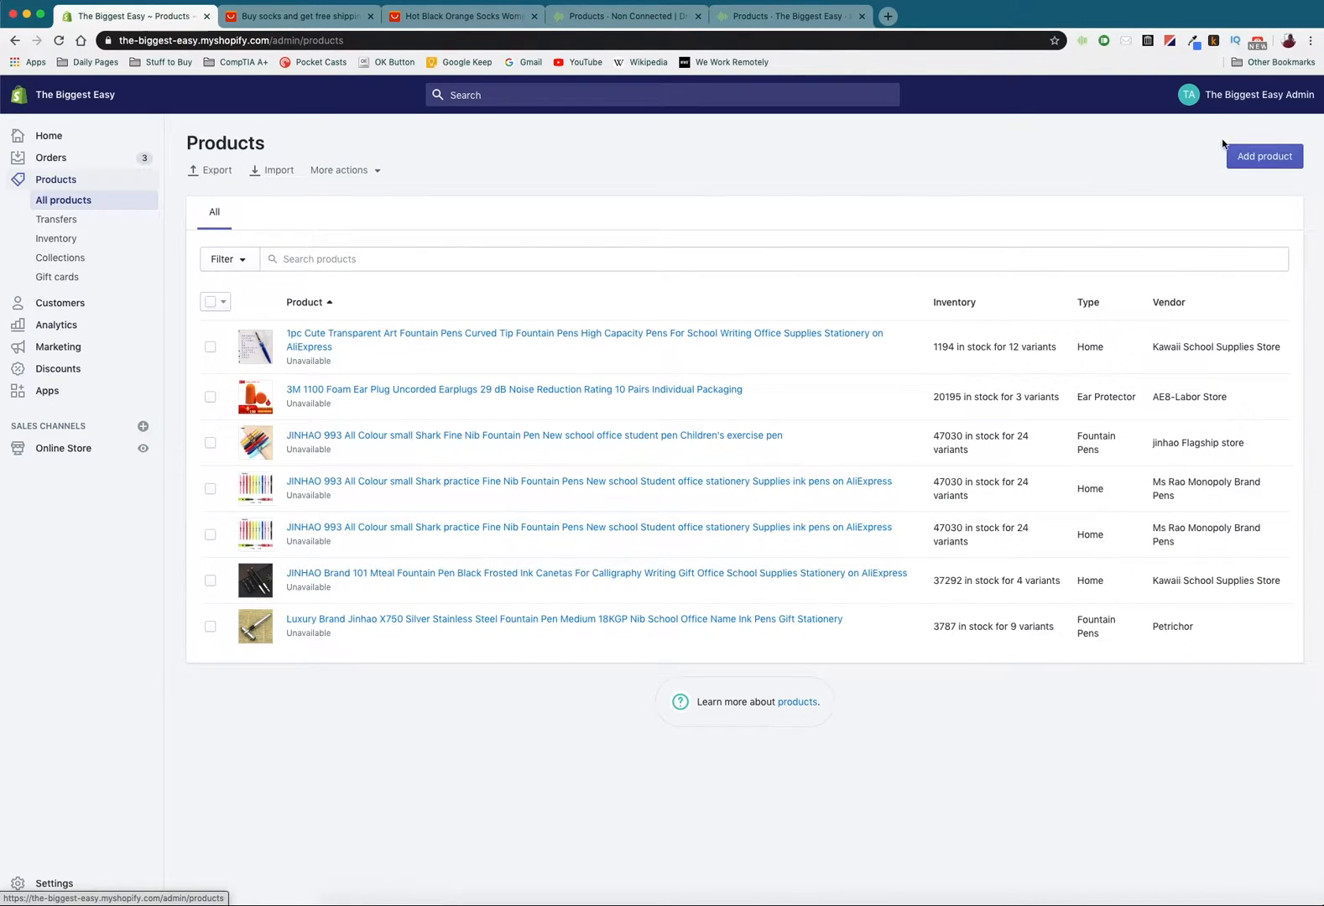
left_click(1265, 155)
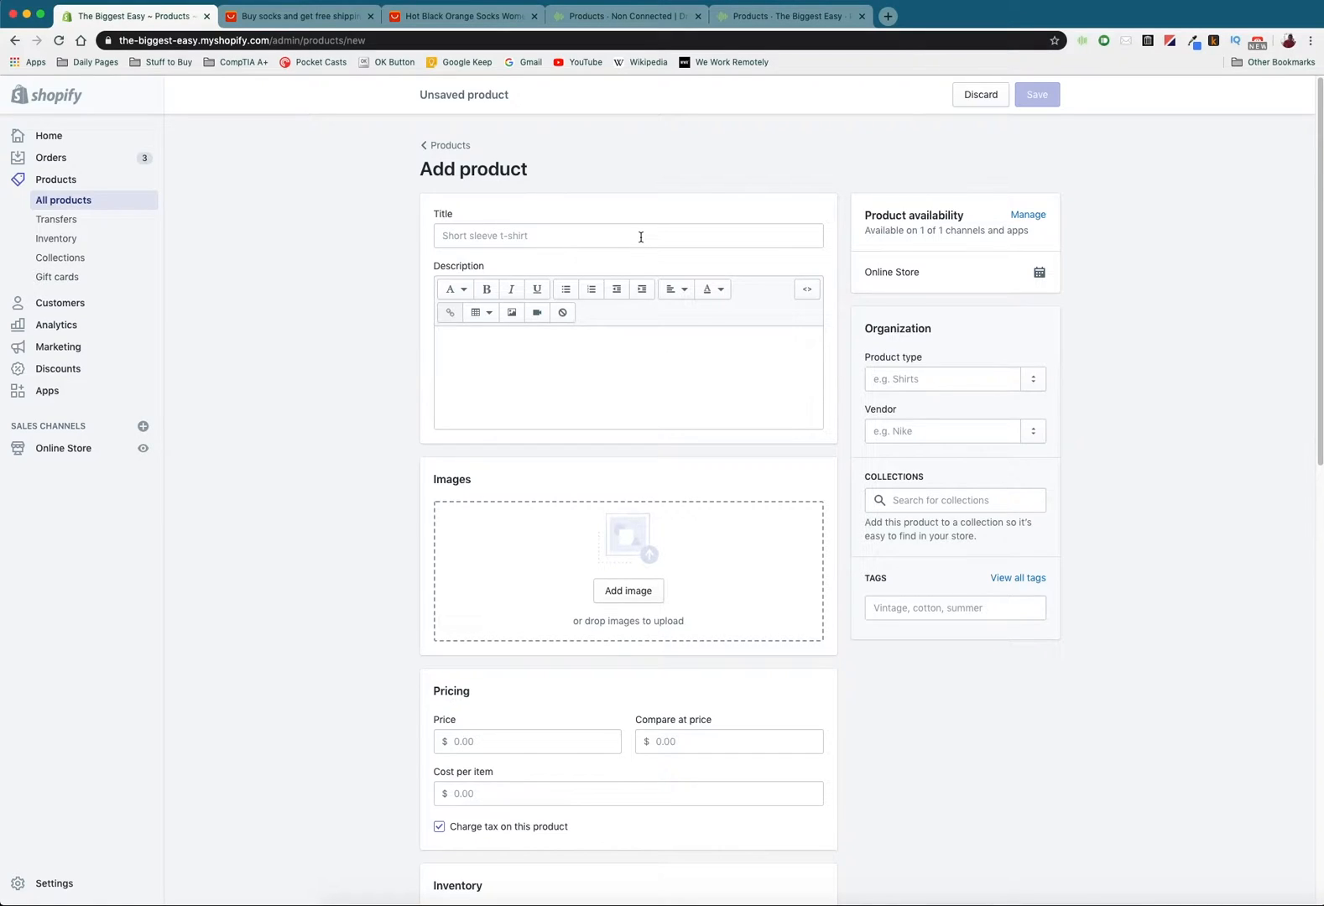
type("Promo: Buy One Get One")
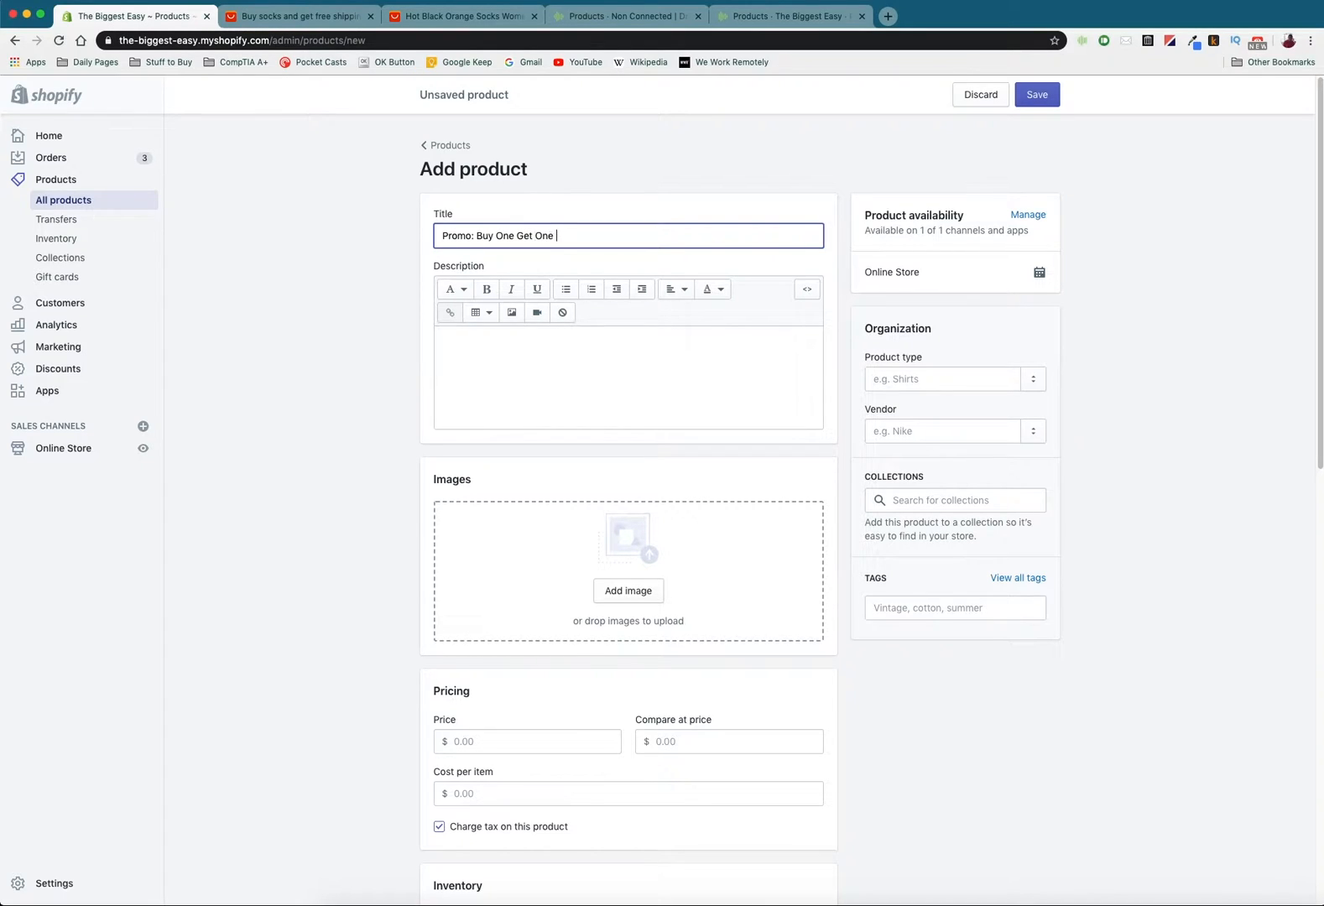
type("Half Off")
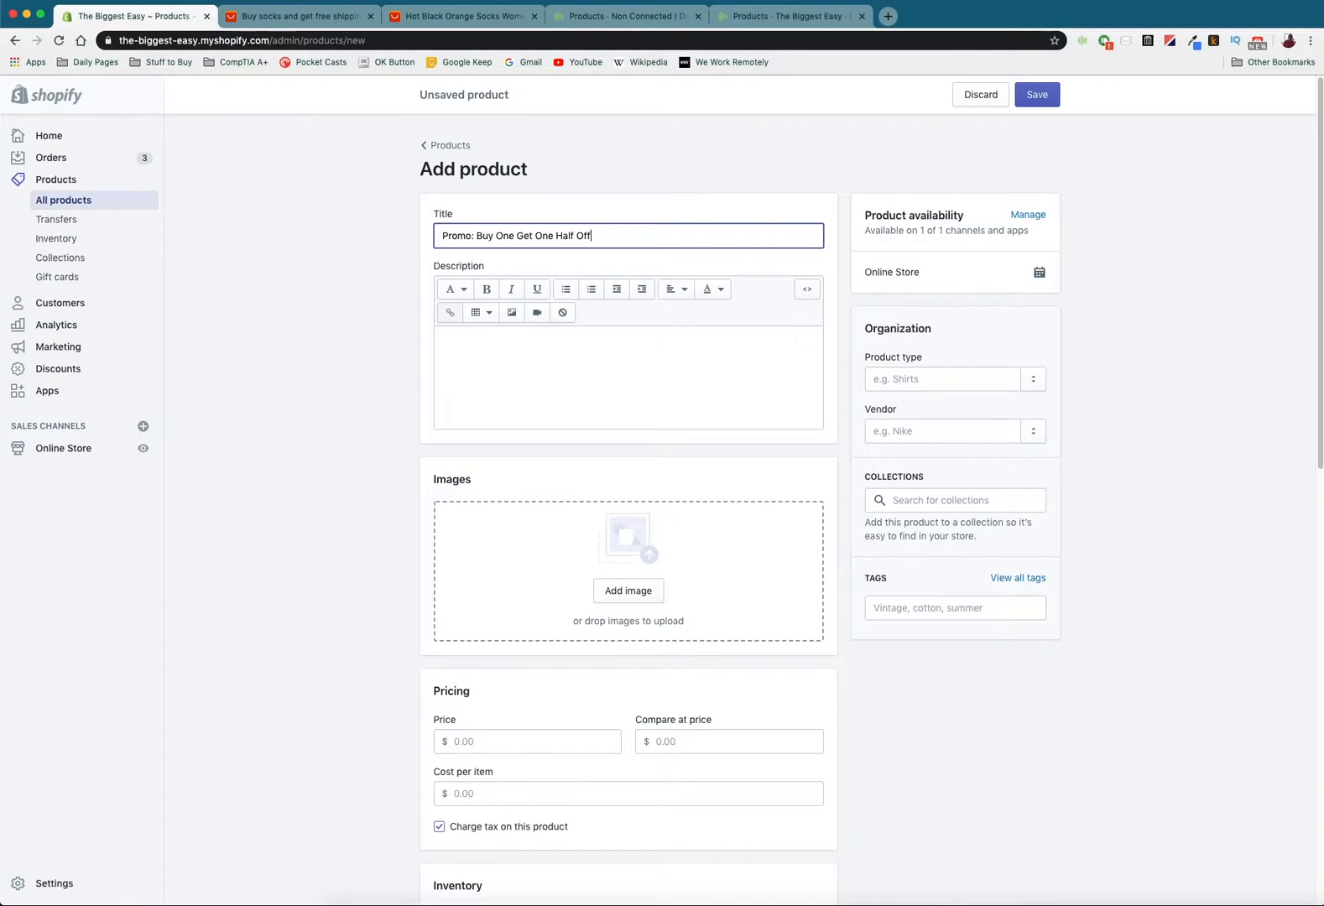
mouse_move(462, 16)
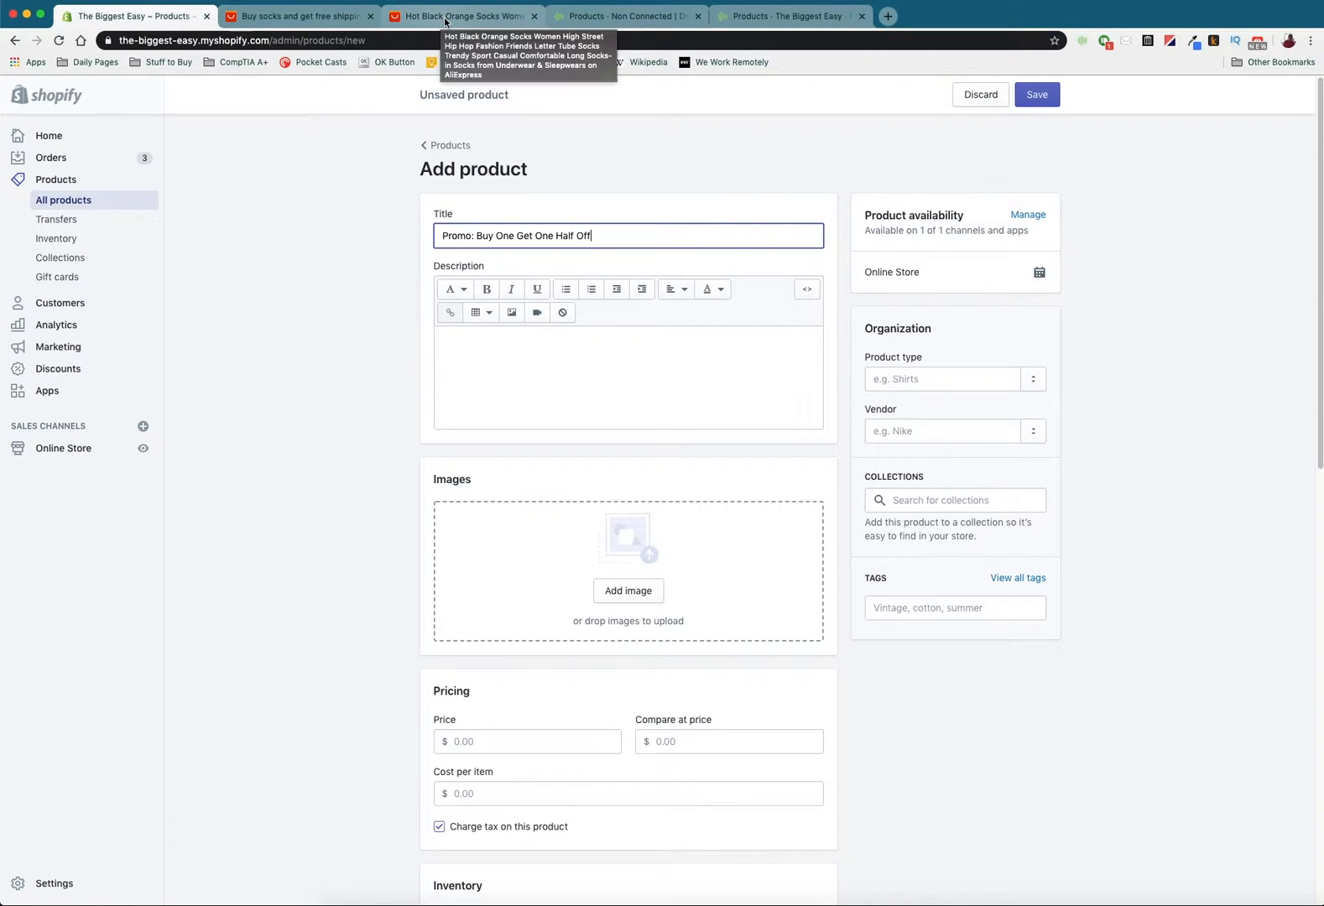
Upload the orange Friends socks photo from AliExpress to the promo product.
left_click(460, 16)
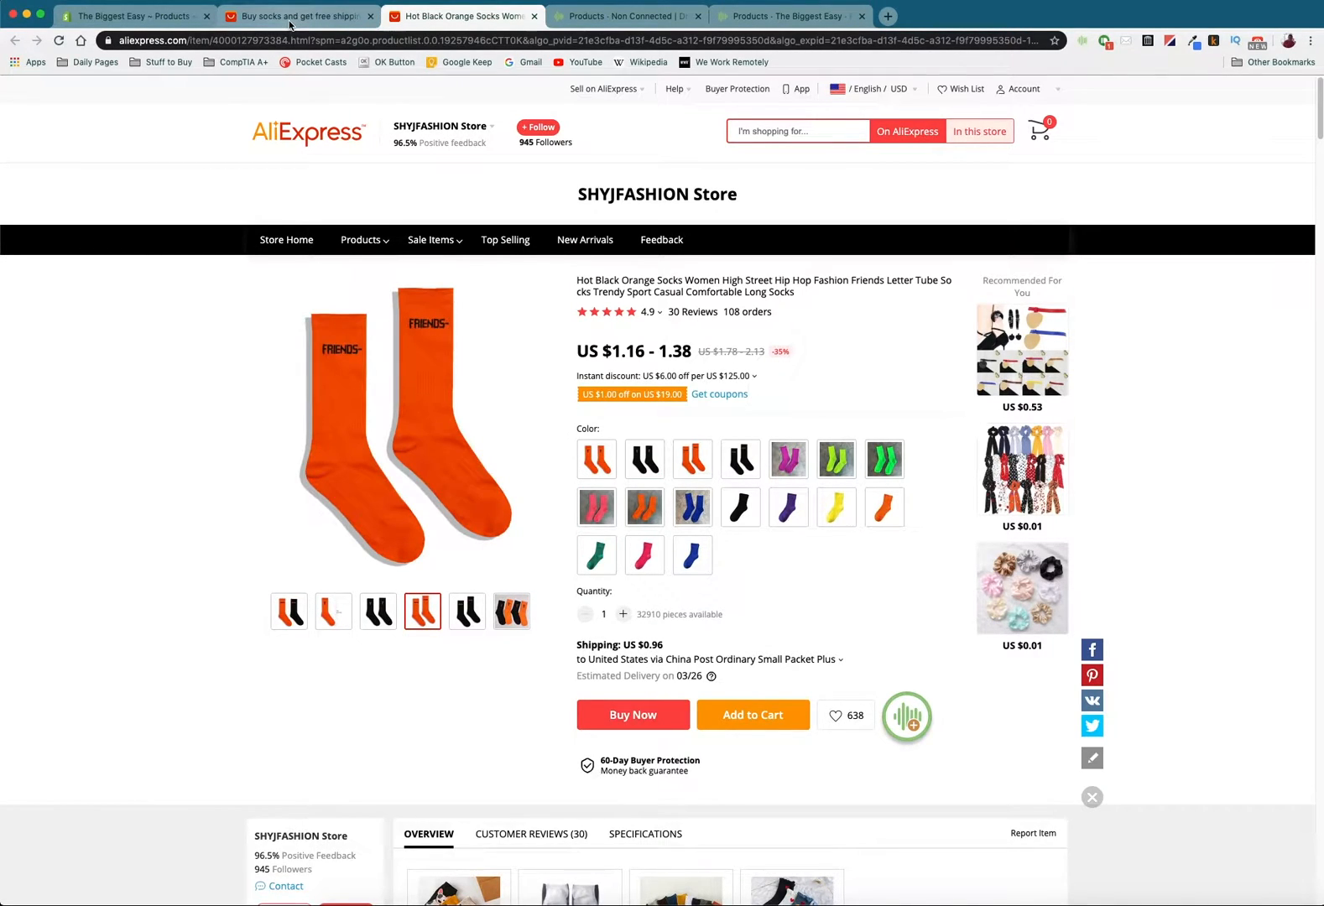
left_click(131, 15)
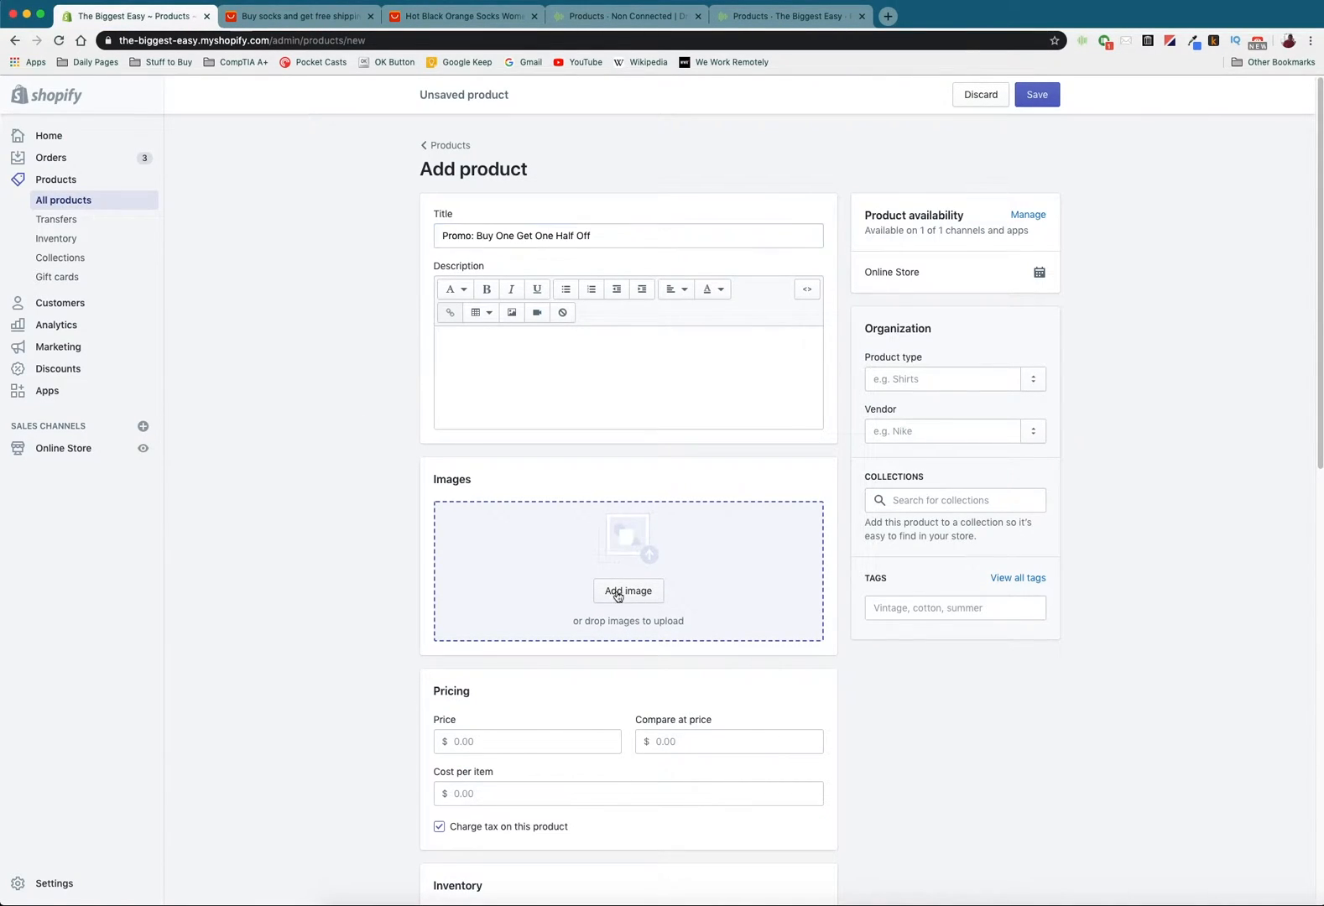
left_click(629, 591)
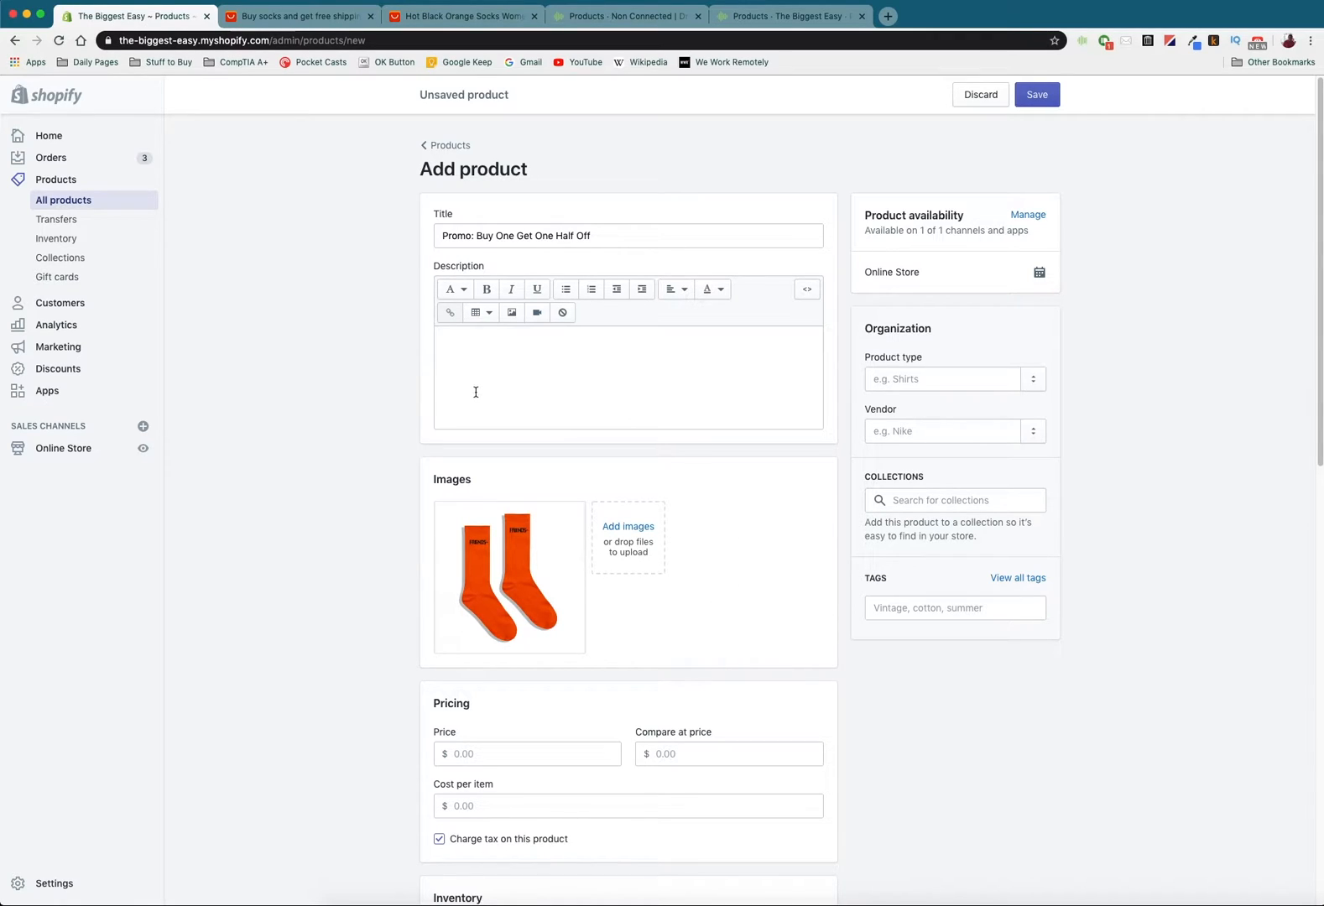
Check the socks' $1.16 starting price on AliExpress, then view the search results.
left_click(460, 16)
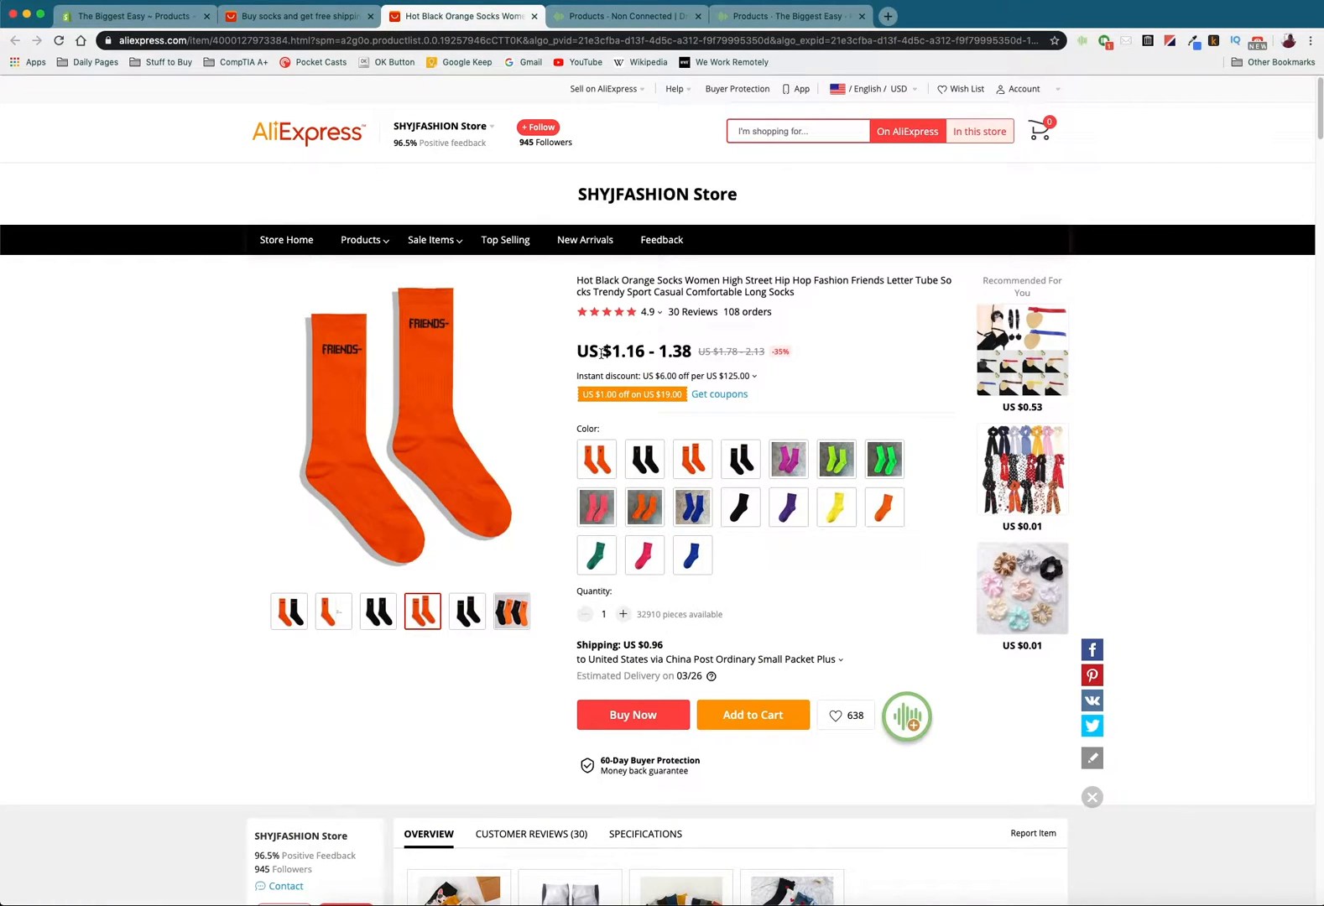
double_click(621, 352)
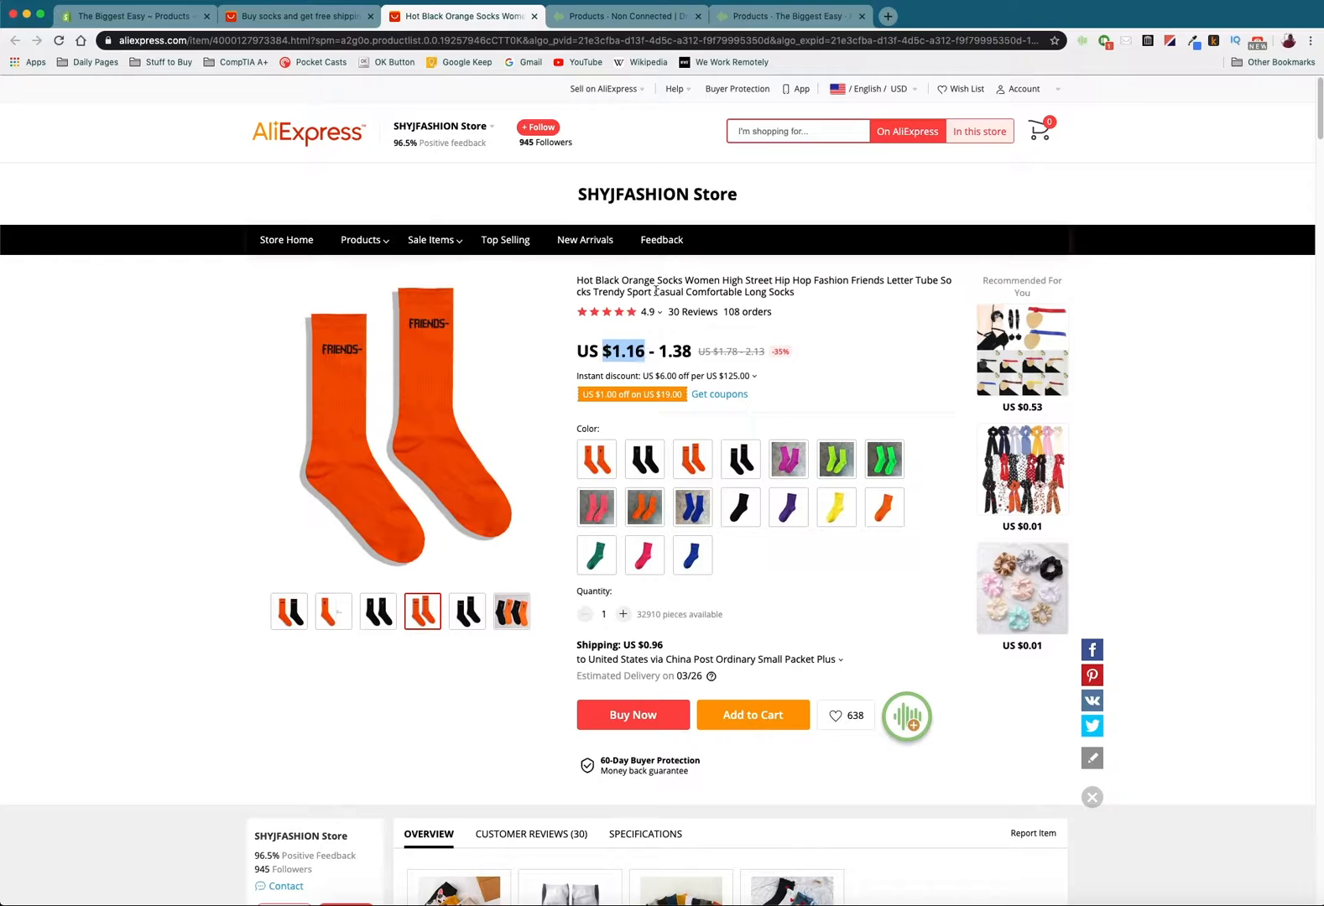
left_click(296, 16)
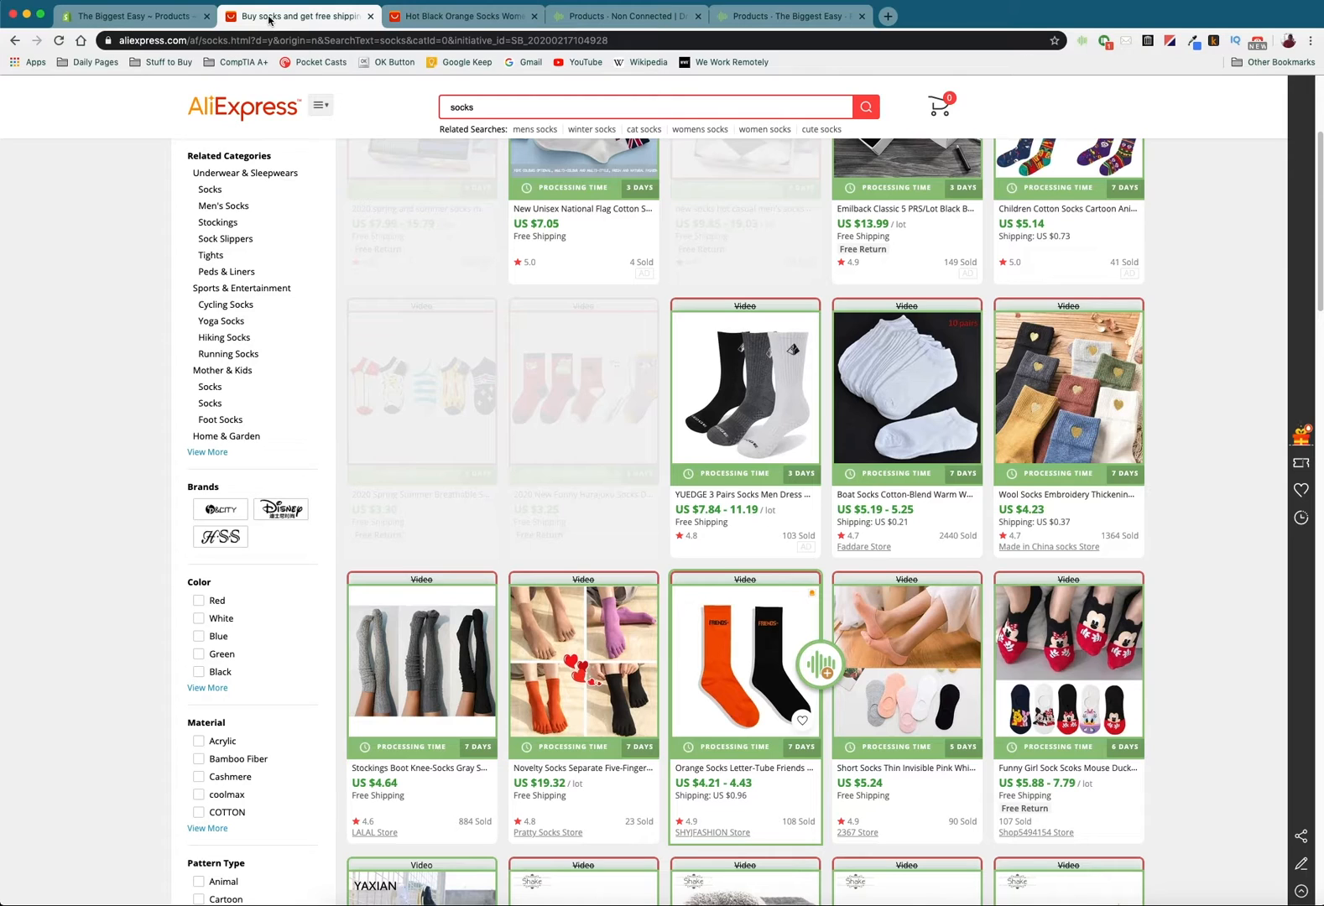
Enter a price of $7.50 for the promo product.
left_click(131, 15)
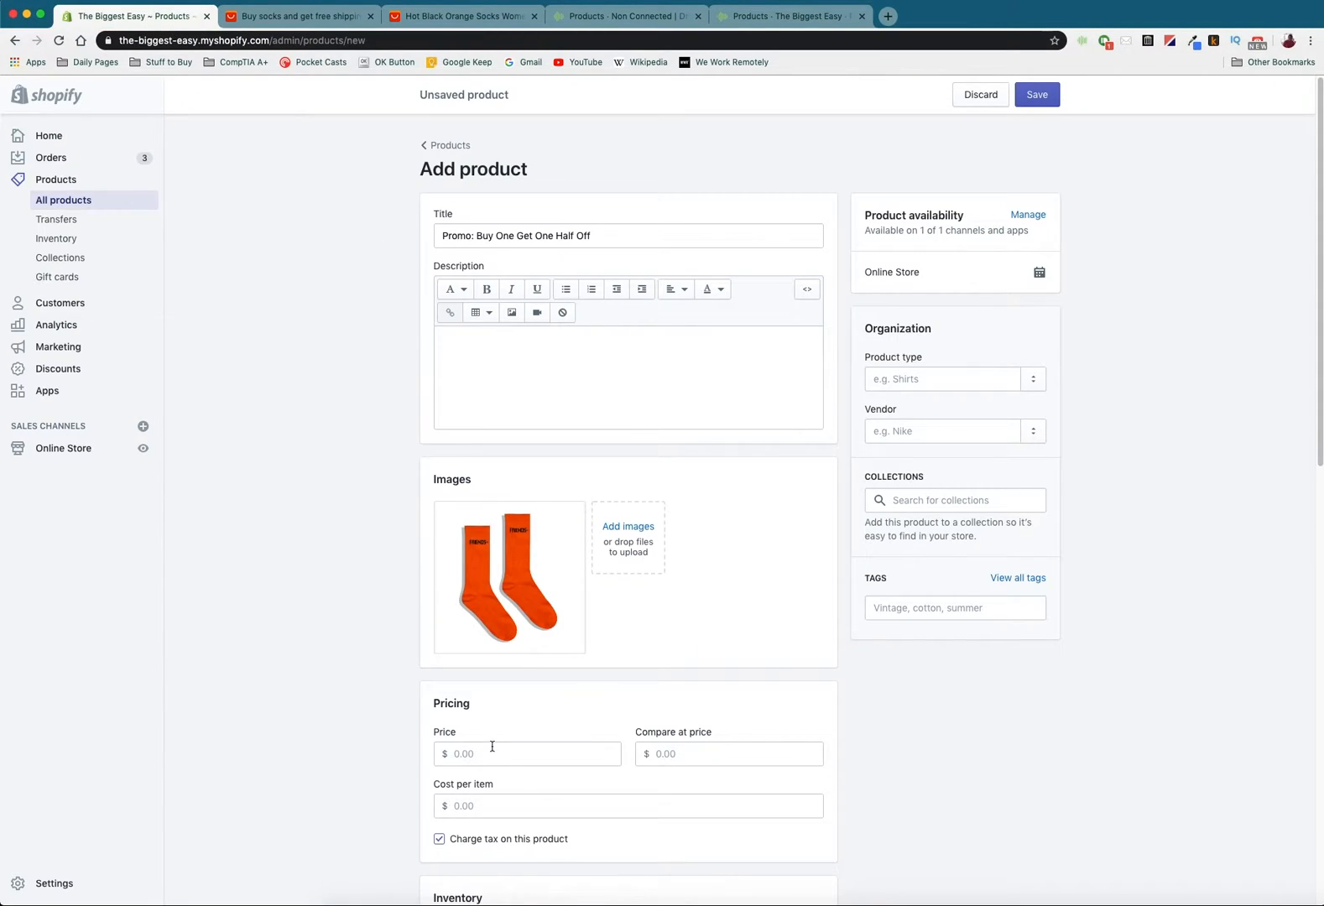
type("7")
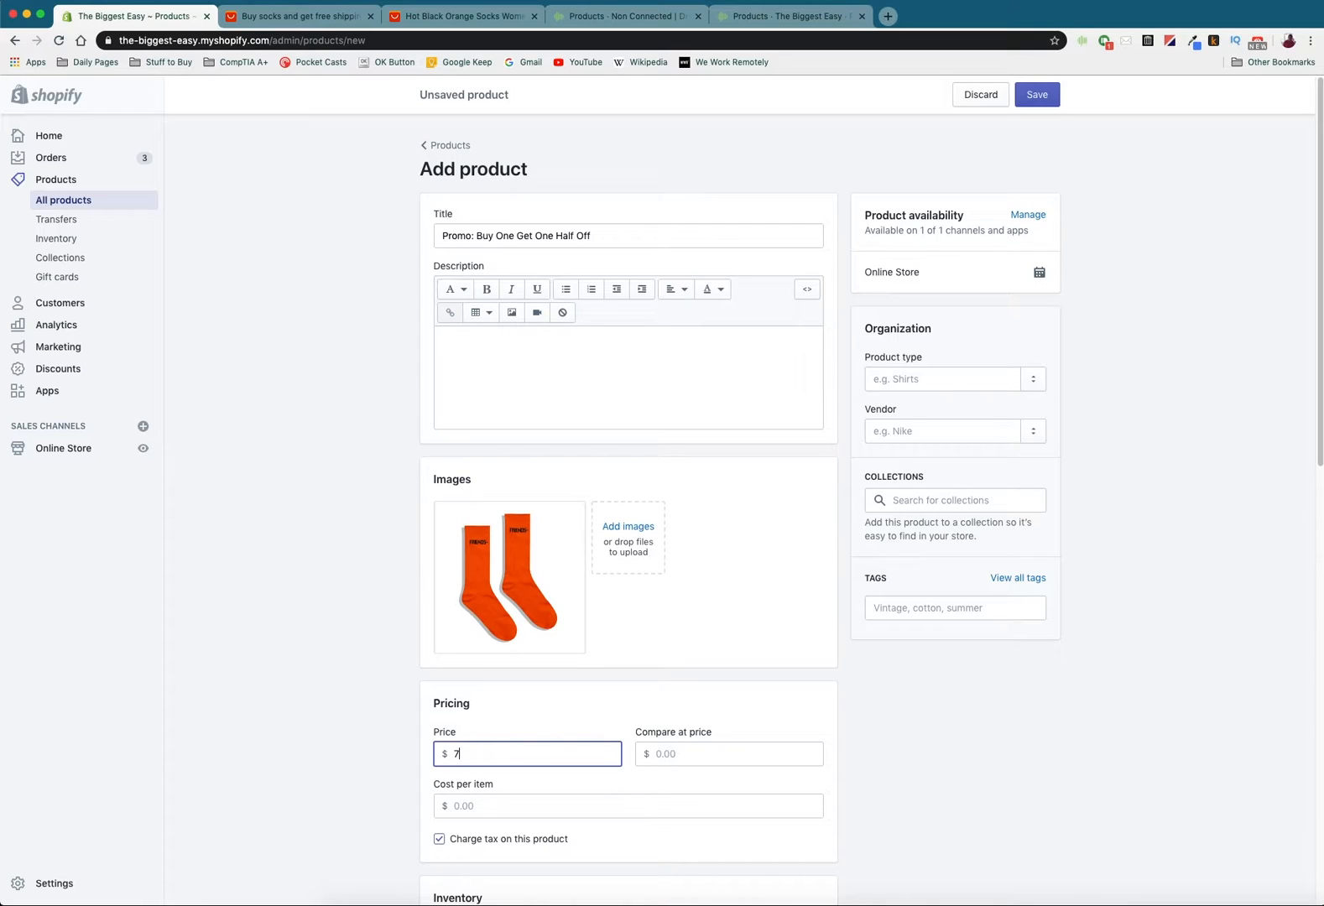
type(".50")
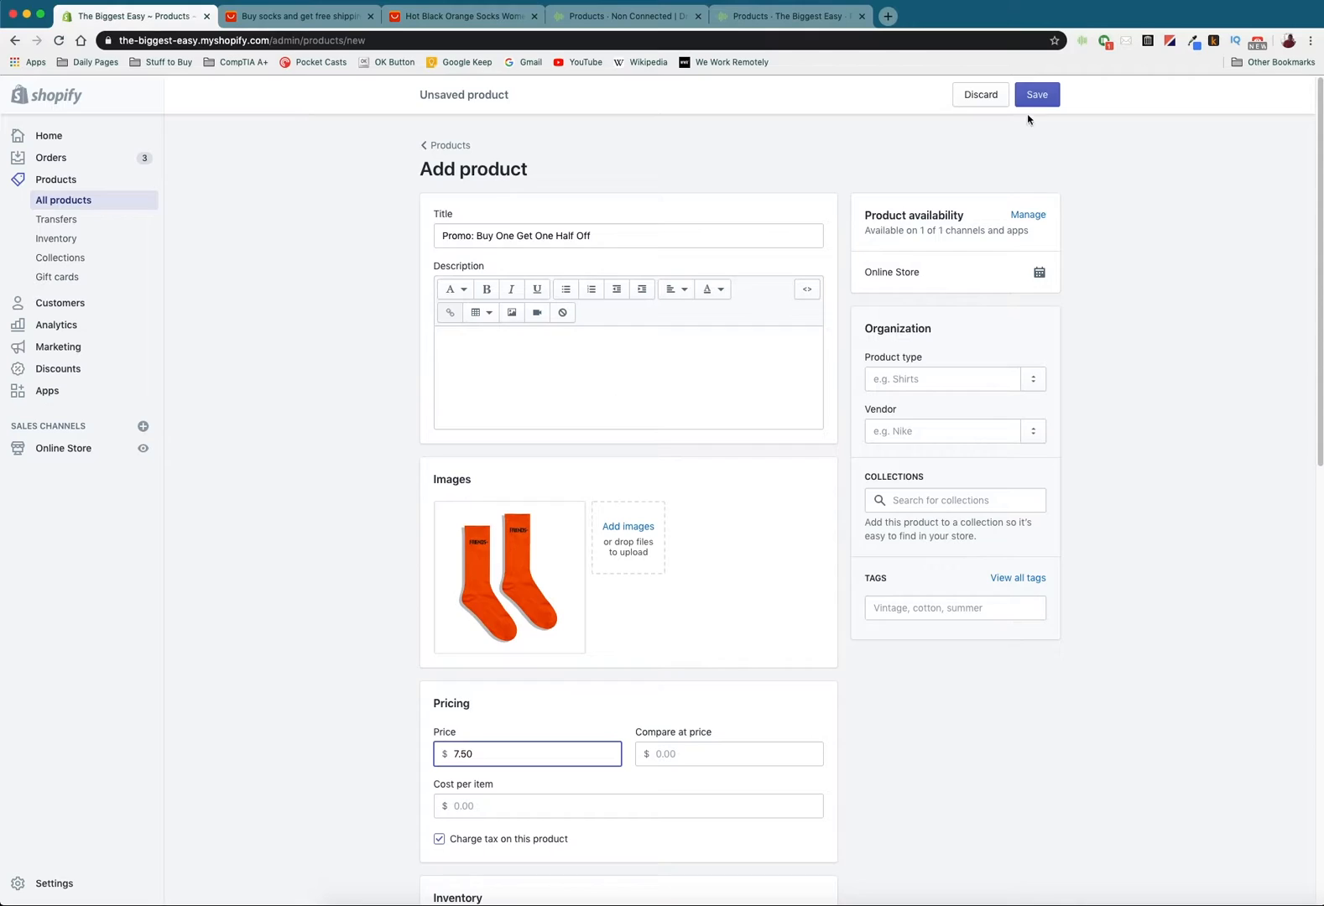
left_click(460, 16)
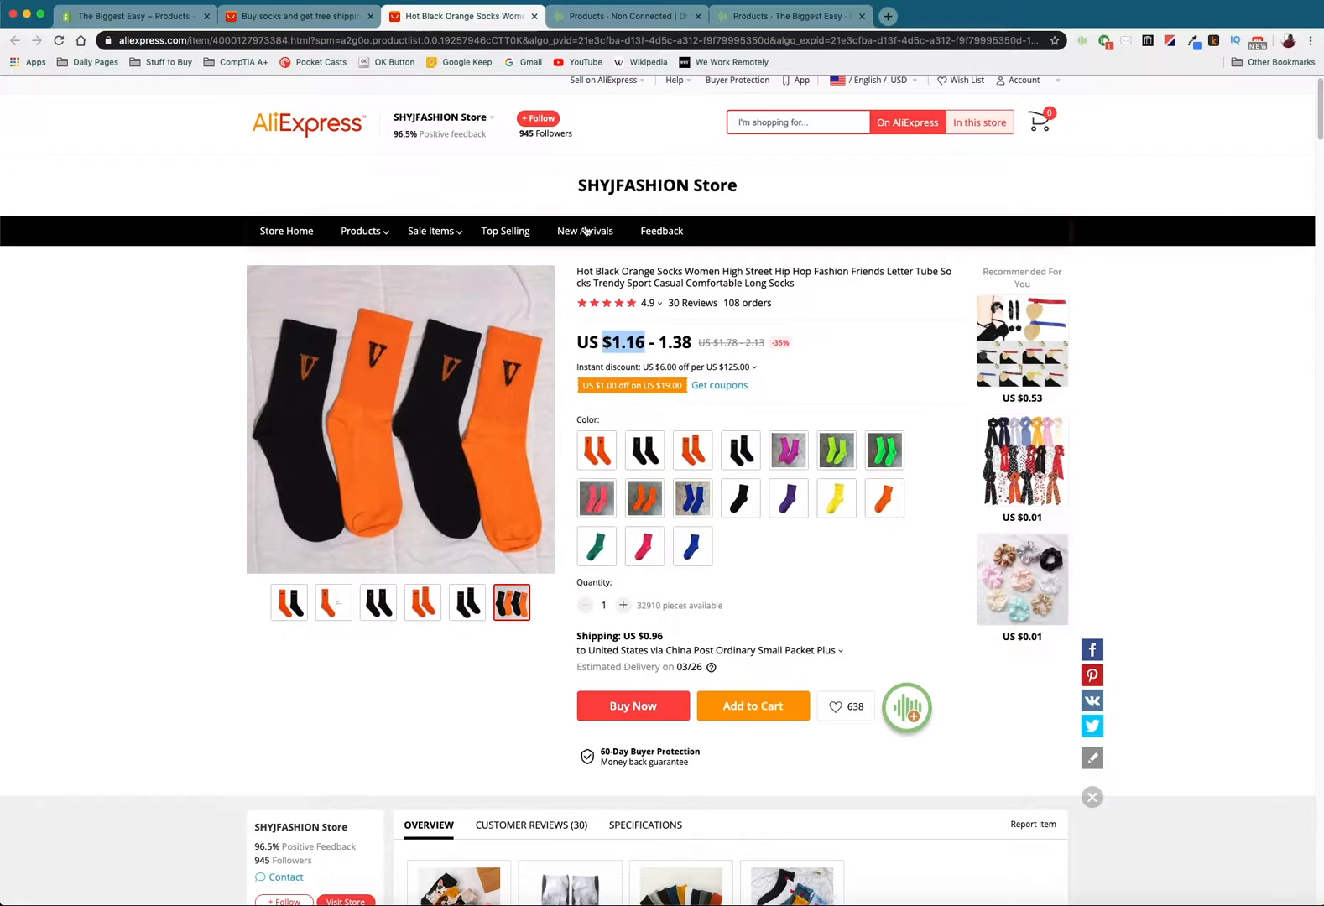
mouse_move(881, 353)
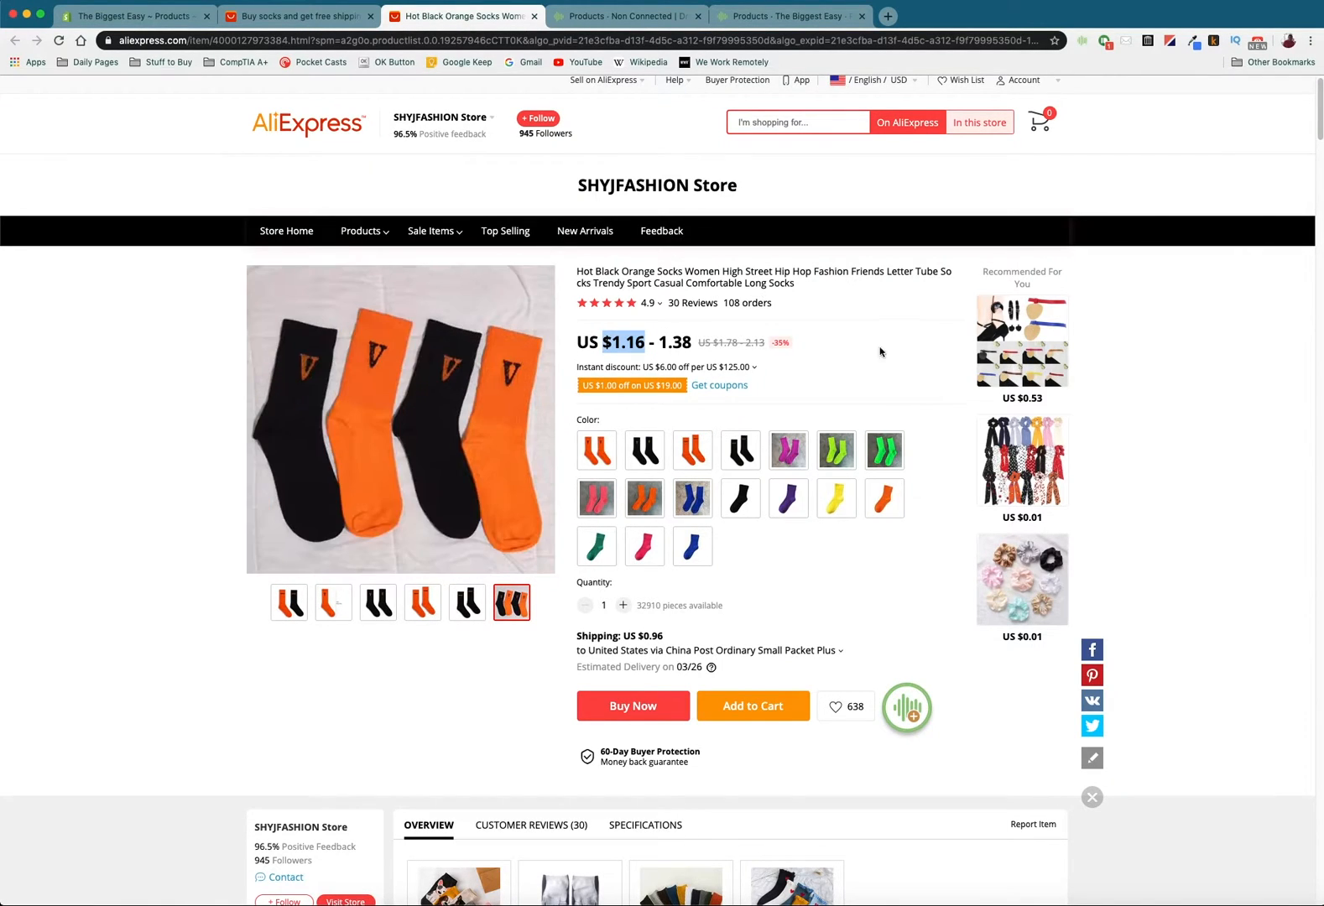
mouse_move(863, 356)
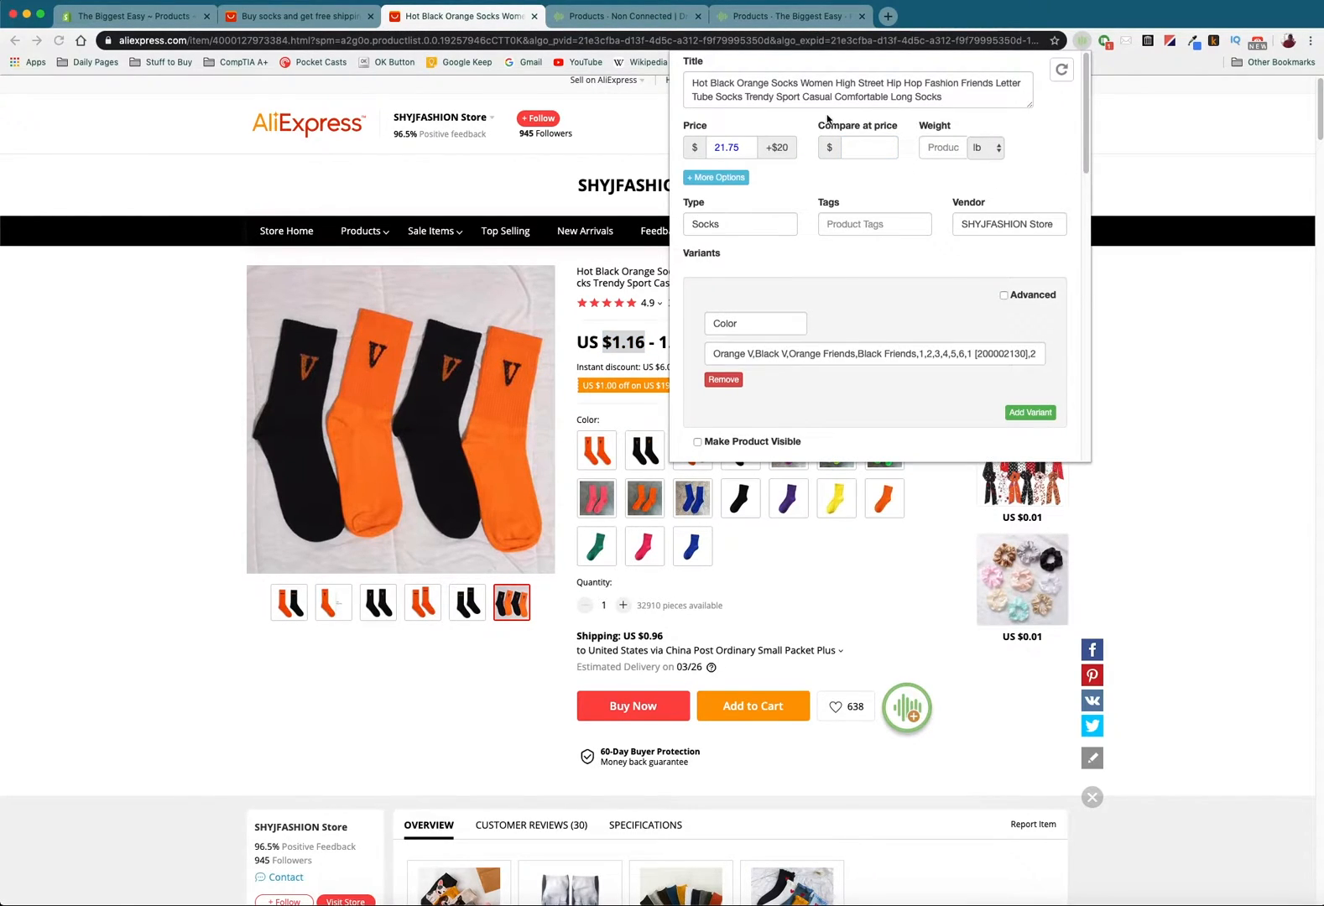
Price the socks at 5.00 with 10.00 compare-at and send them to The Biggest Easy.
left_click(731, 147)
type("5")
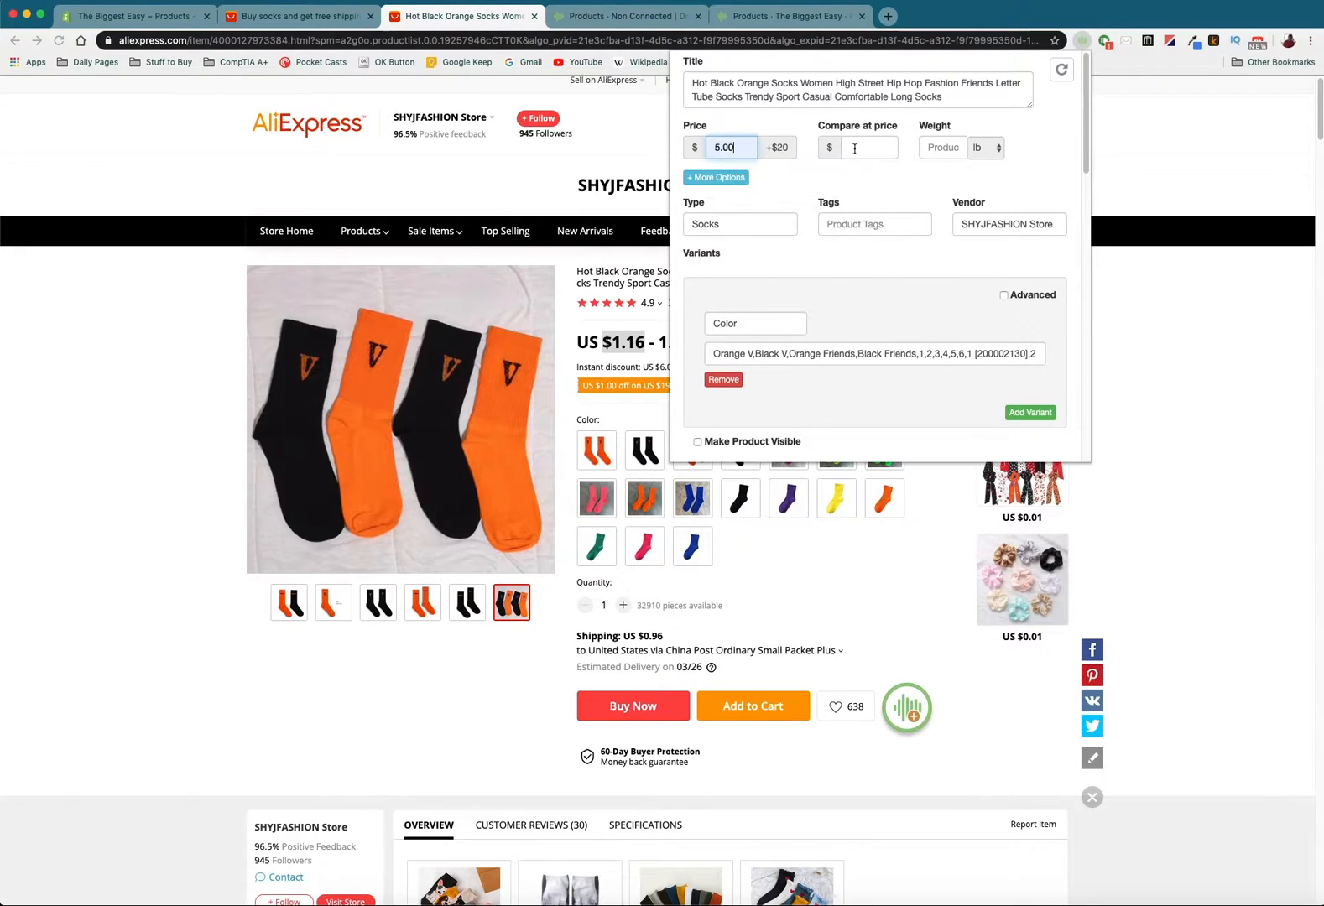
left_click(869, 147)
type("10")
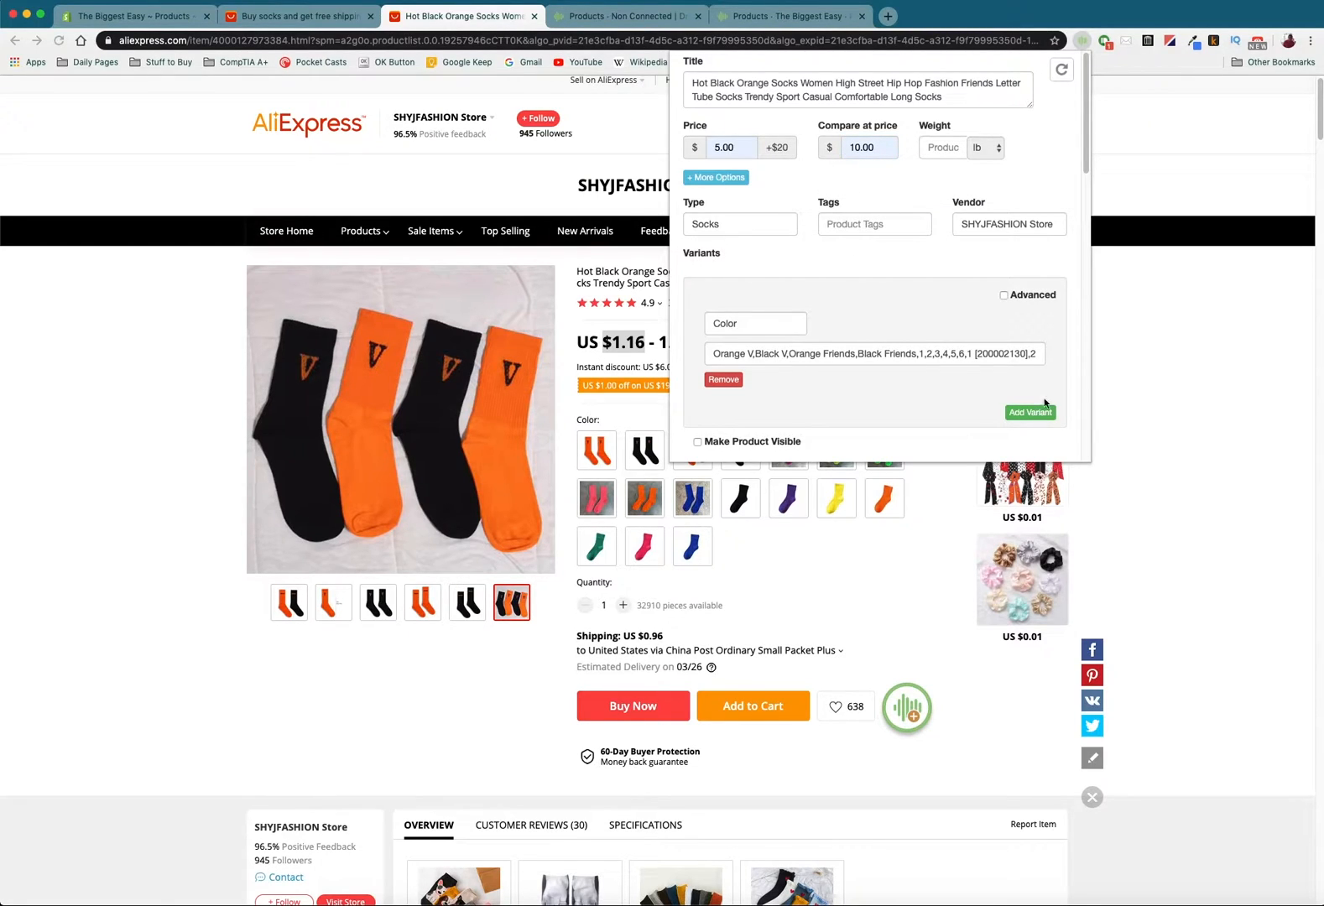
scroll("down", 3)
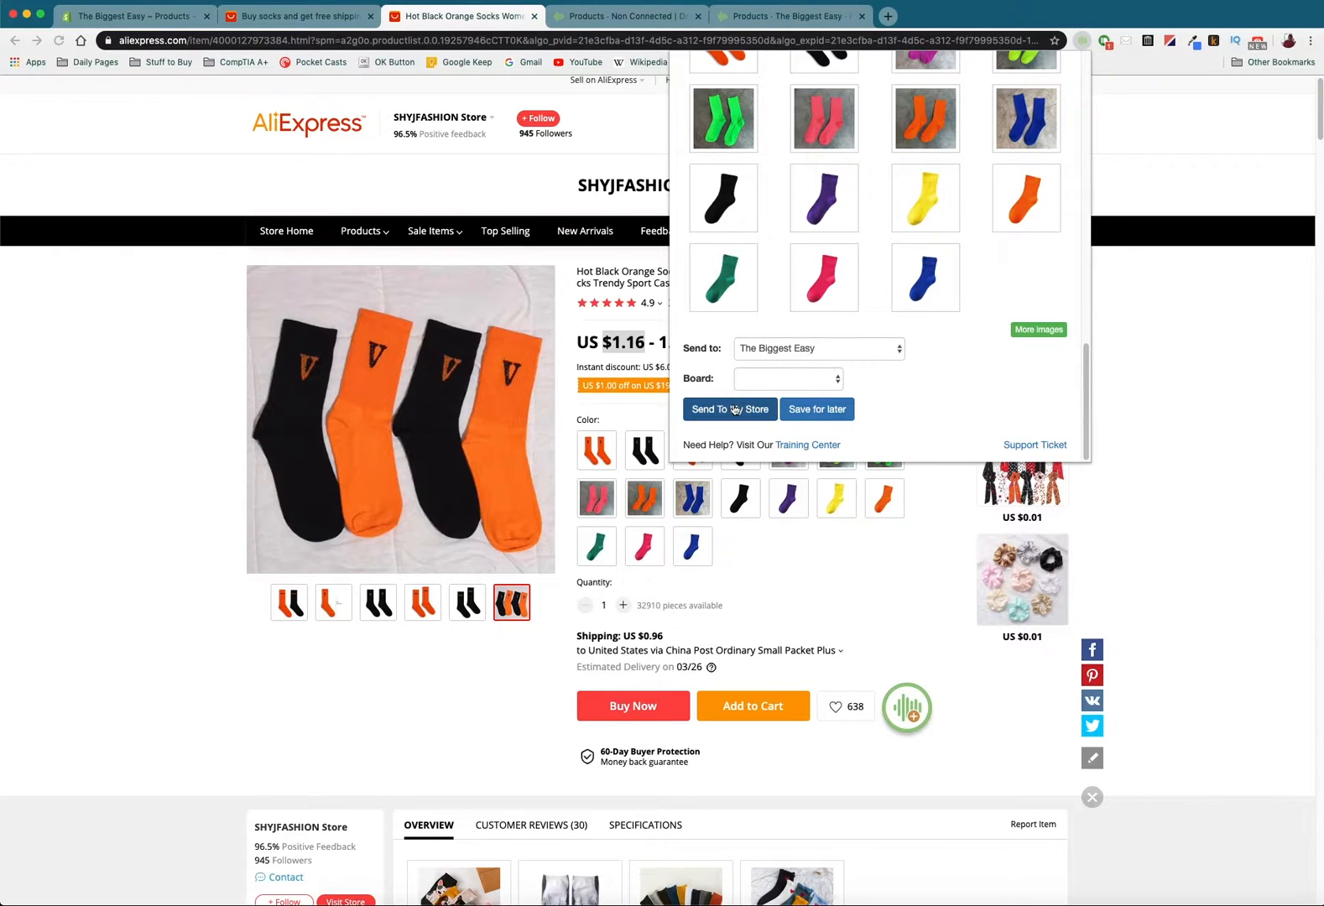
left_click(729, 409)
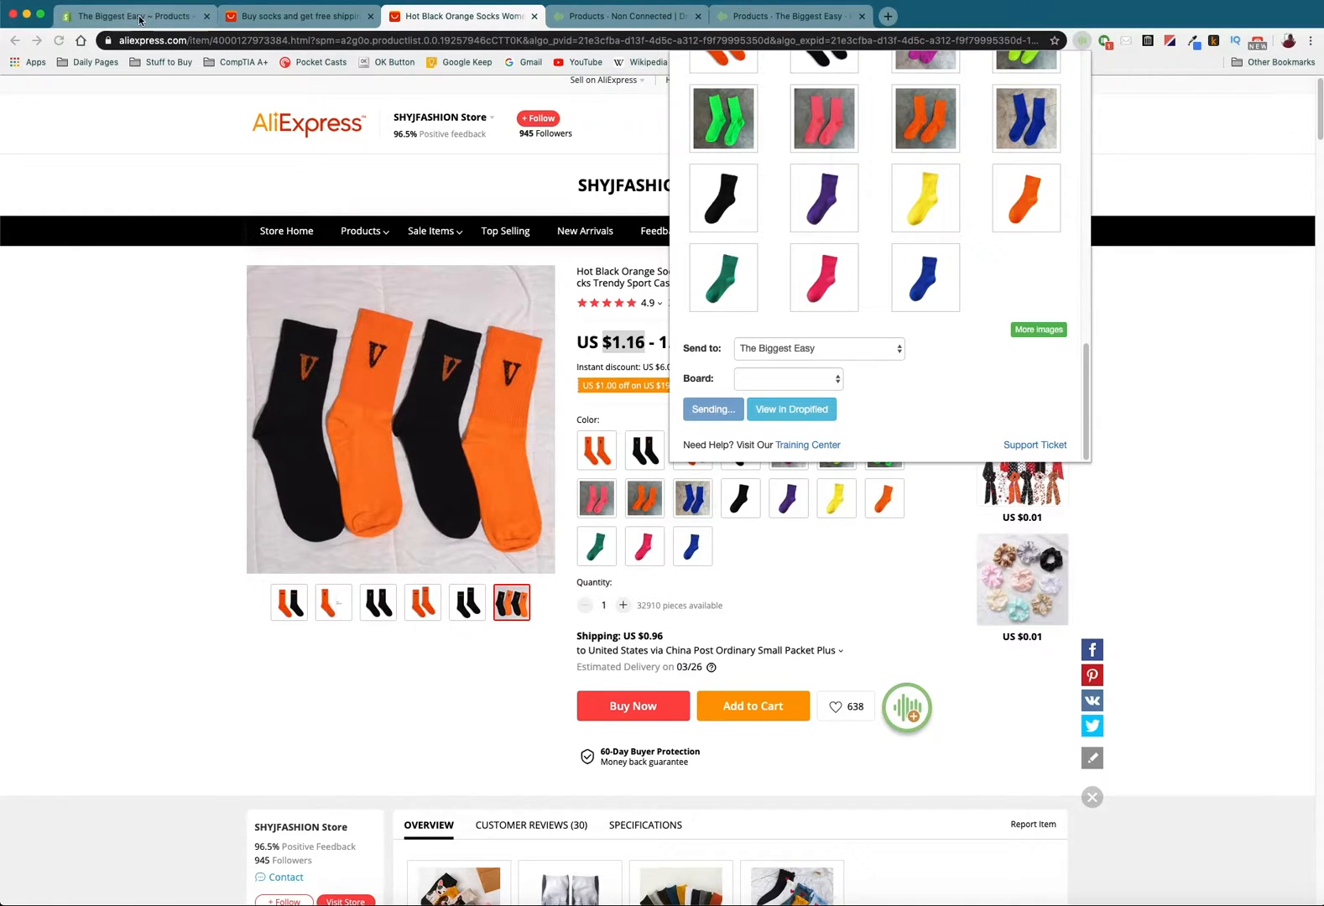
Review the promo product, confirm the imported socks list 17 variants in stock, return to AliExpress.
left_click(131, 15)
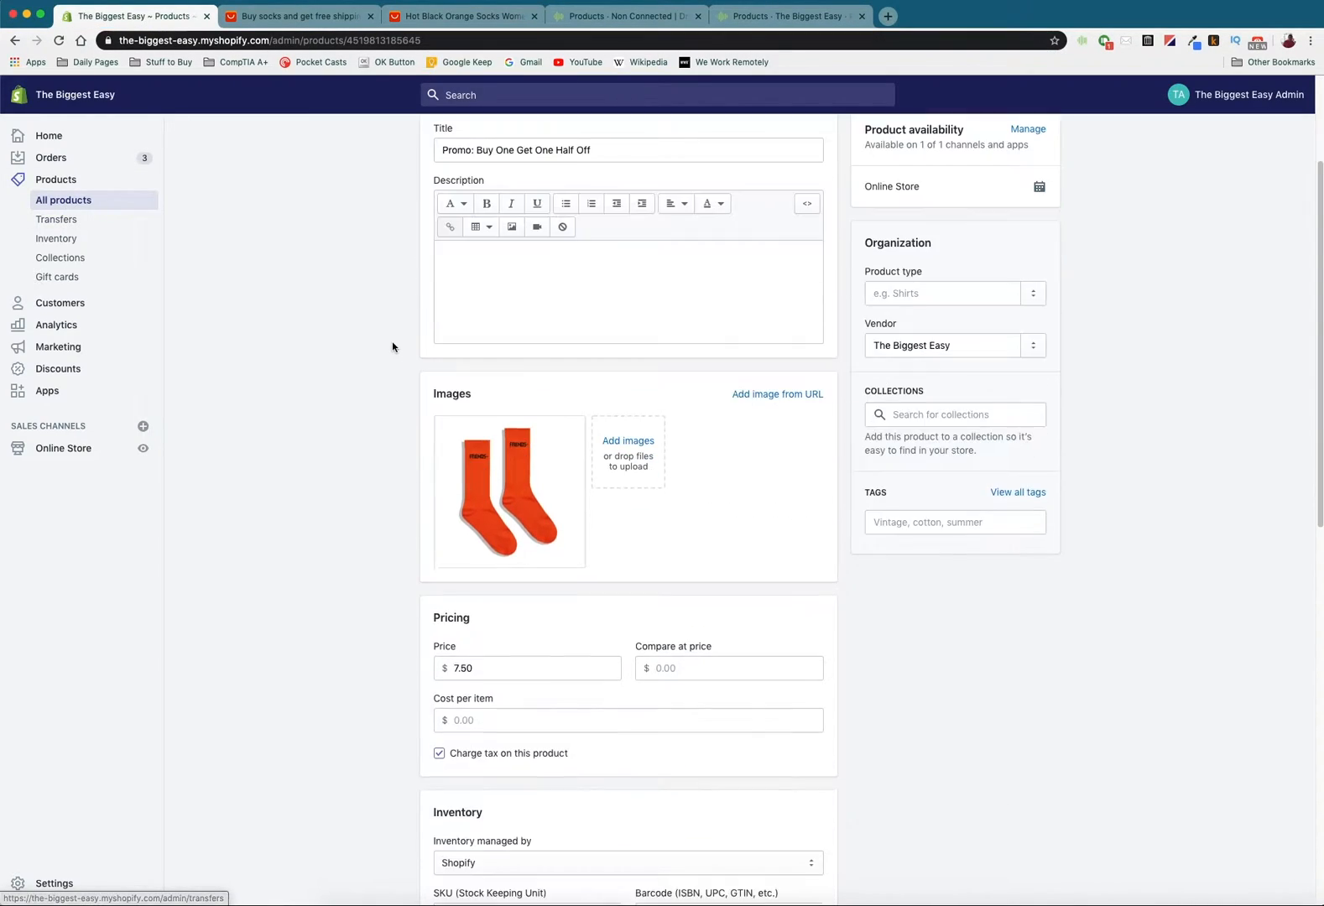
scroll("down", 3)
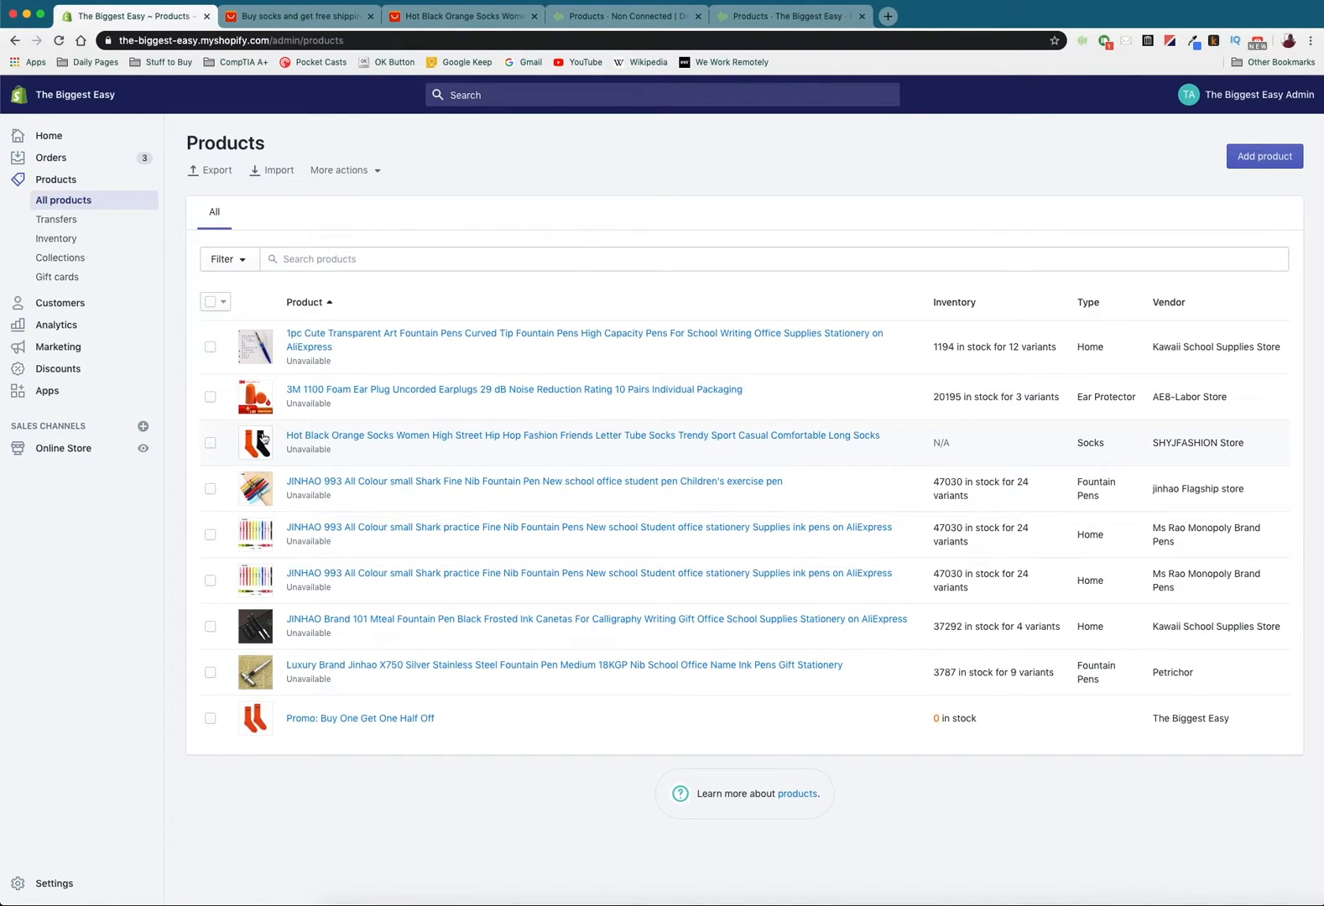
mouse_move(277, 448)
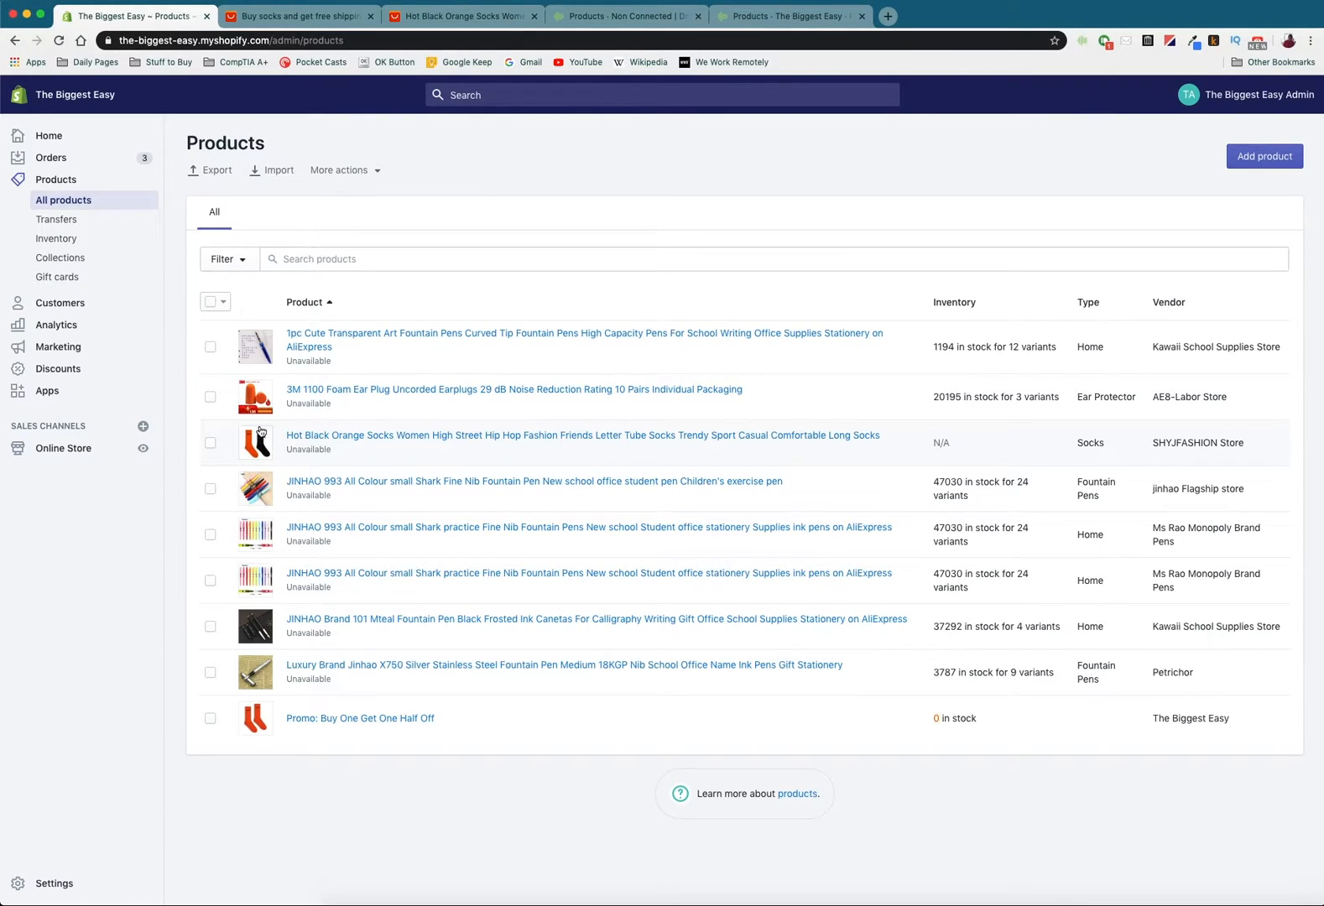
mouse_move(282, 724)
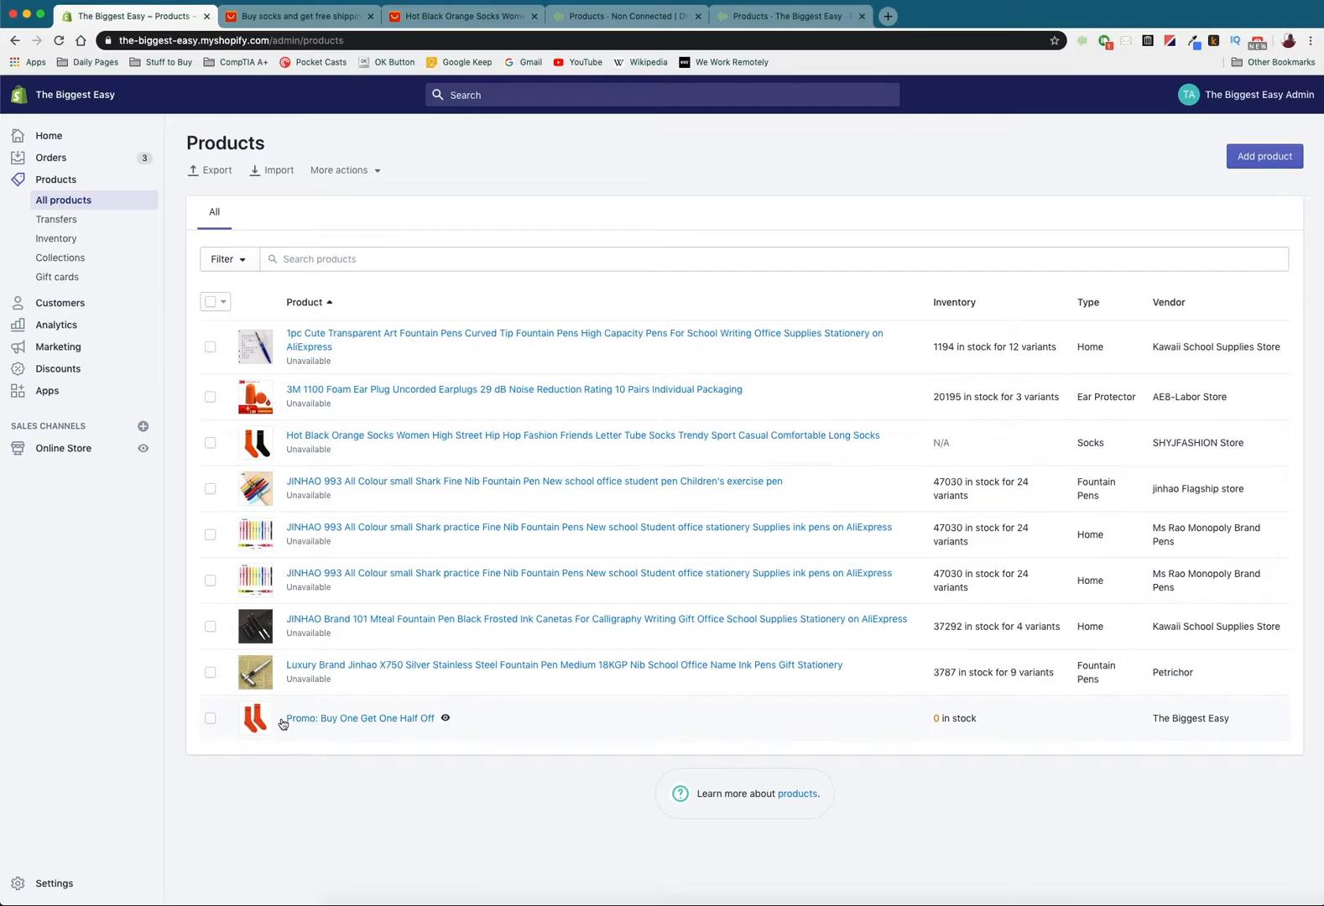
mouse_move(327, 725)
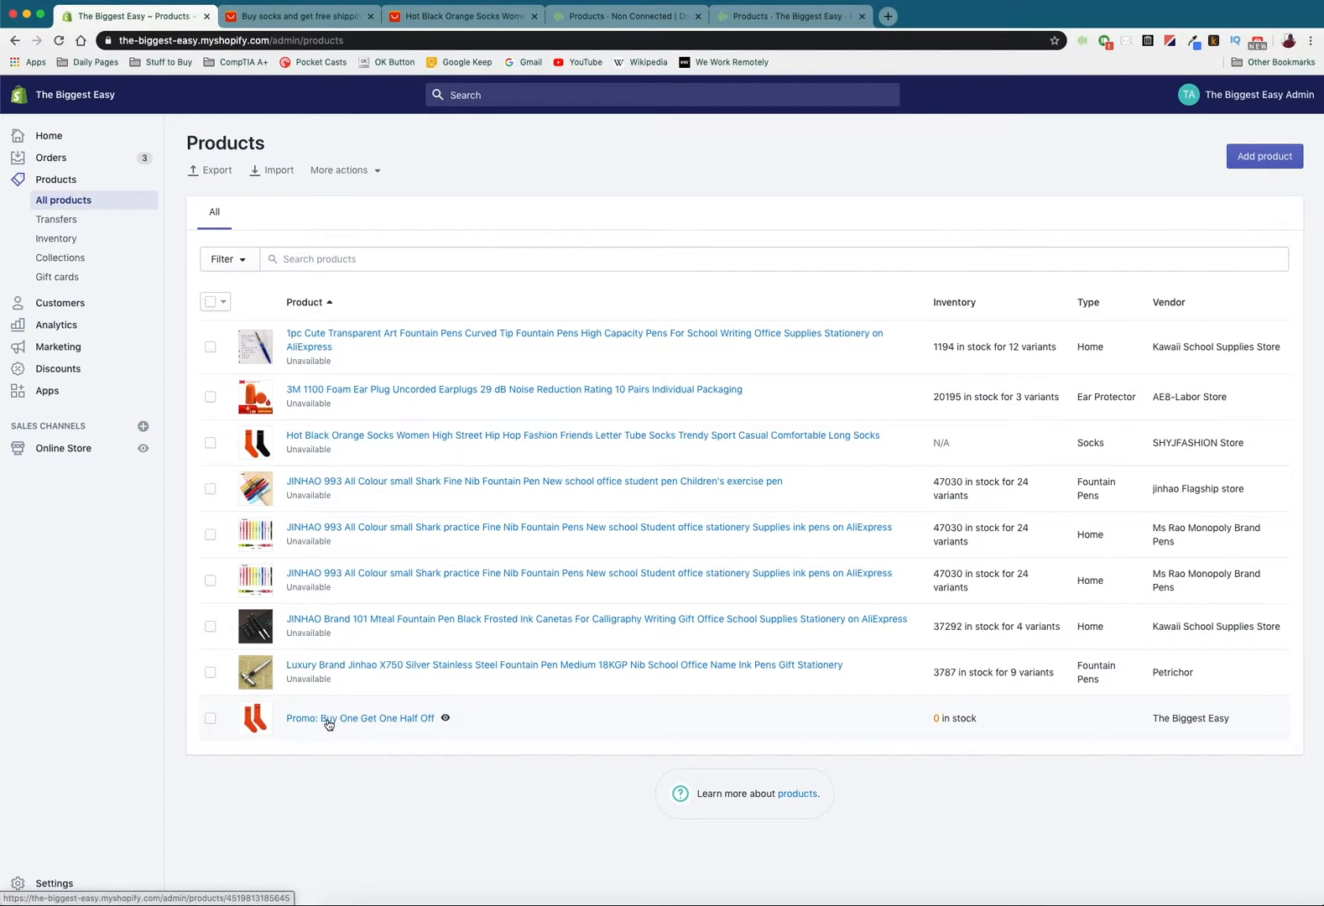
left_click(358, 718)
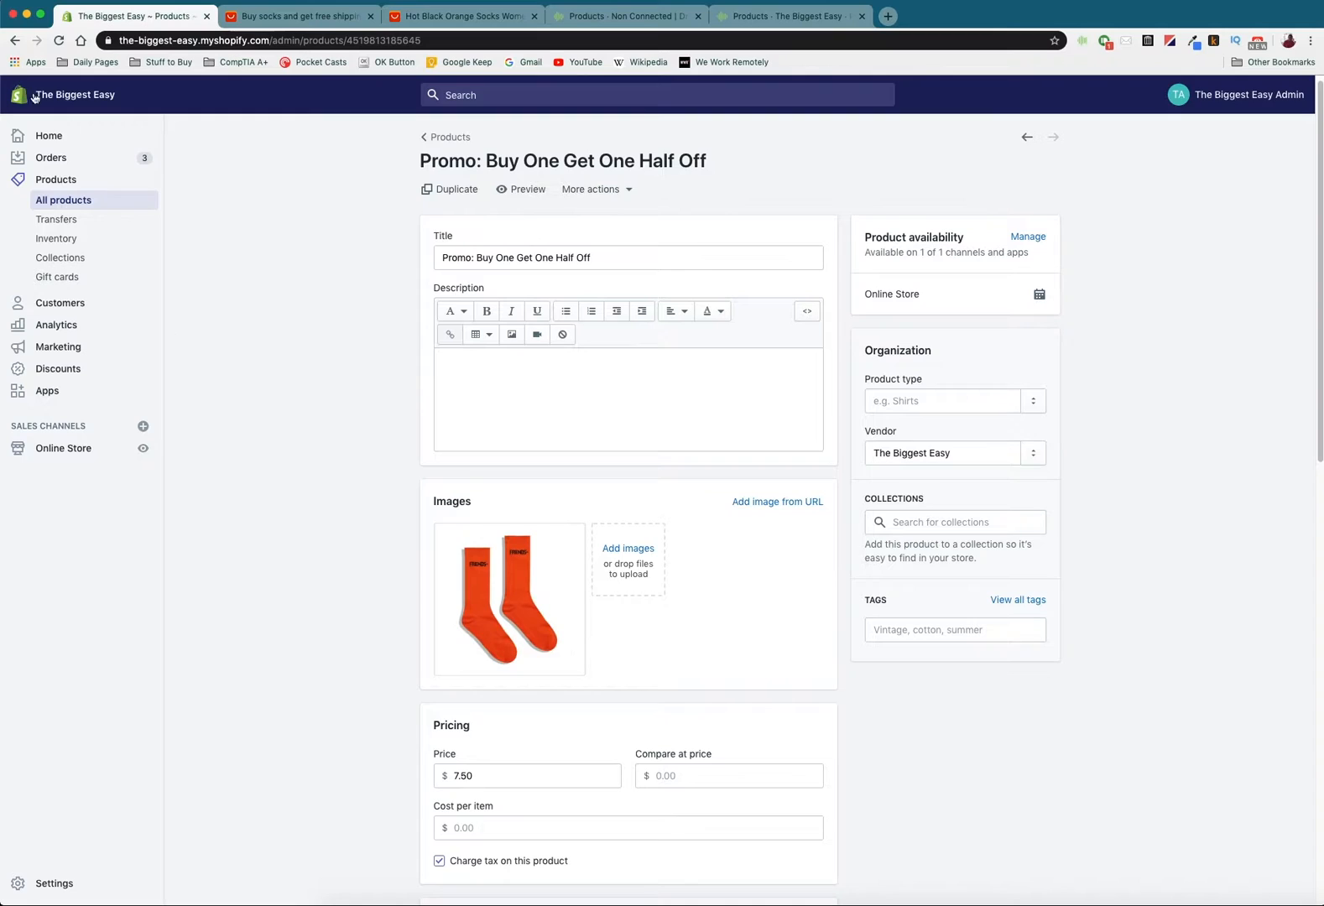
left_click(449, 136)
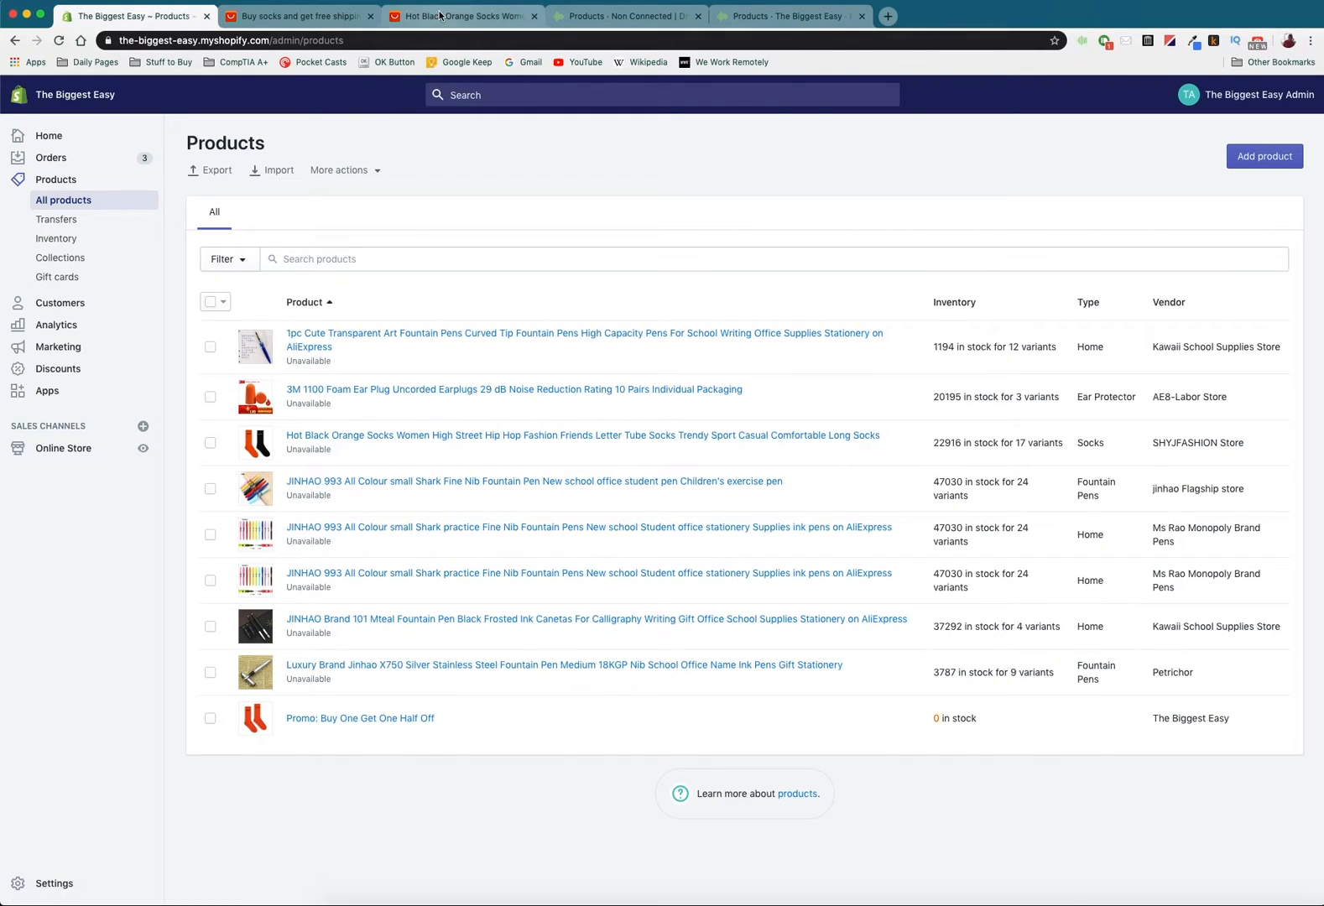
left_click(462, 15)
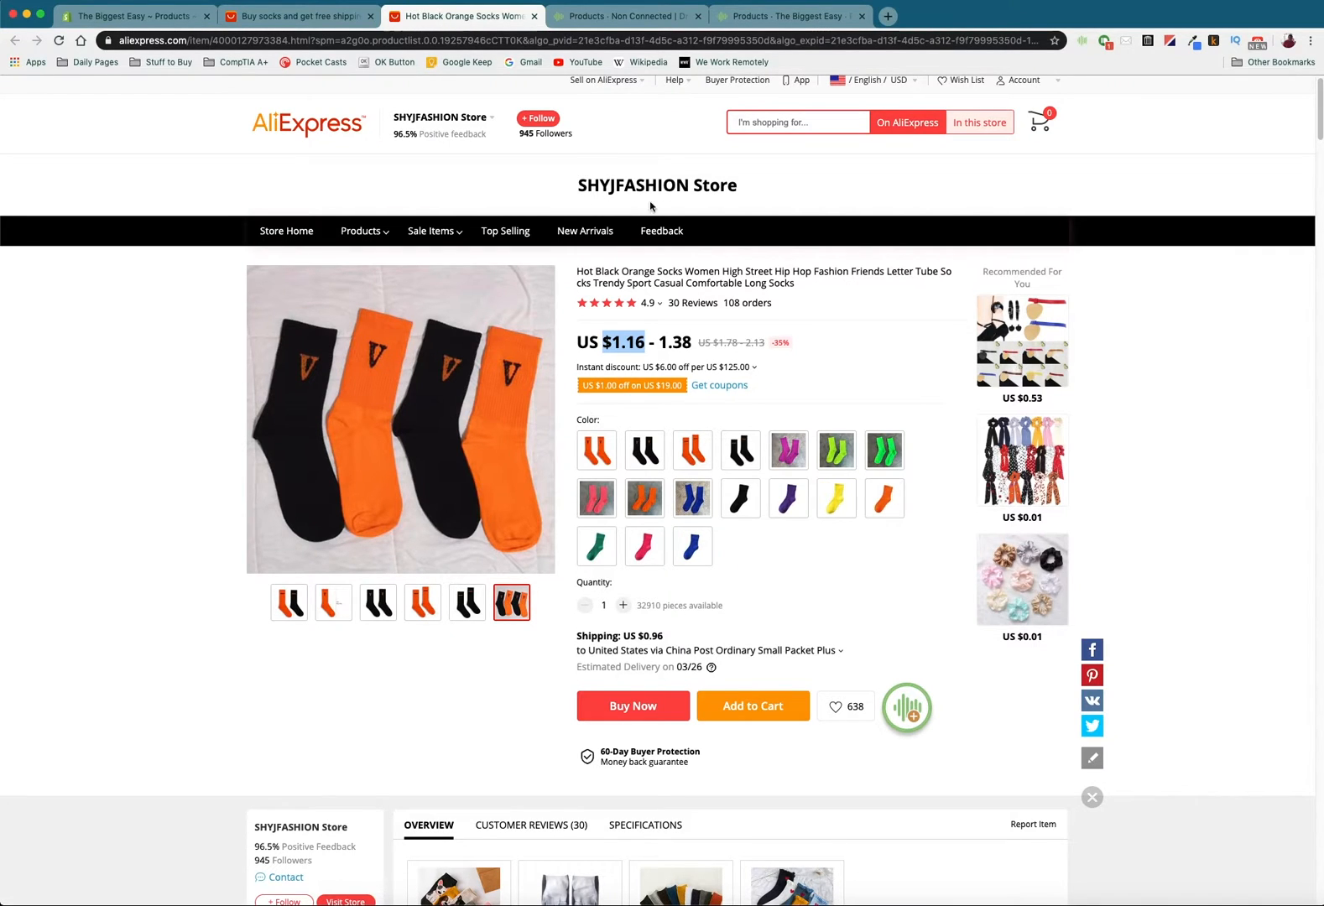
mouse_move(1083, 44)
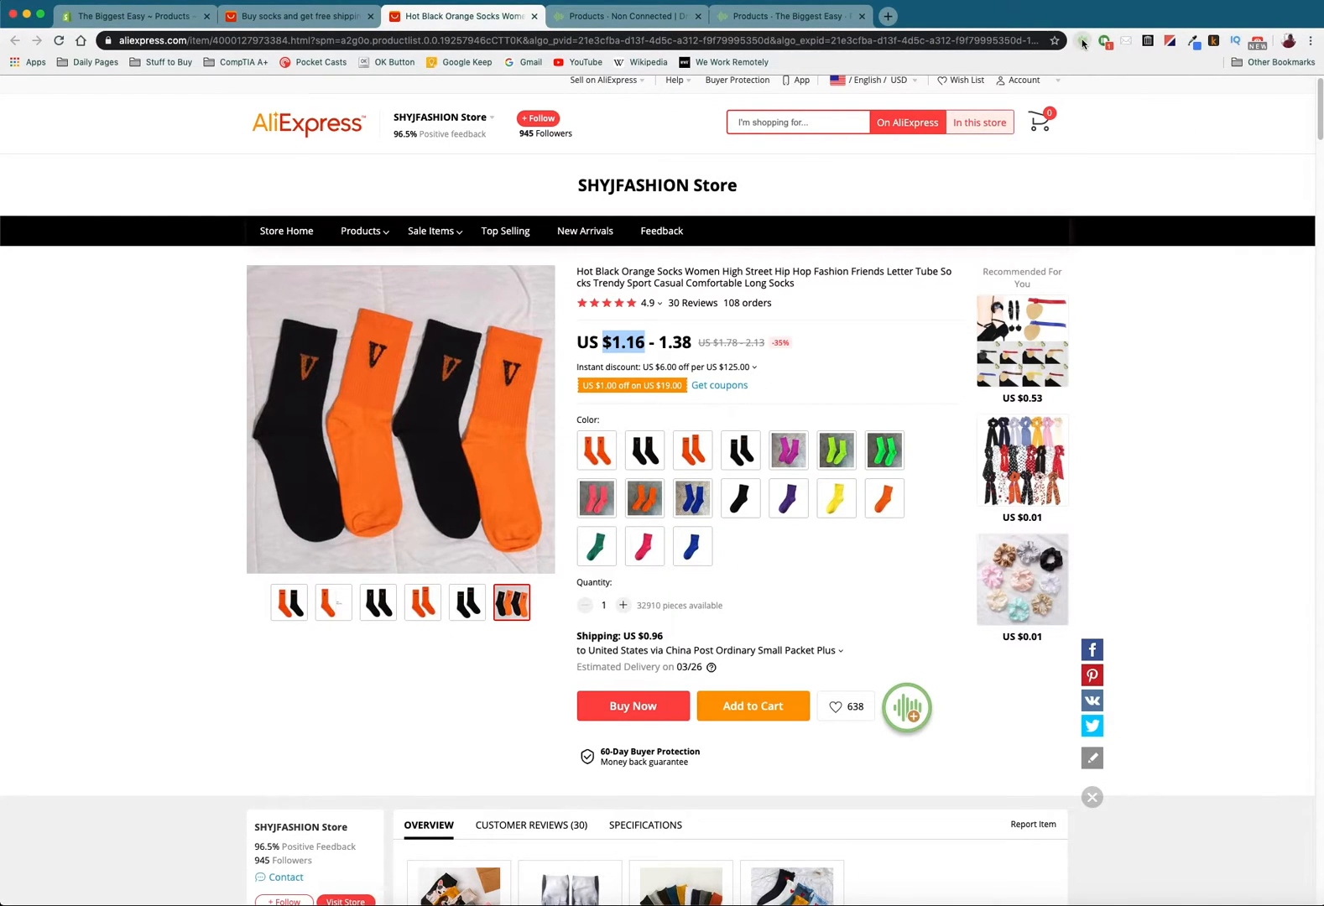
Save the orange socks for later with the Dropified importer and view them in Dropified.
left_click(1081, 40)
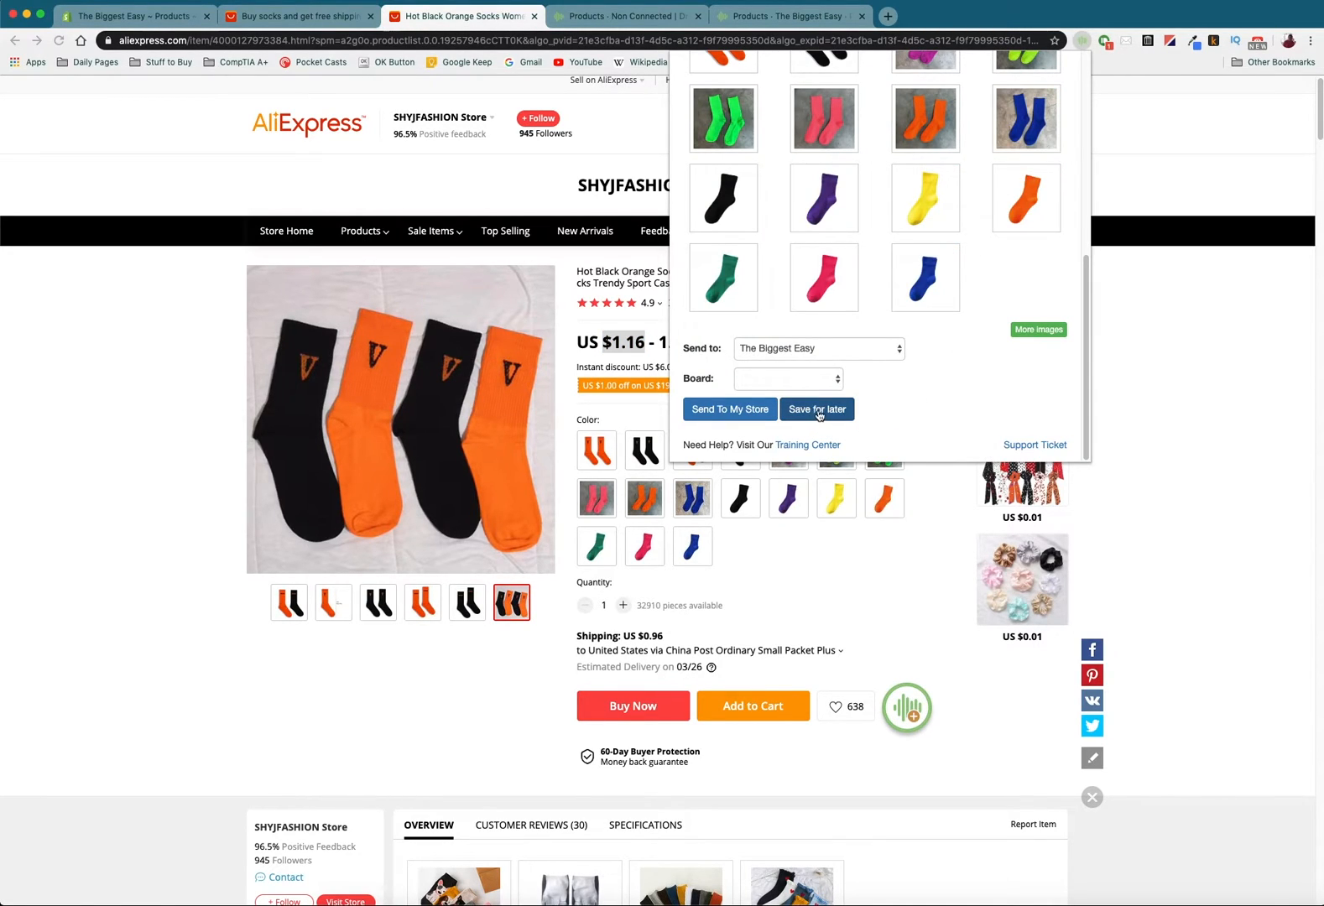
left_click(816, 408)
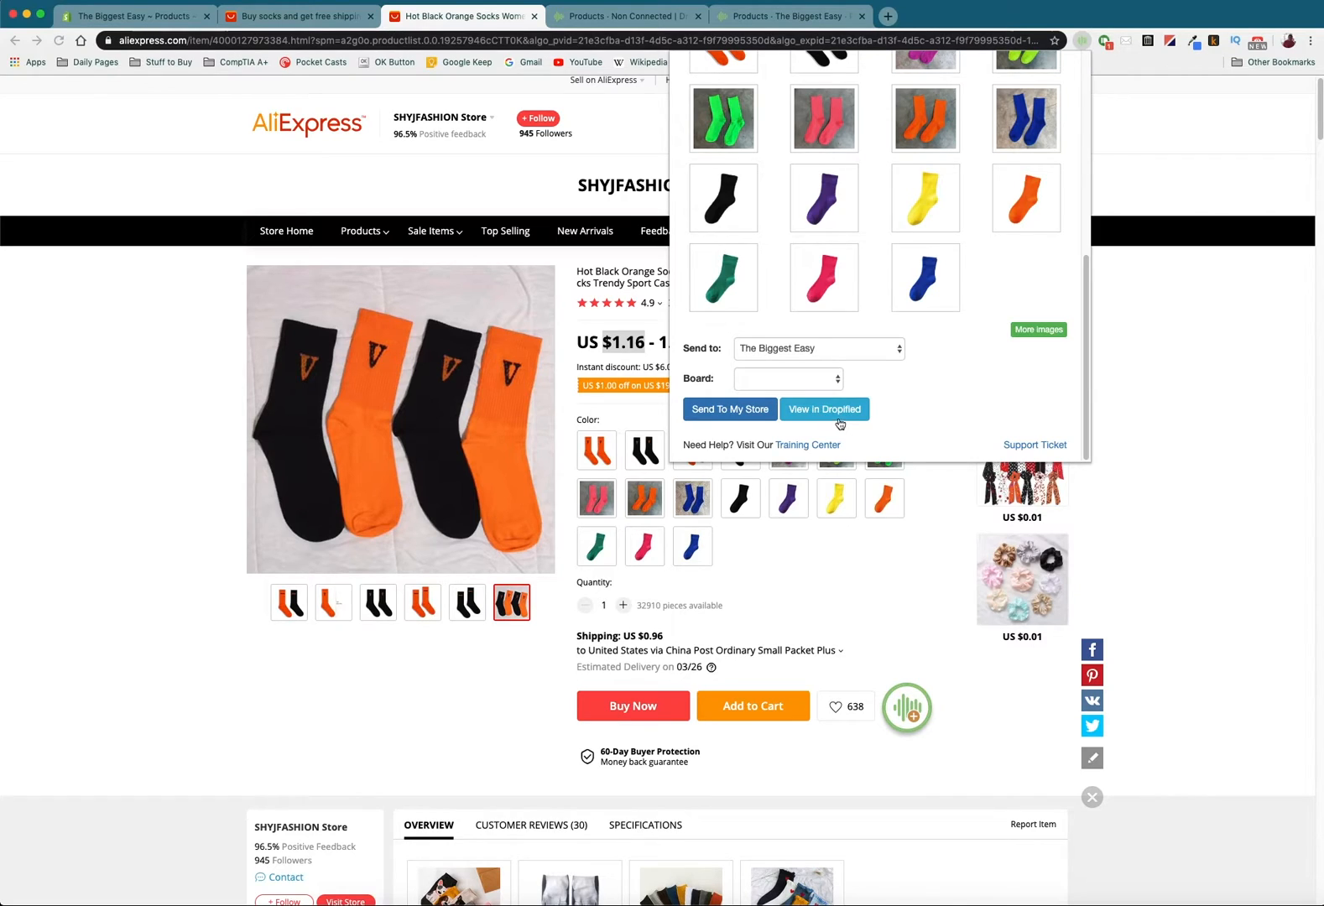
left_click(823, 408)
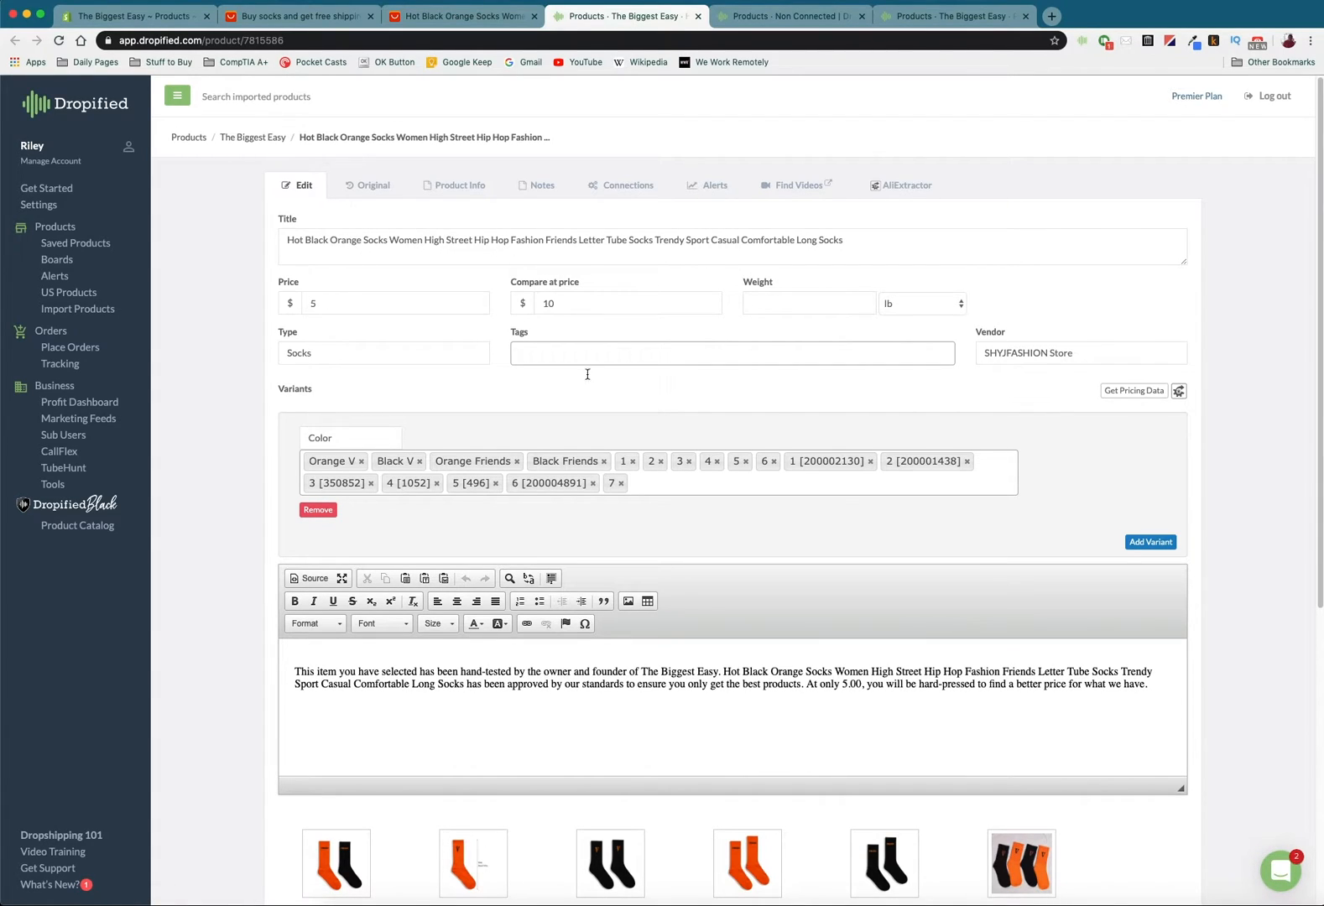
mouse_move(547, 498)
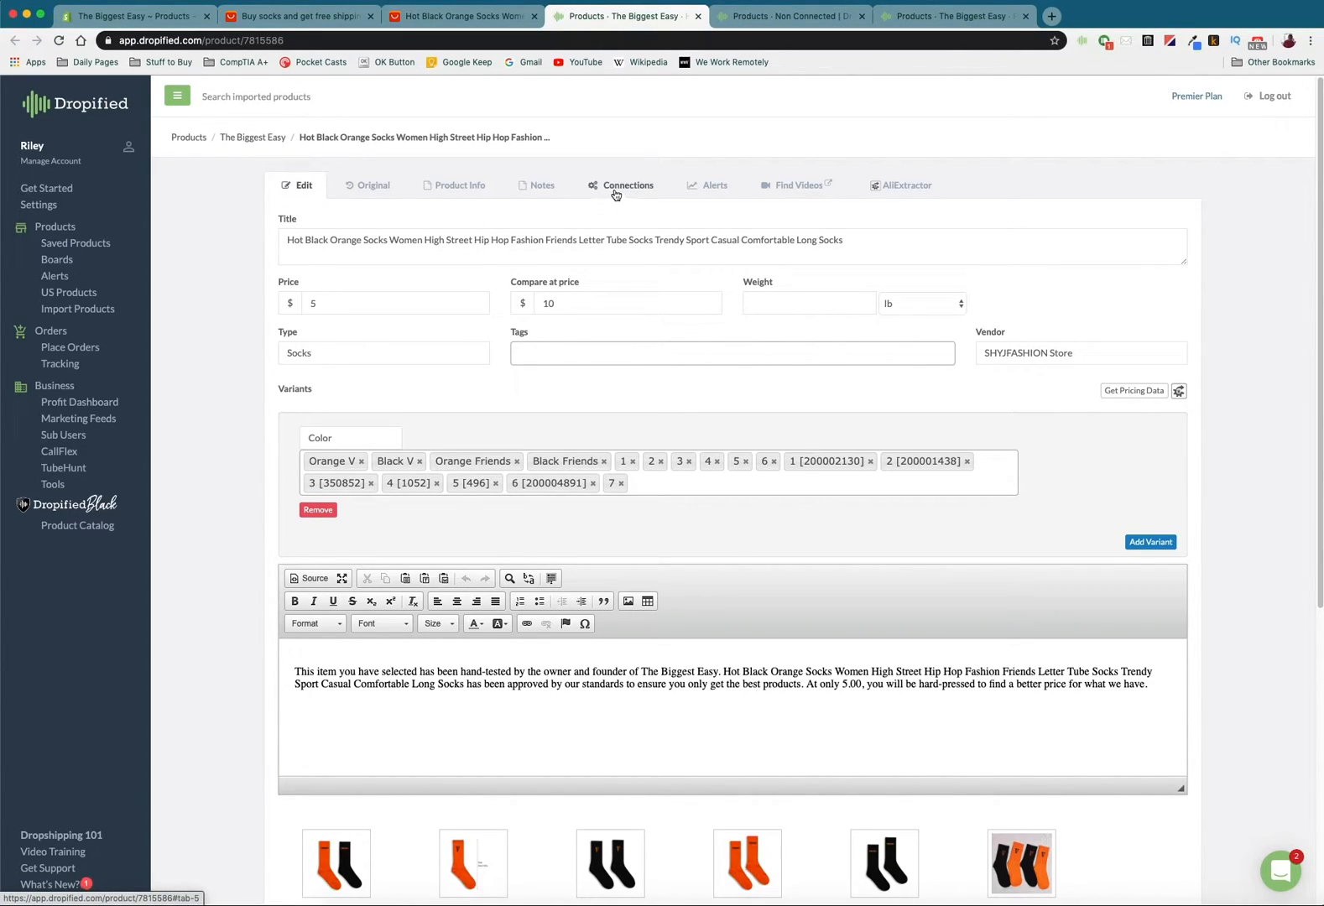
mouse_move(640, 781)
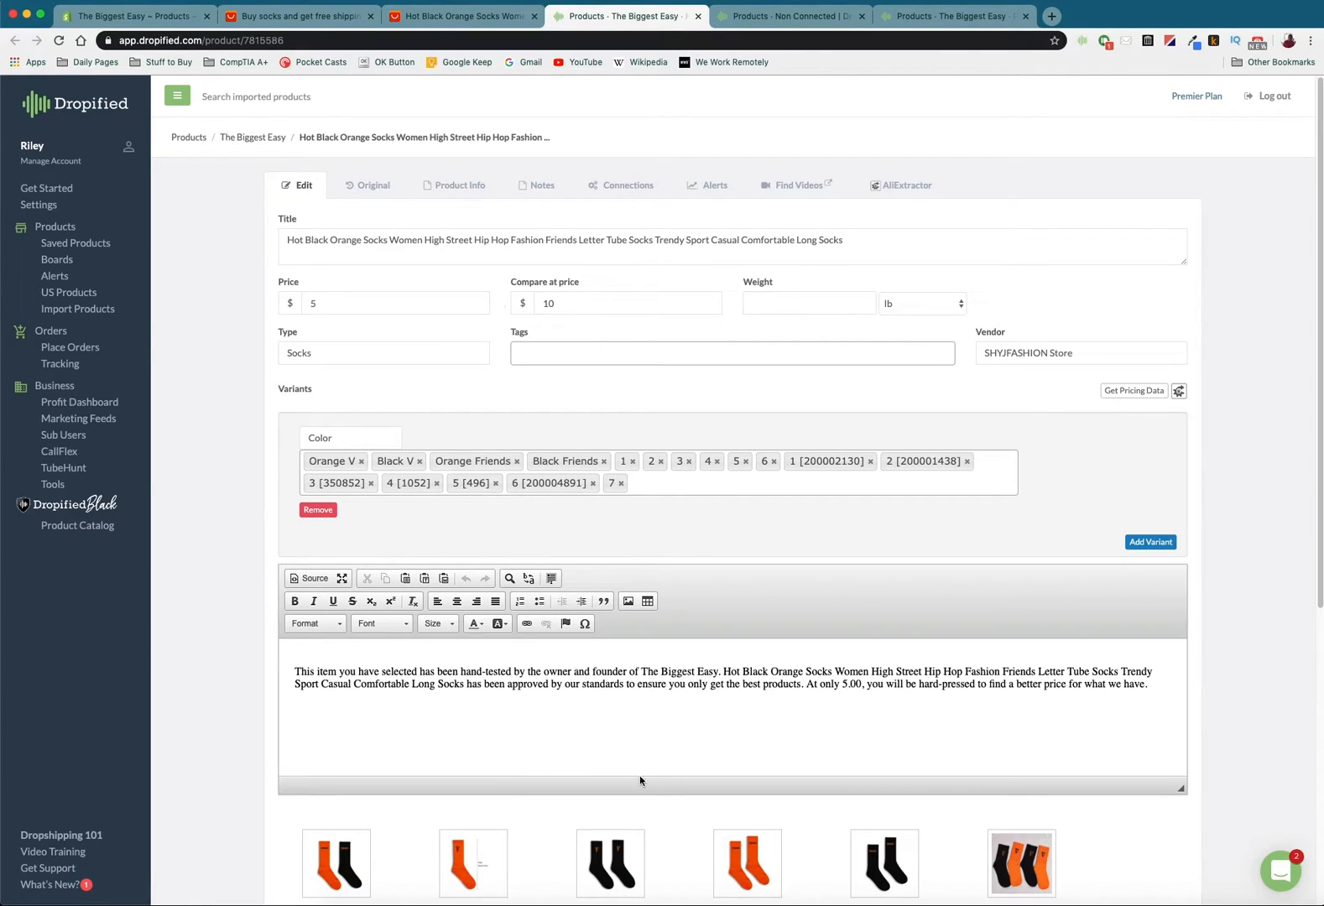
mouse_move(535, 151)
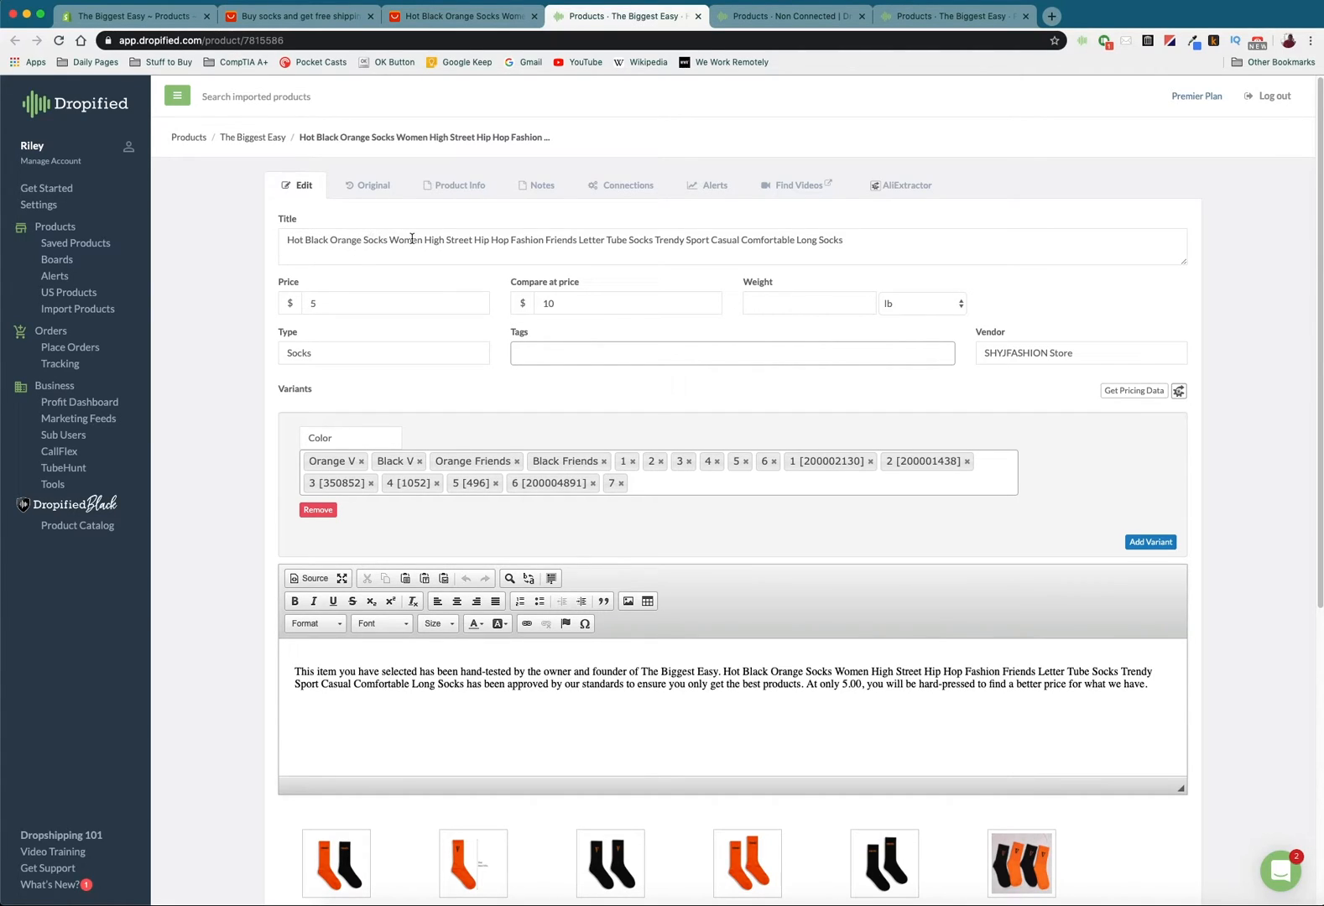
mouse_move(400, 389)
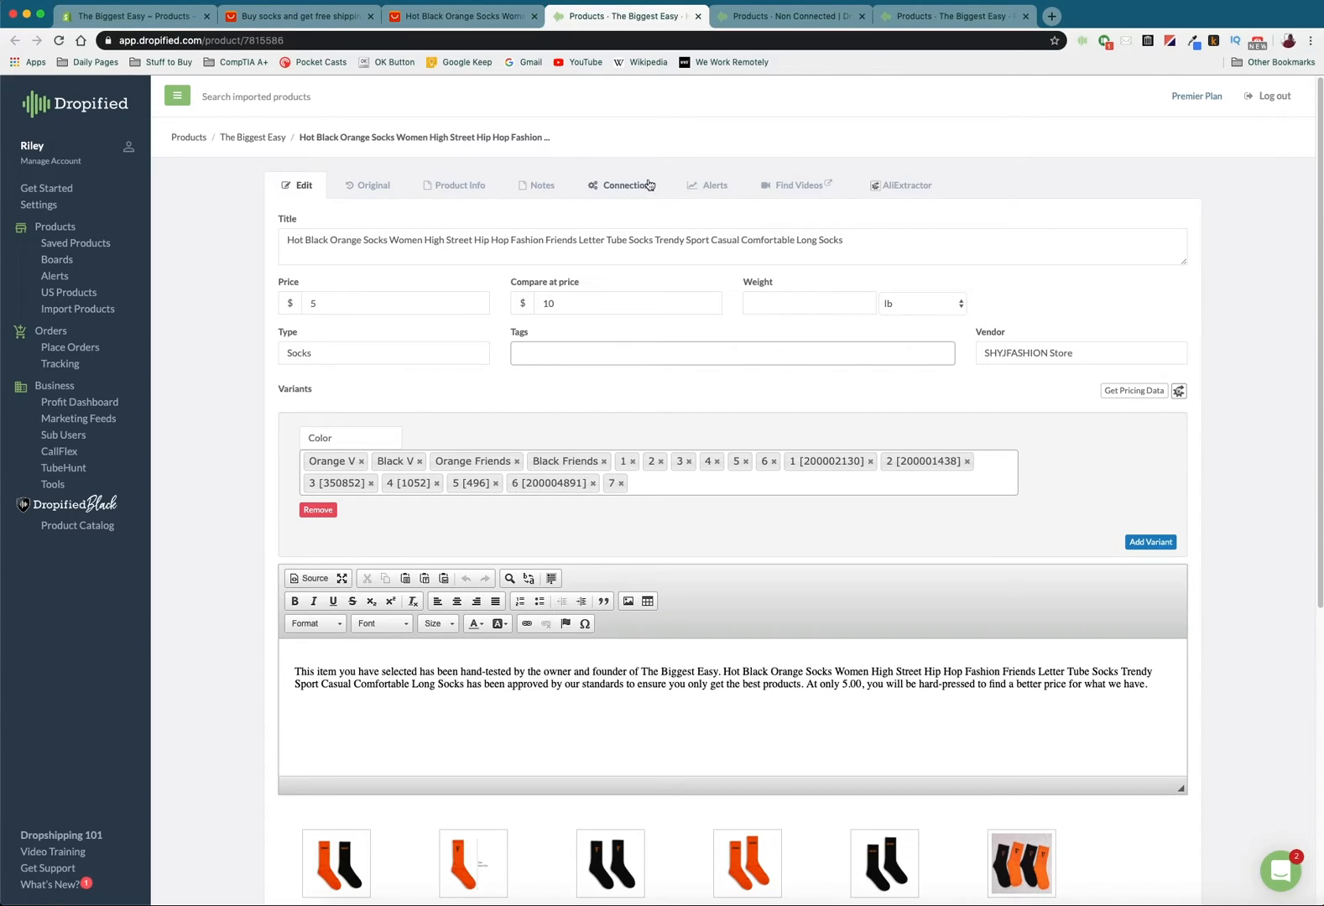
left_click(627, 185)
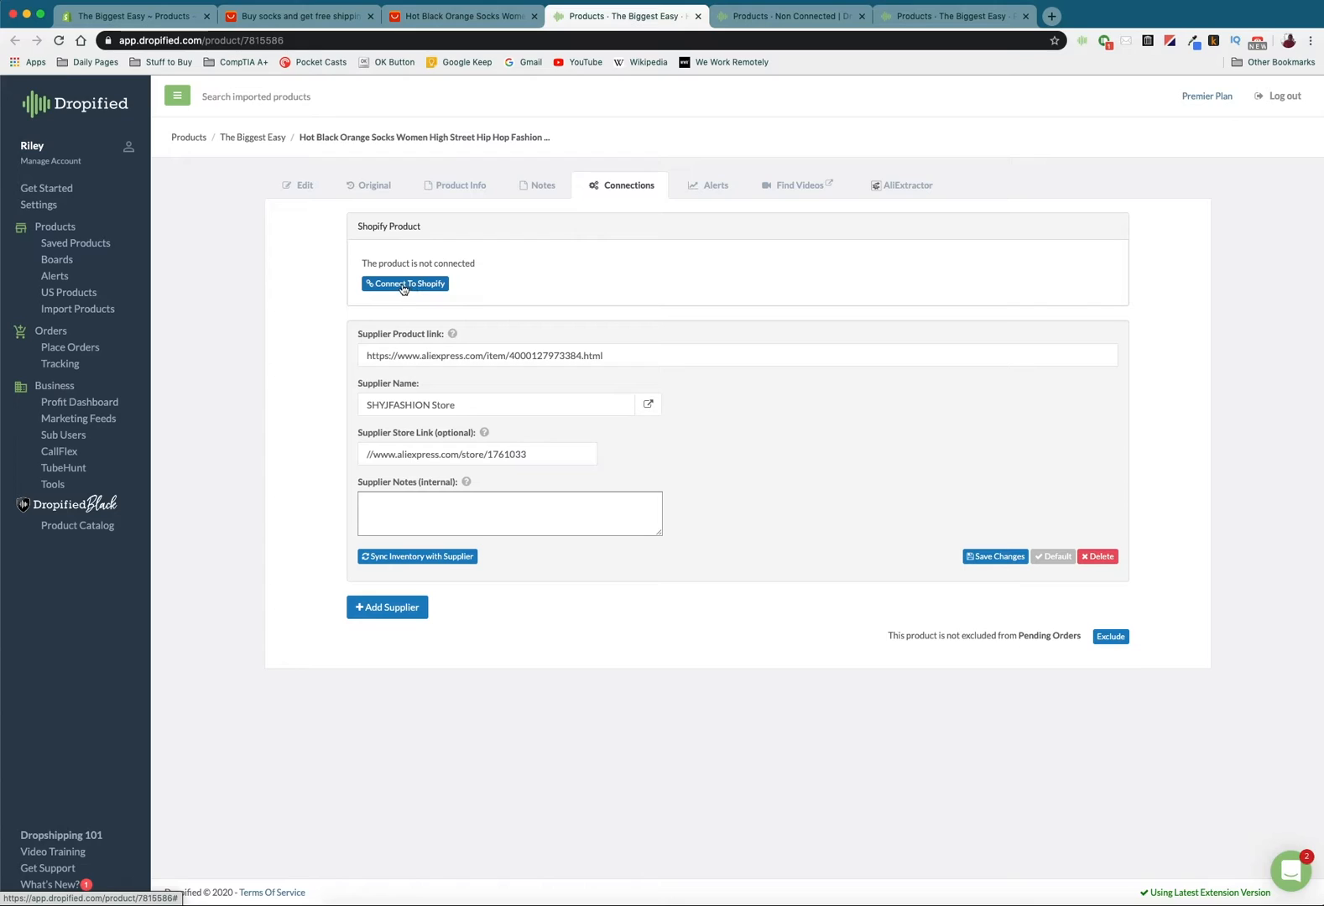
Link the socks supplier to 'Promo: Buy One Get One Half Off' and view that product.
left_click(404, 283)
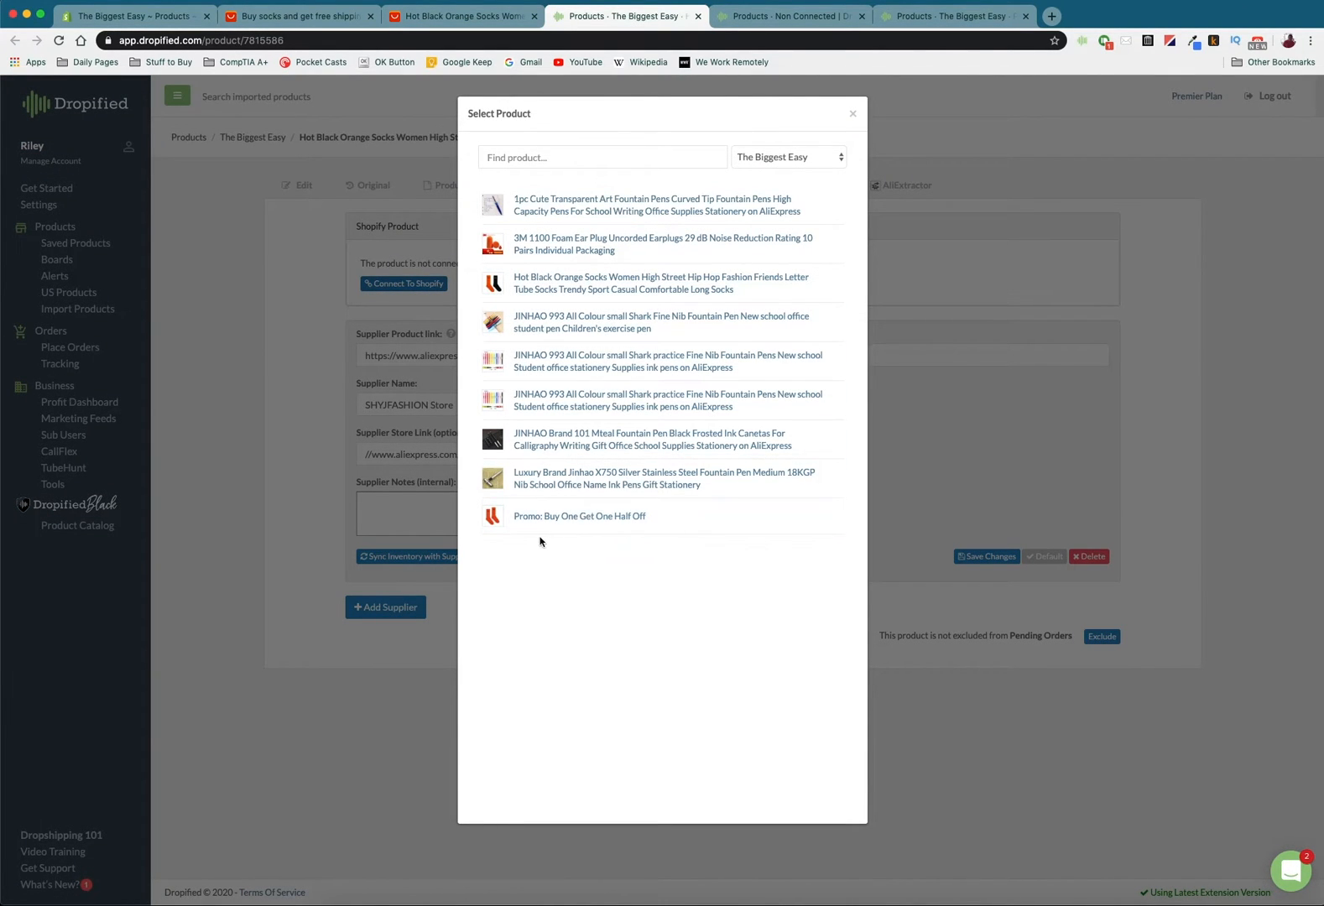
mouse_move(579, 516)
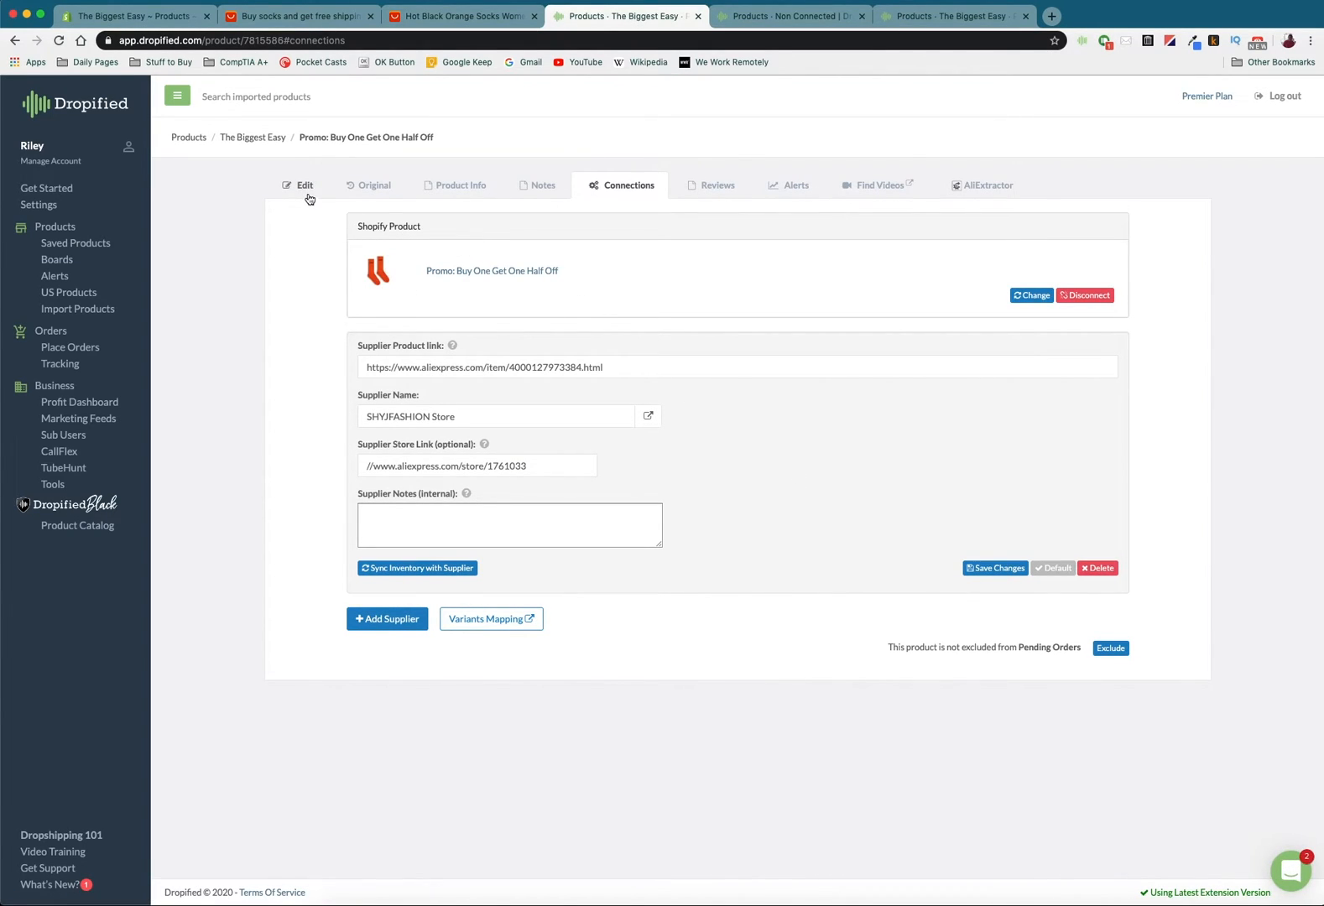
left_click(303, 184)
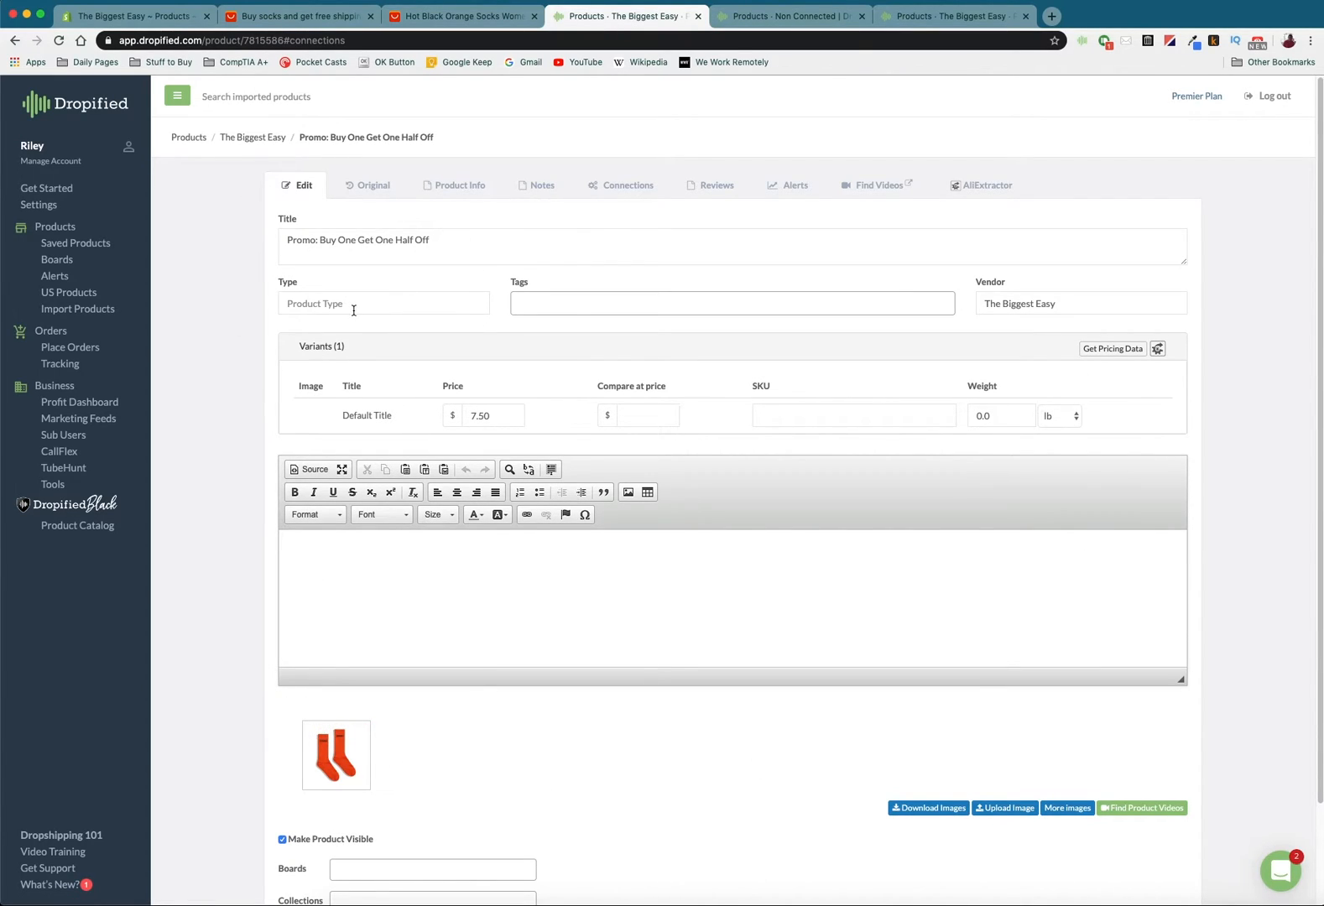
mouse_move(404, 236)
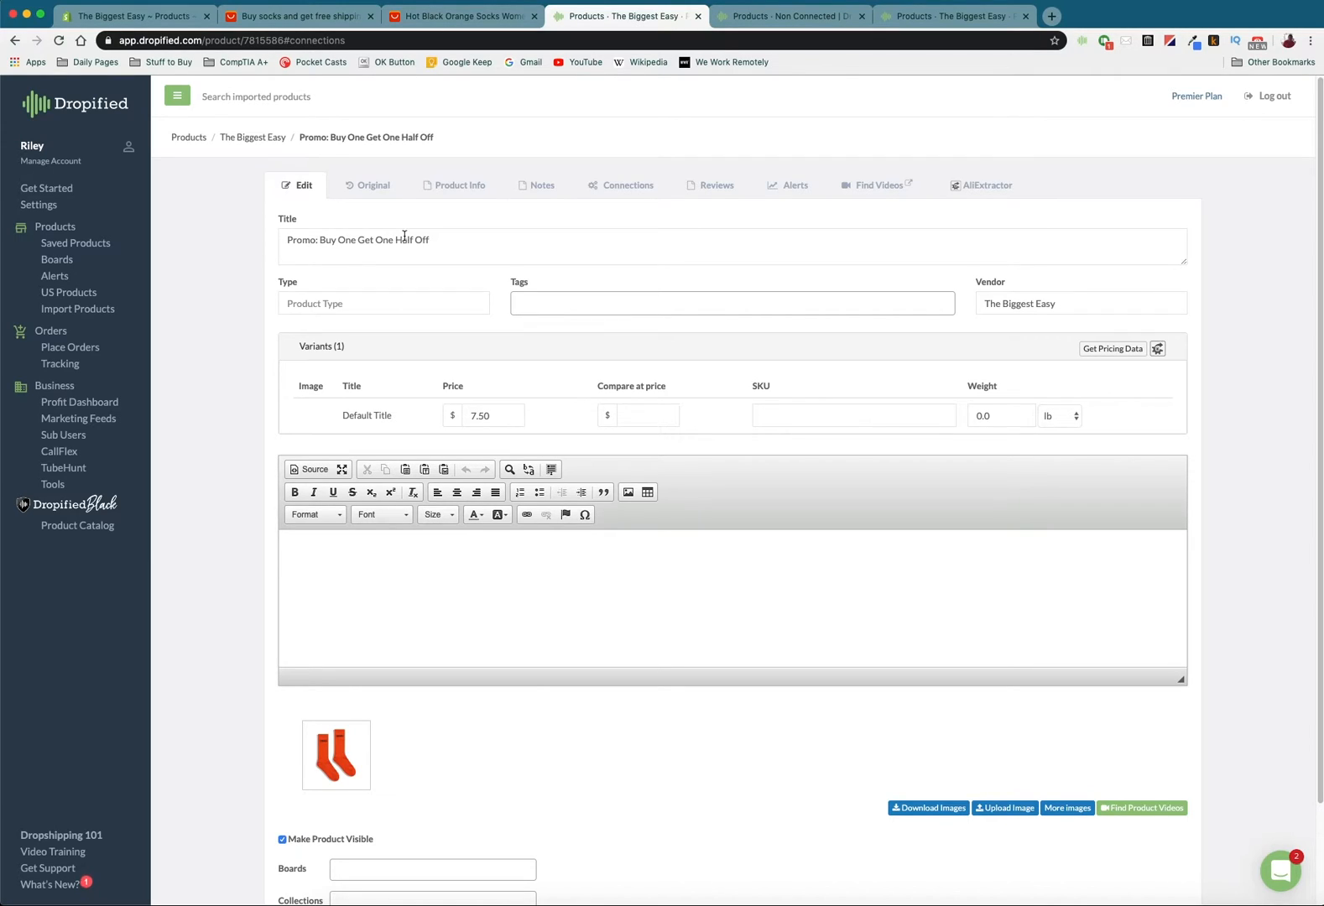
mouse_move(410, 162)
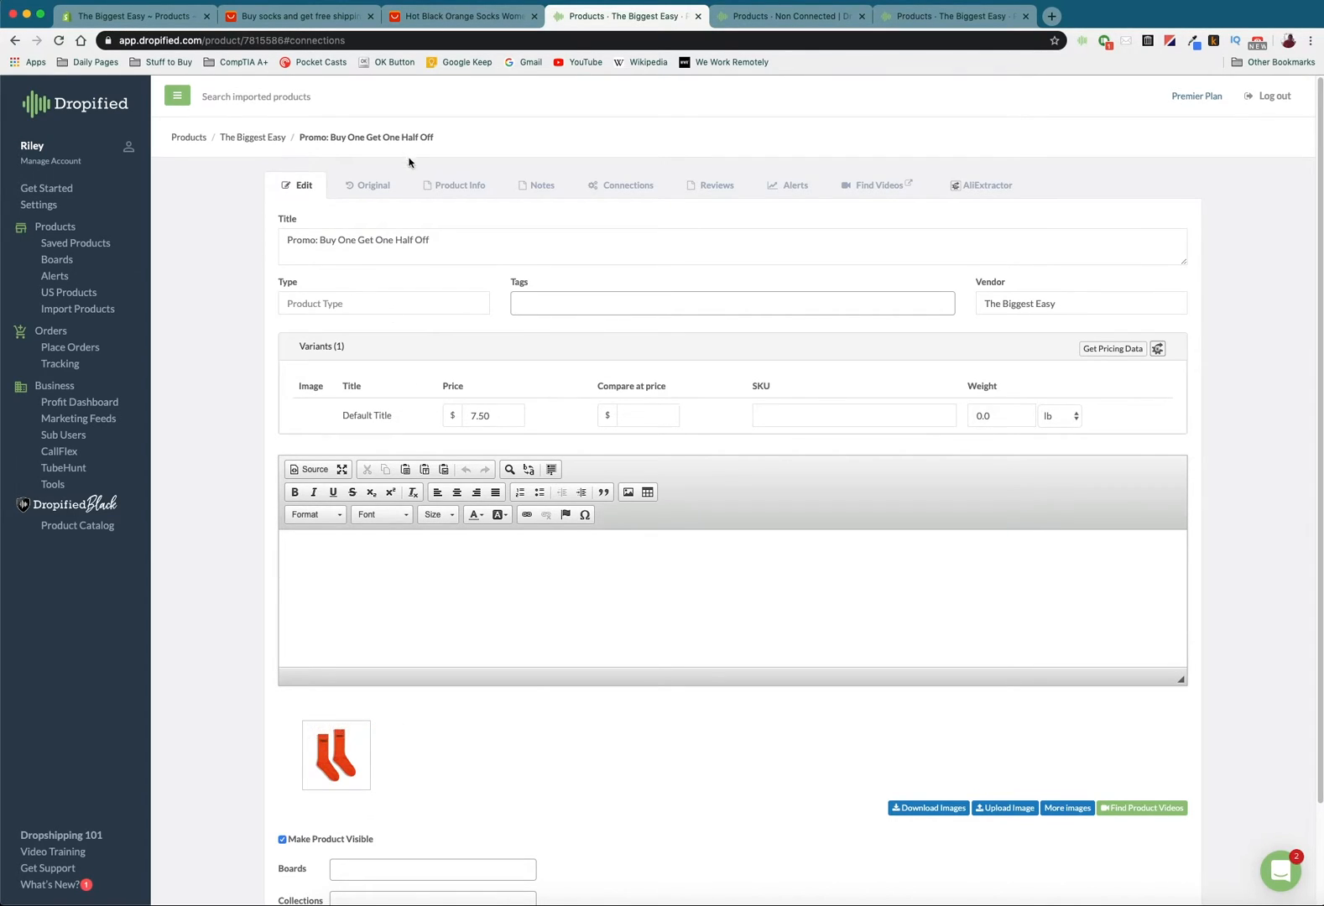
mouse_move(458, 184)
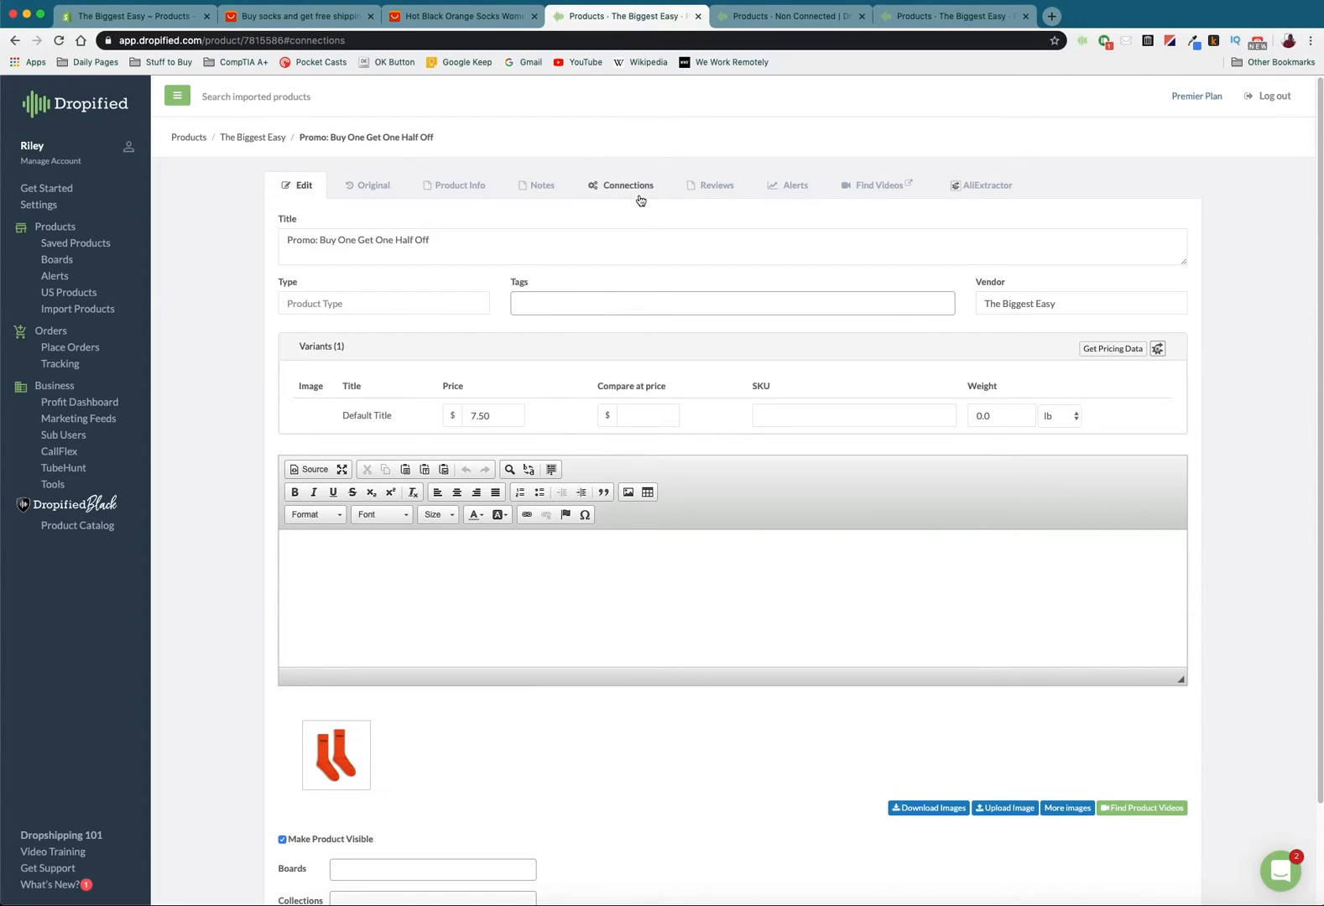
mouse_move(608, 191)
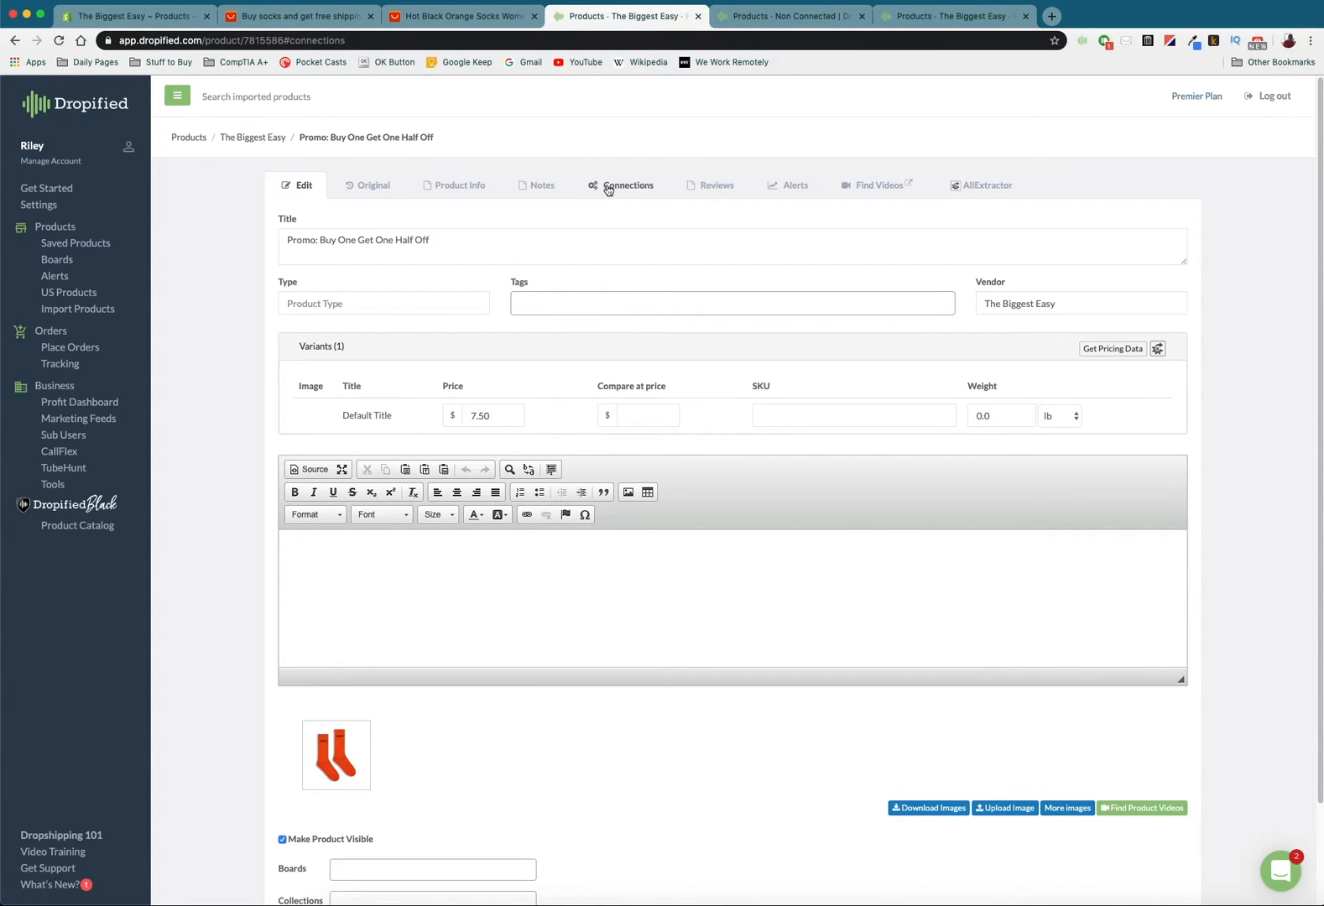
Open the promo's Connections bundle mapping and add a product line with the picker open.
left_click(628, 184)
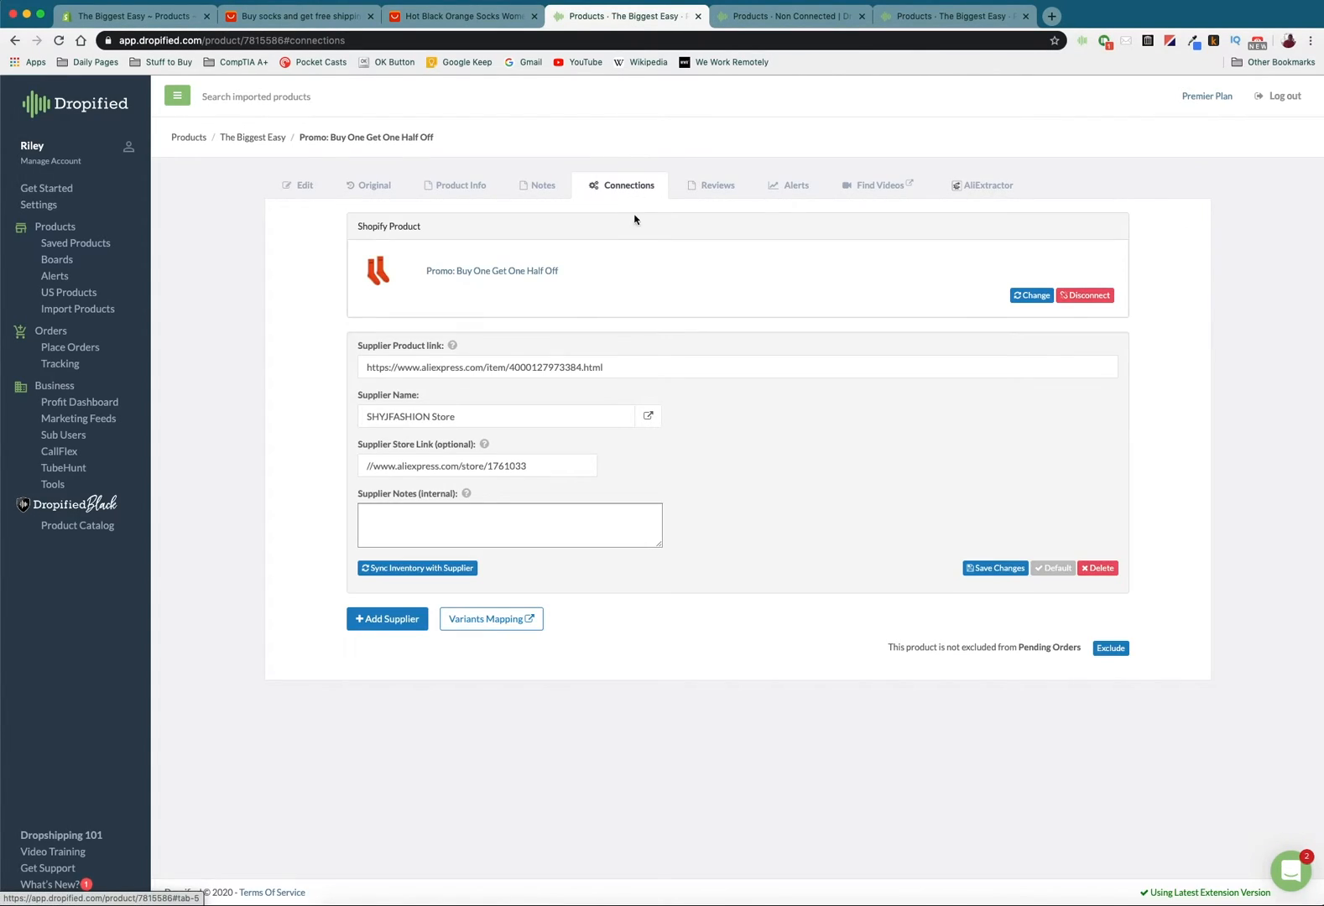
left_click(490, 619)
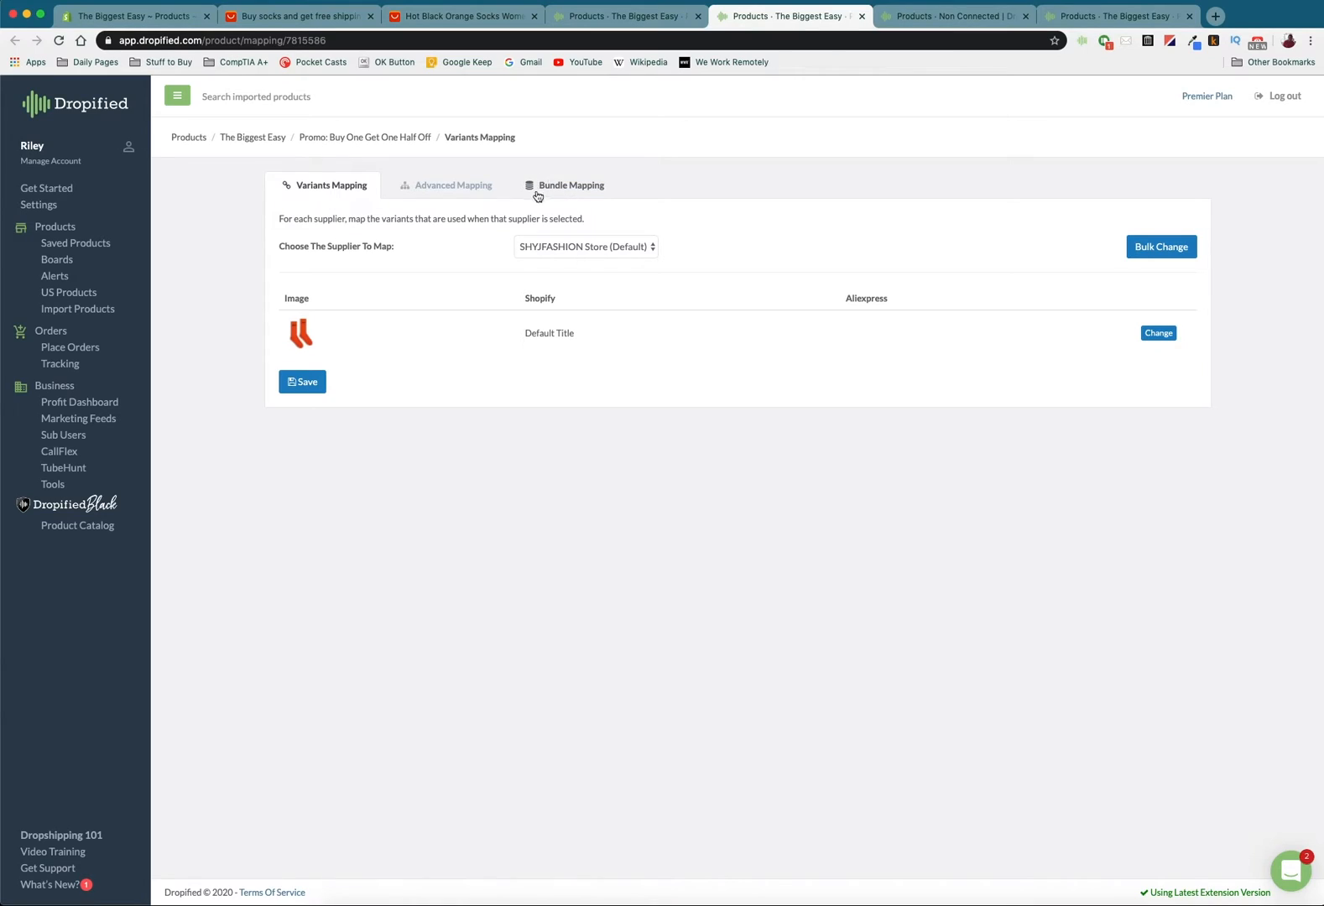
left_click(572, 185)
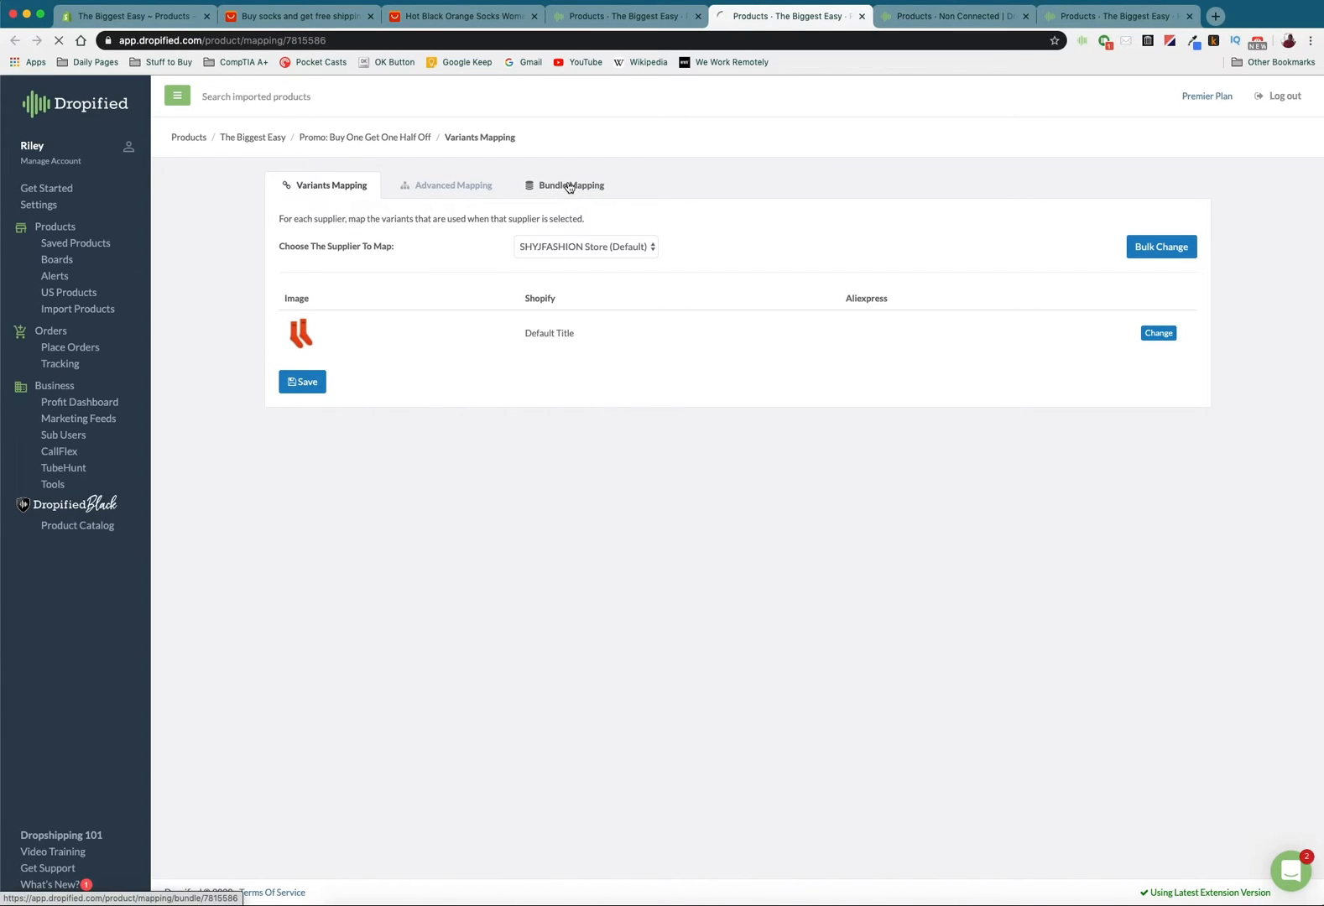
left_click(569, 184)
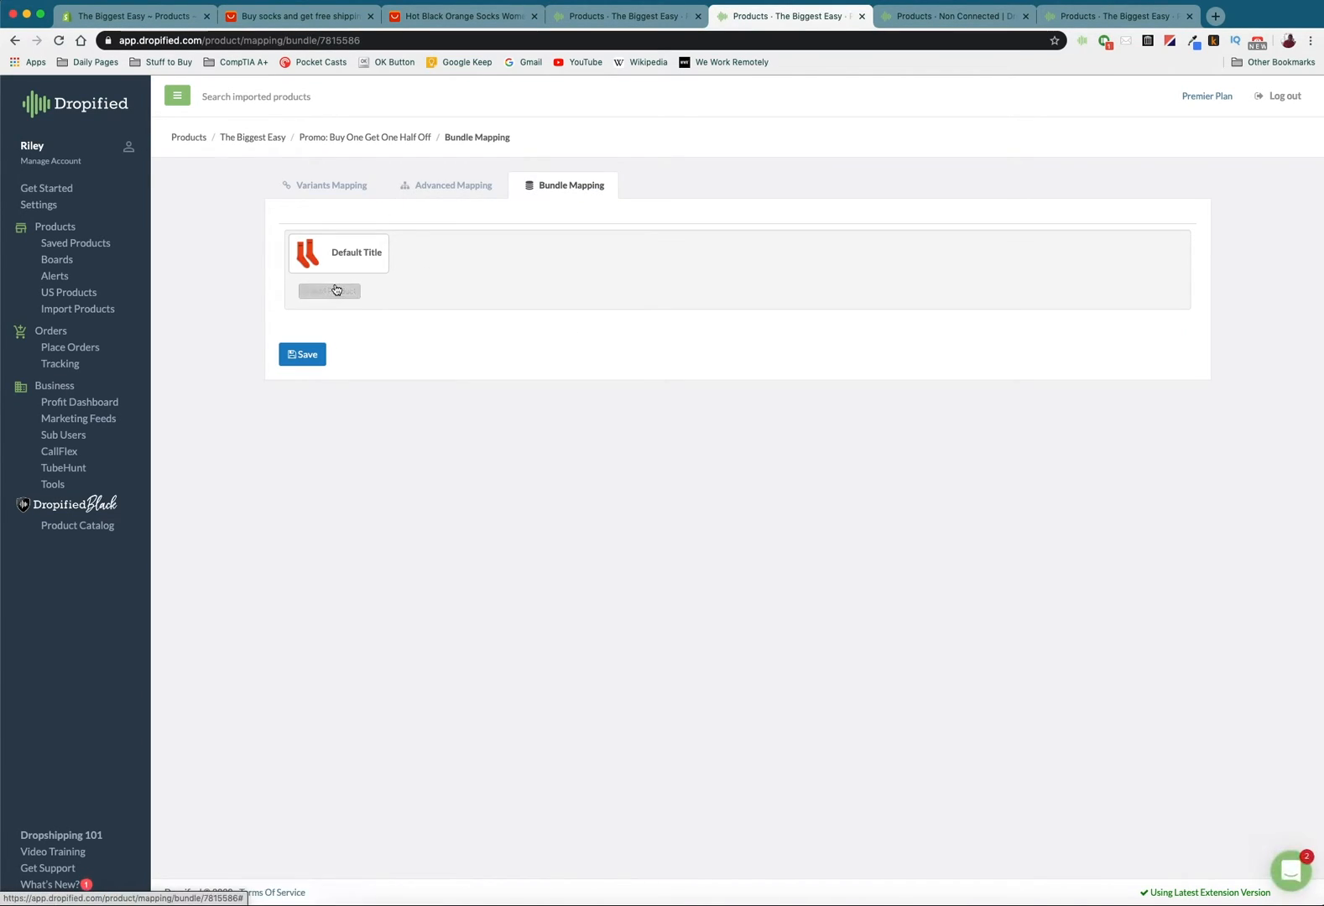
left_click(329, 291)
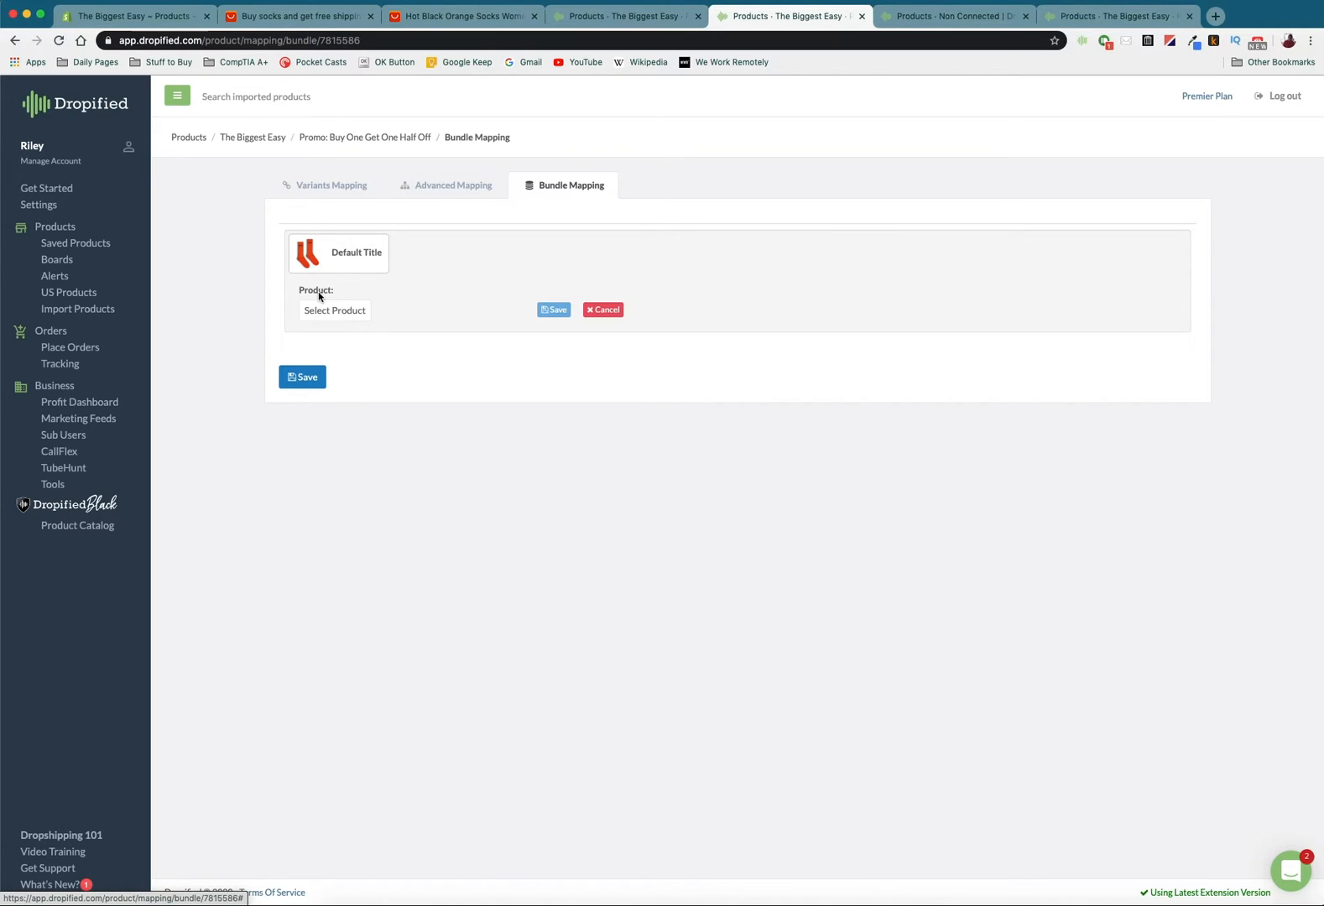
left_click(334, 310)
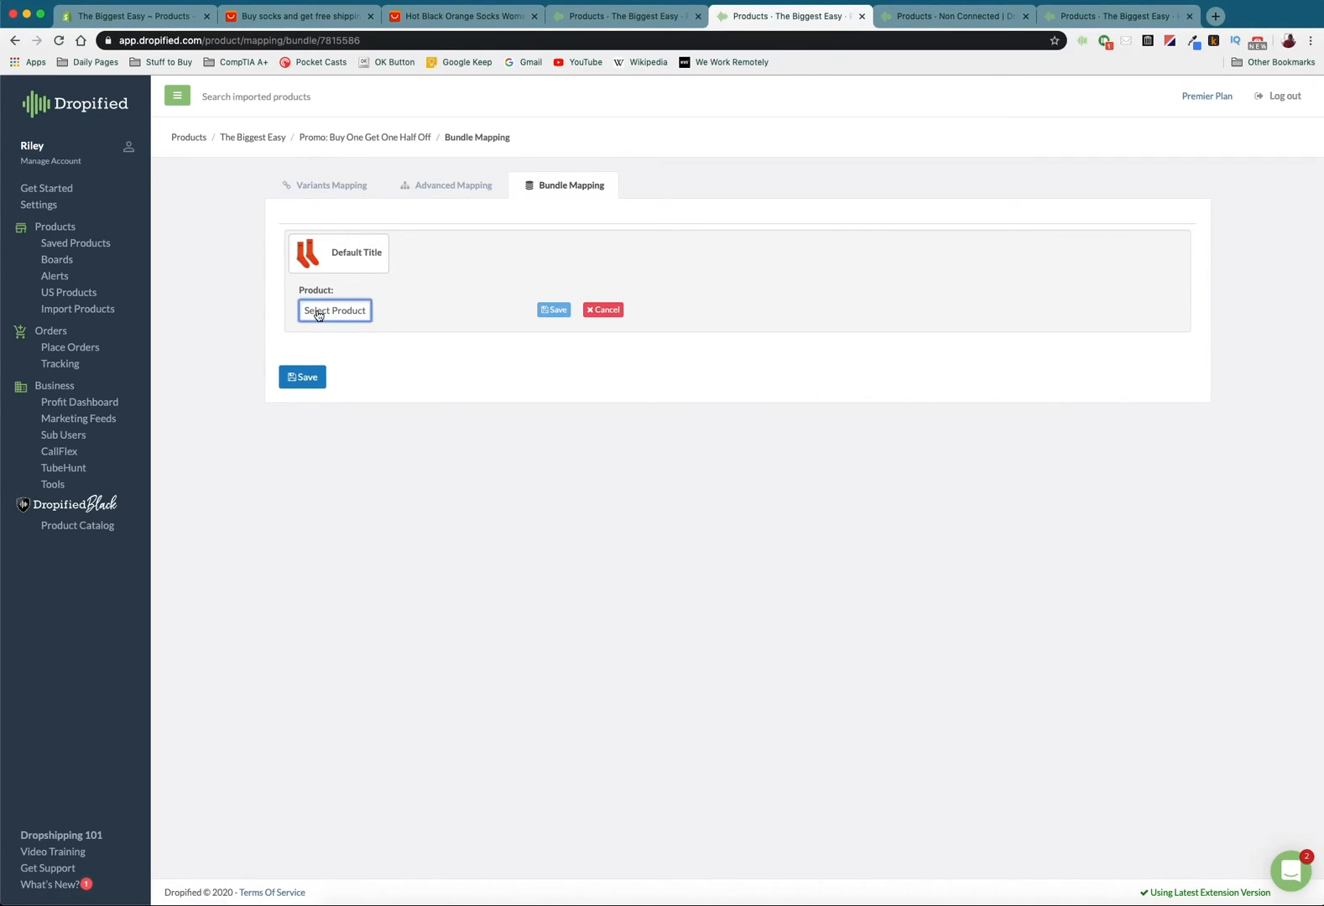
left_click(334, 309)
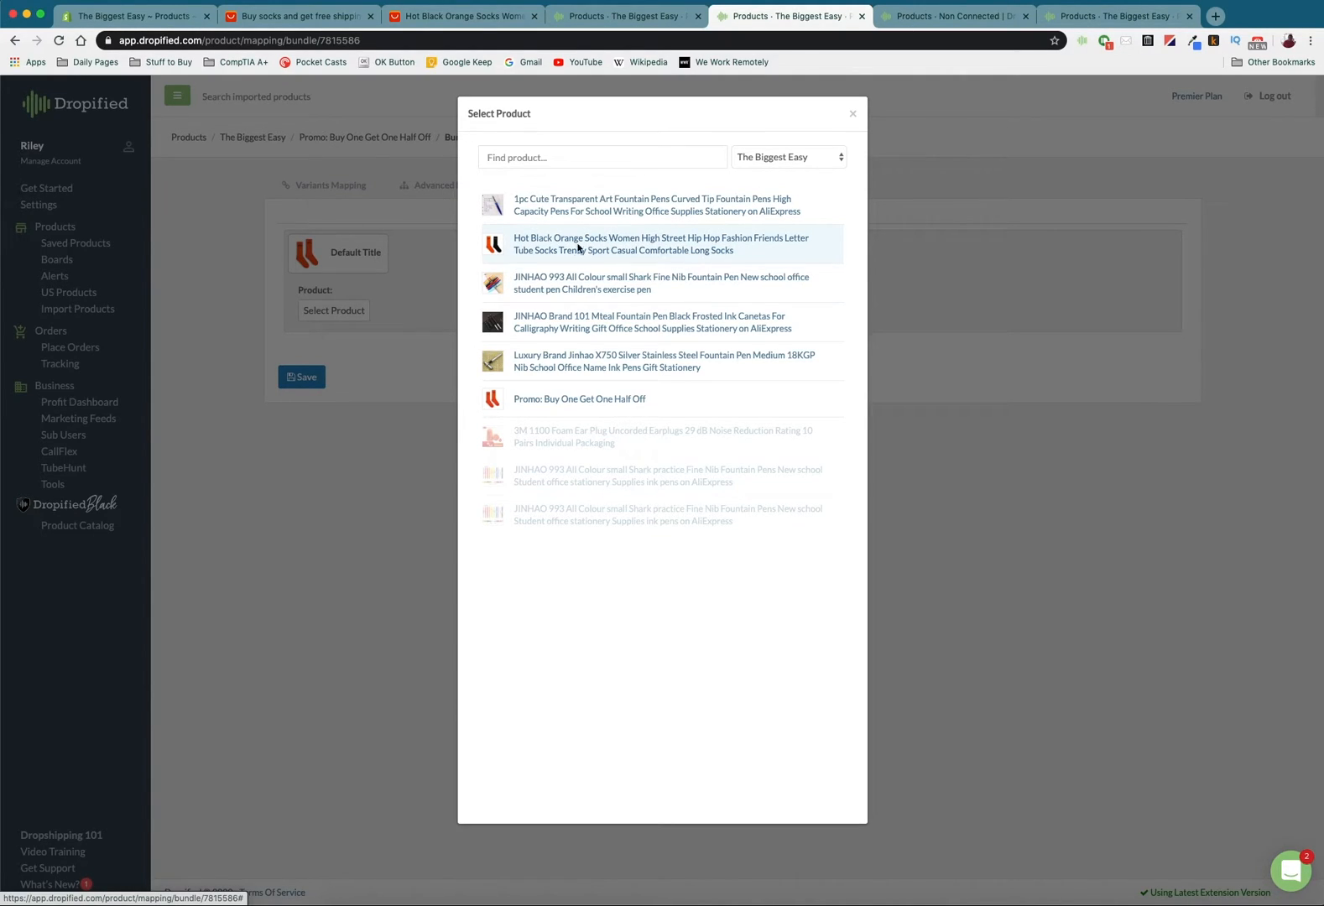
Add Hot Black Orange Socks, Orange Friends variant, quantity 2, as the bundle line and save it.
left_click(661, 244)
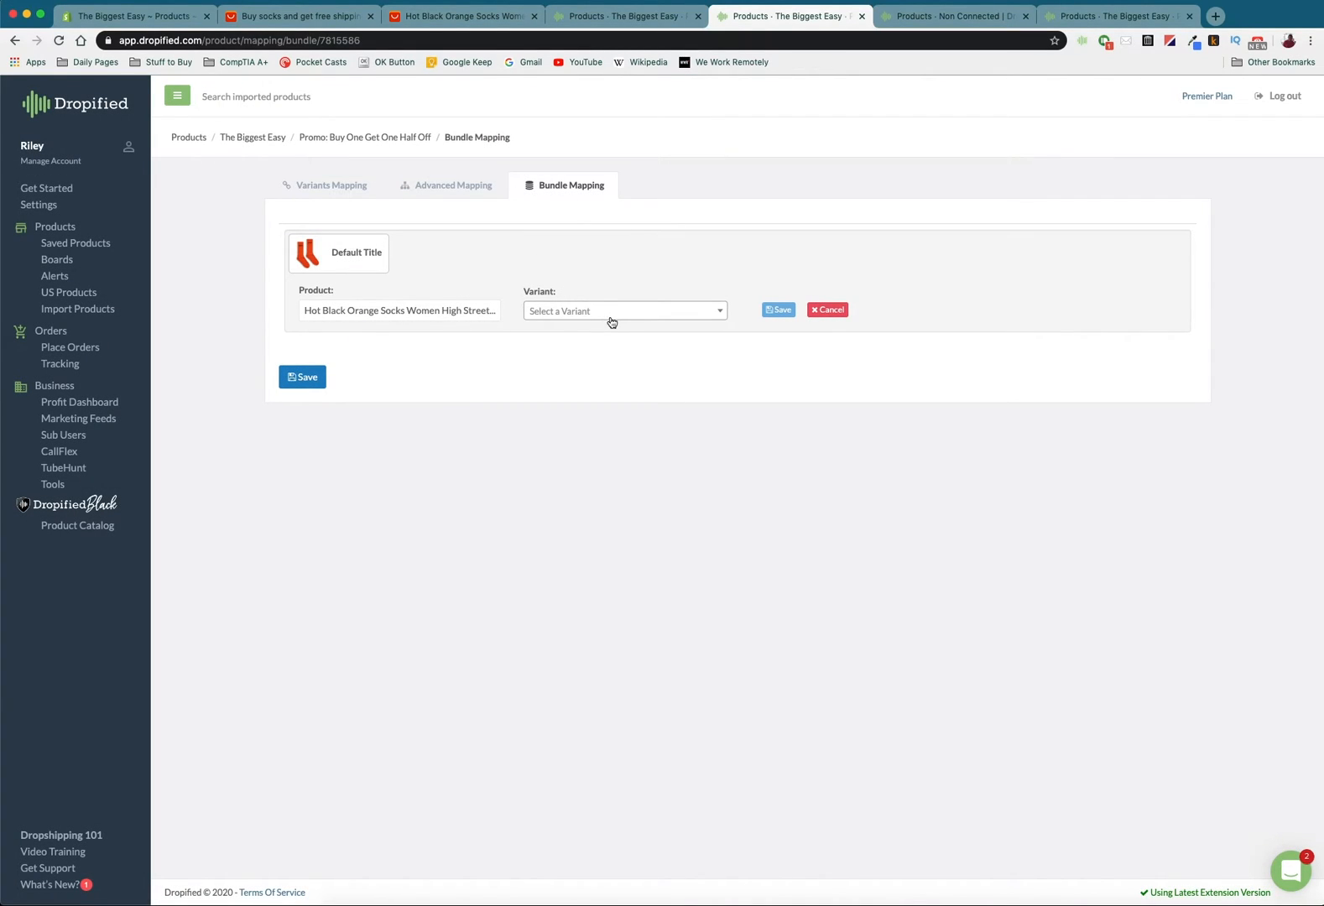
left_click(625, 310)
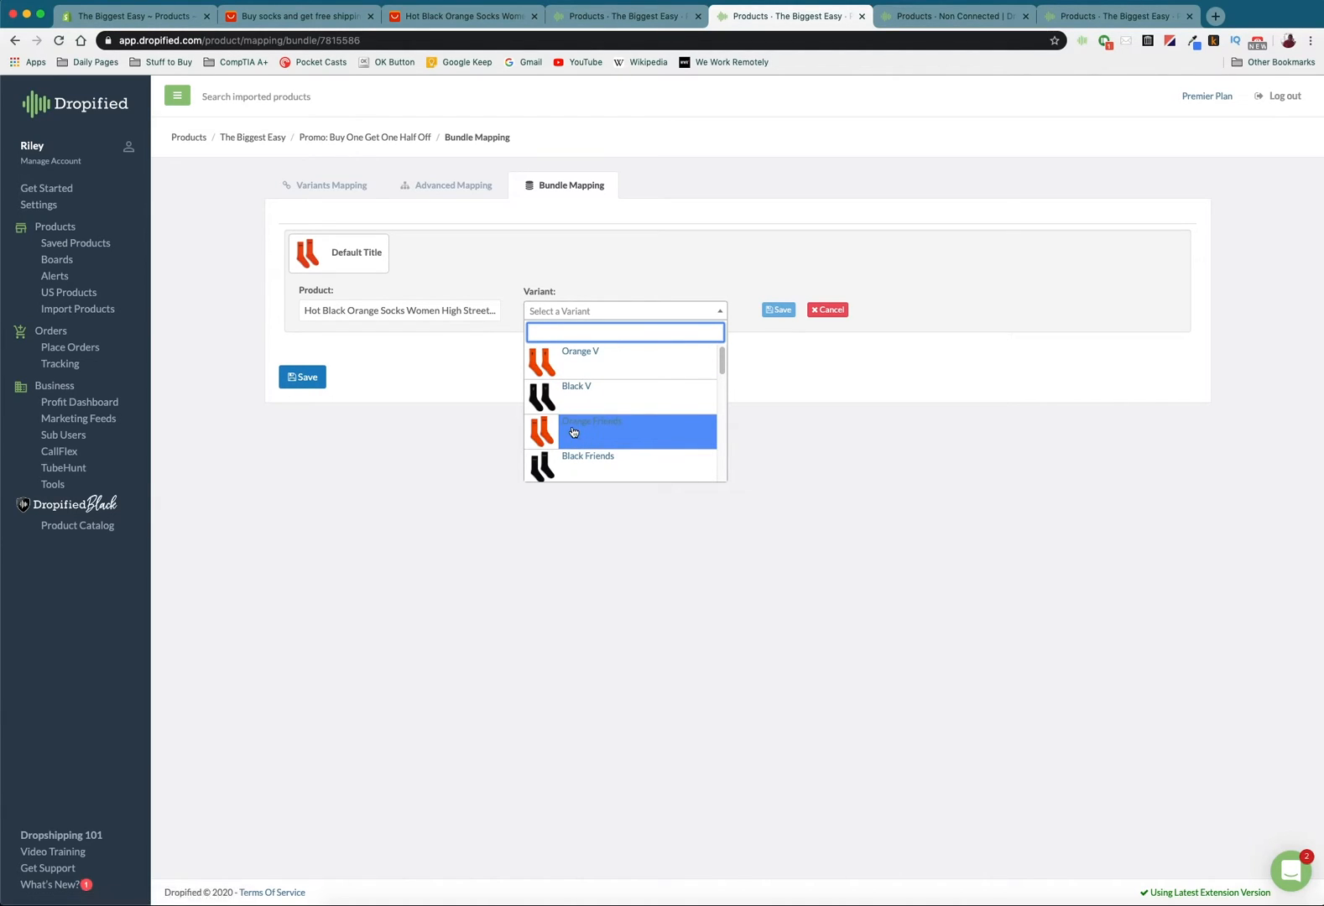
left_click(591, 430)
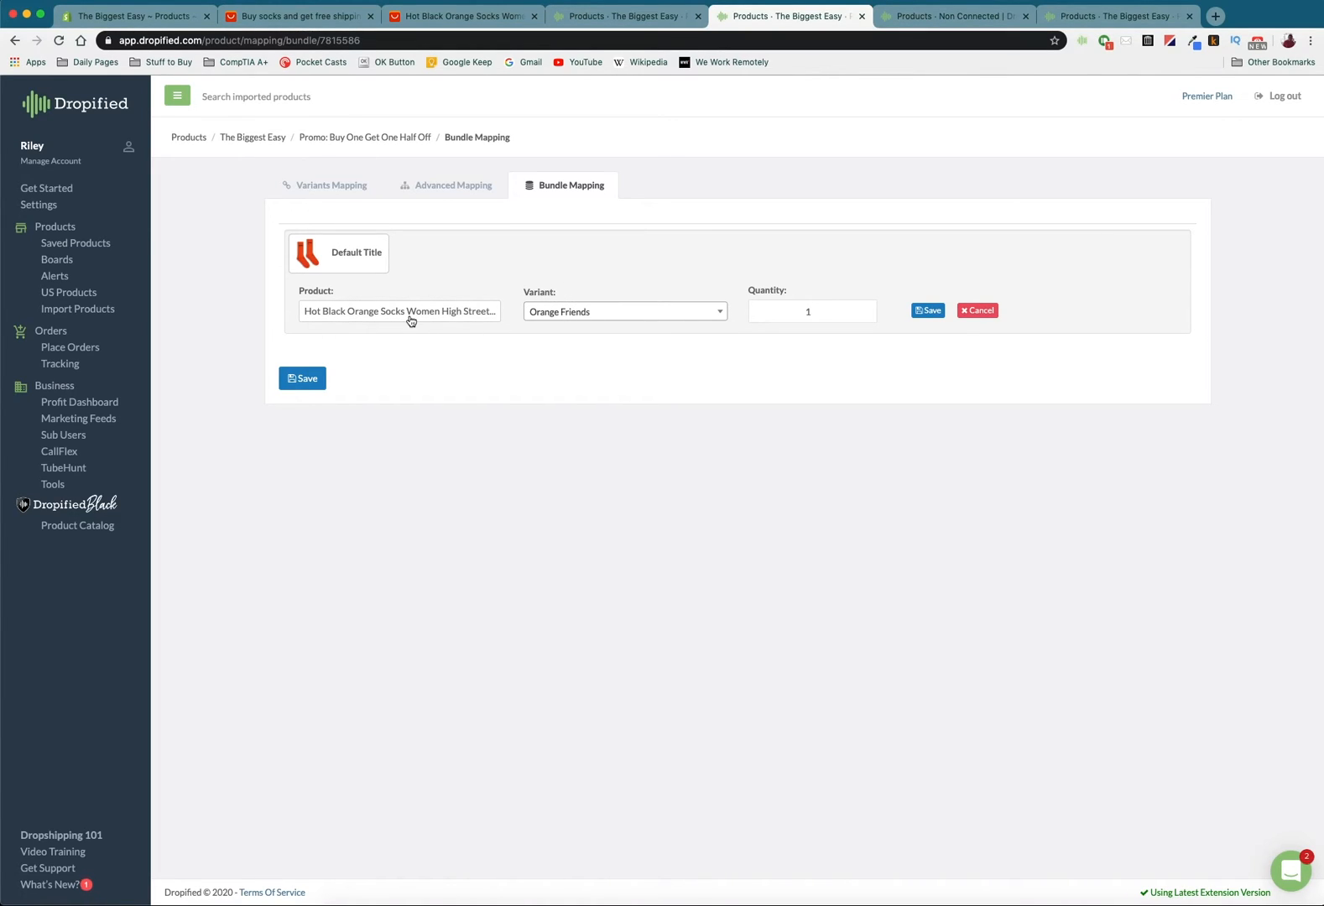
type("2")
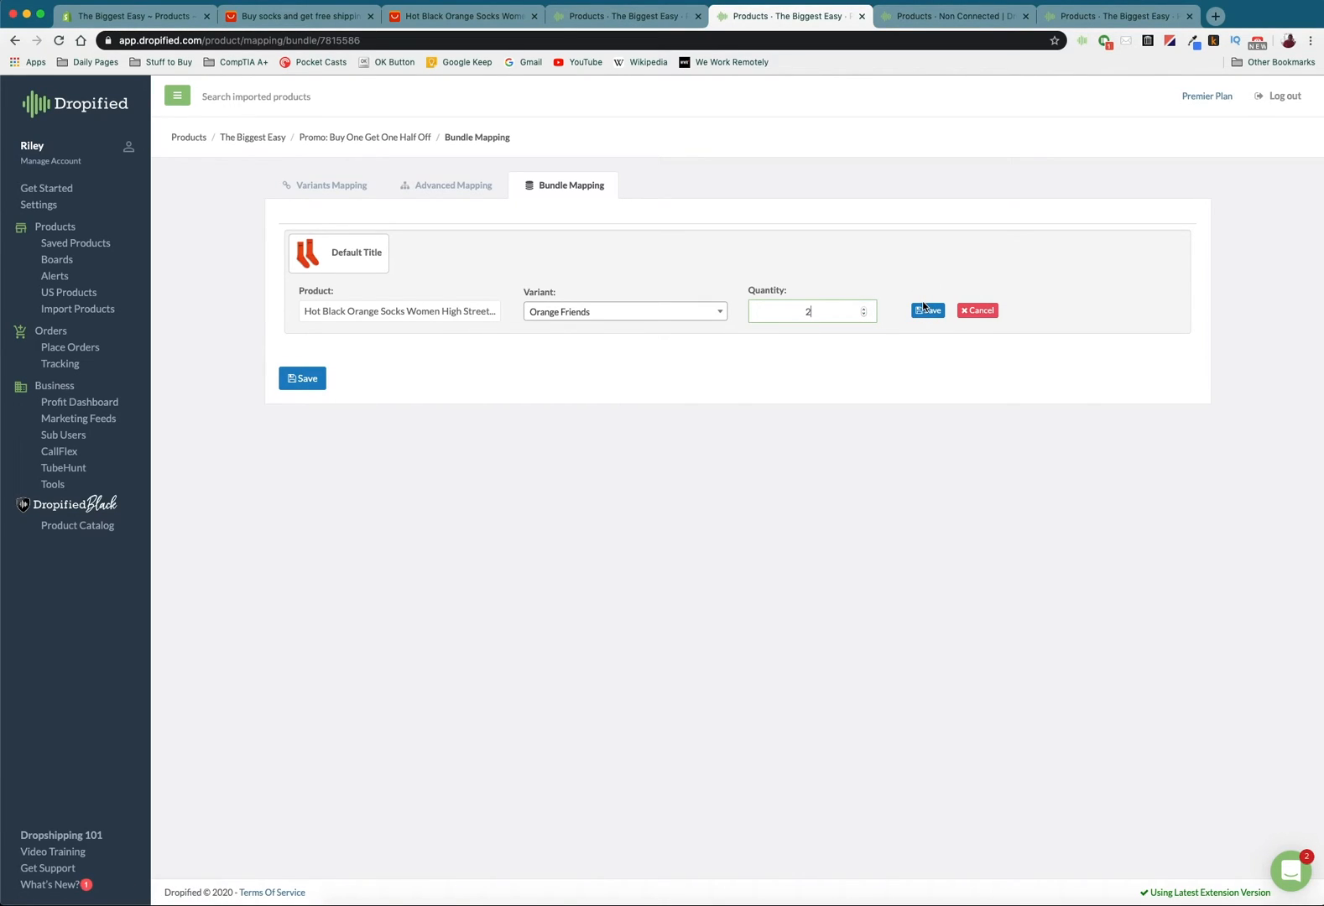
left_click(927, 310)
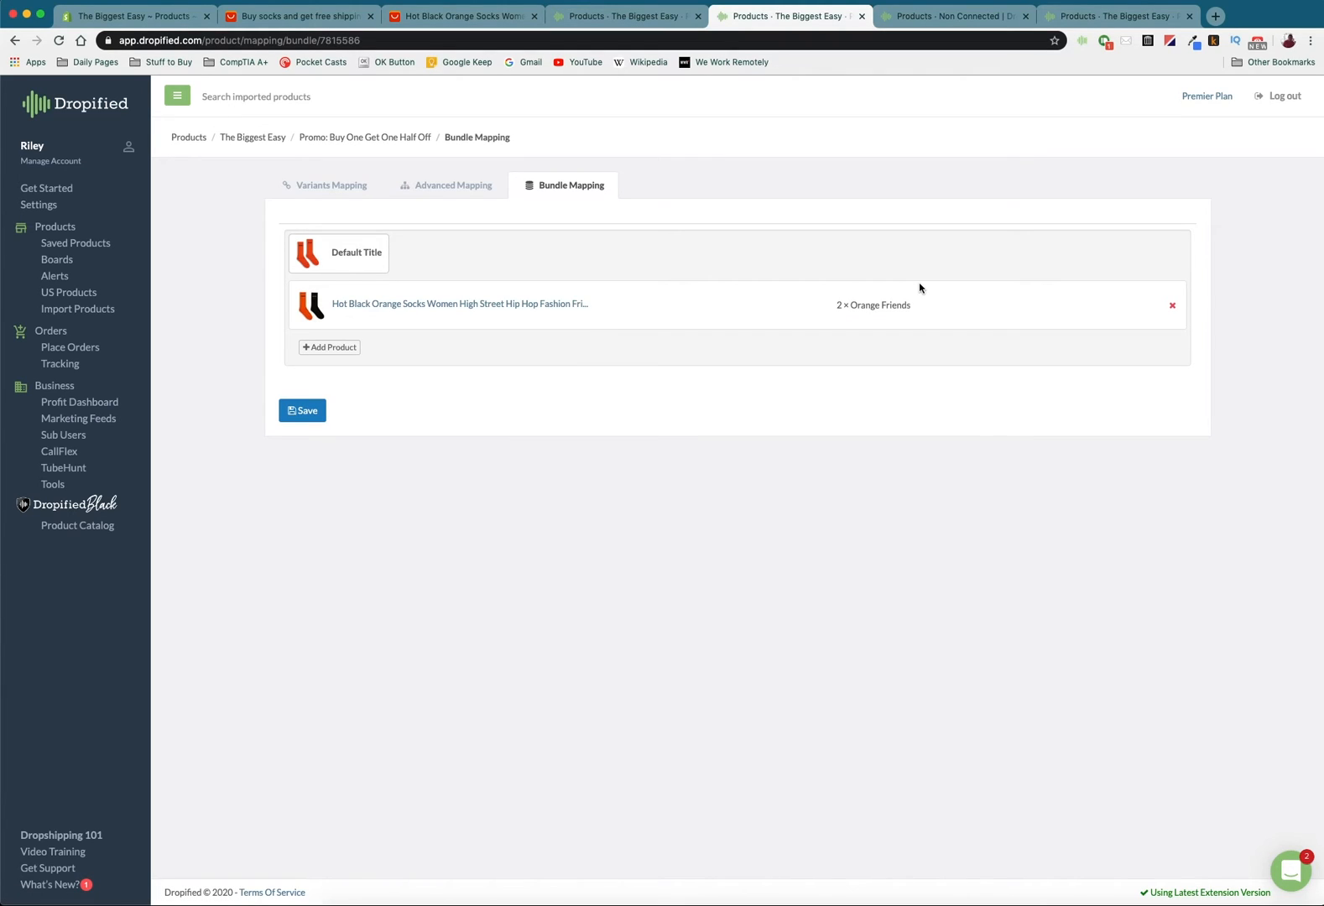
mouse_move(740, 341)
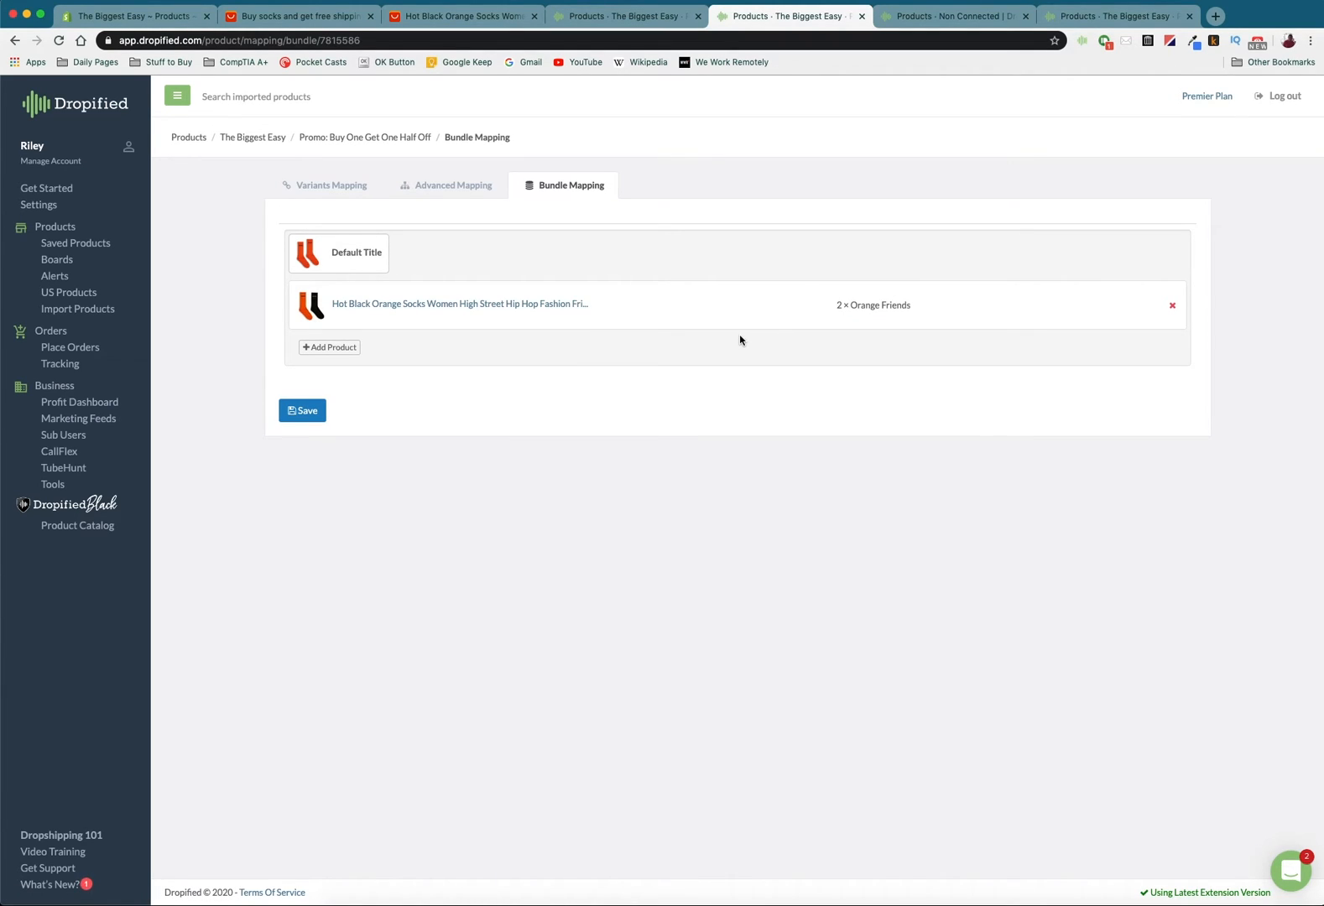
mouse_move(680, 594)
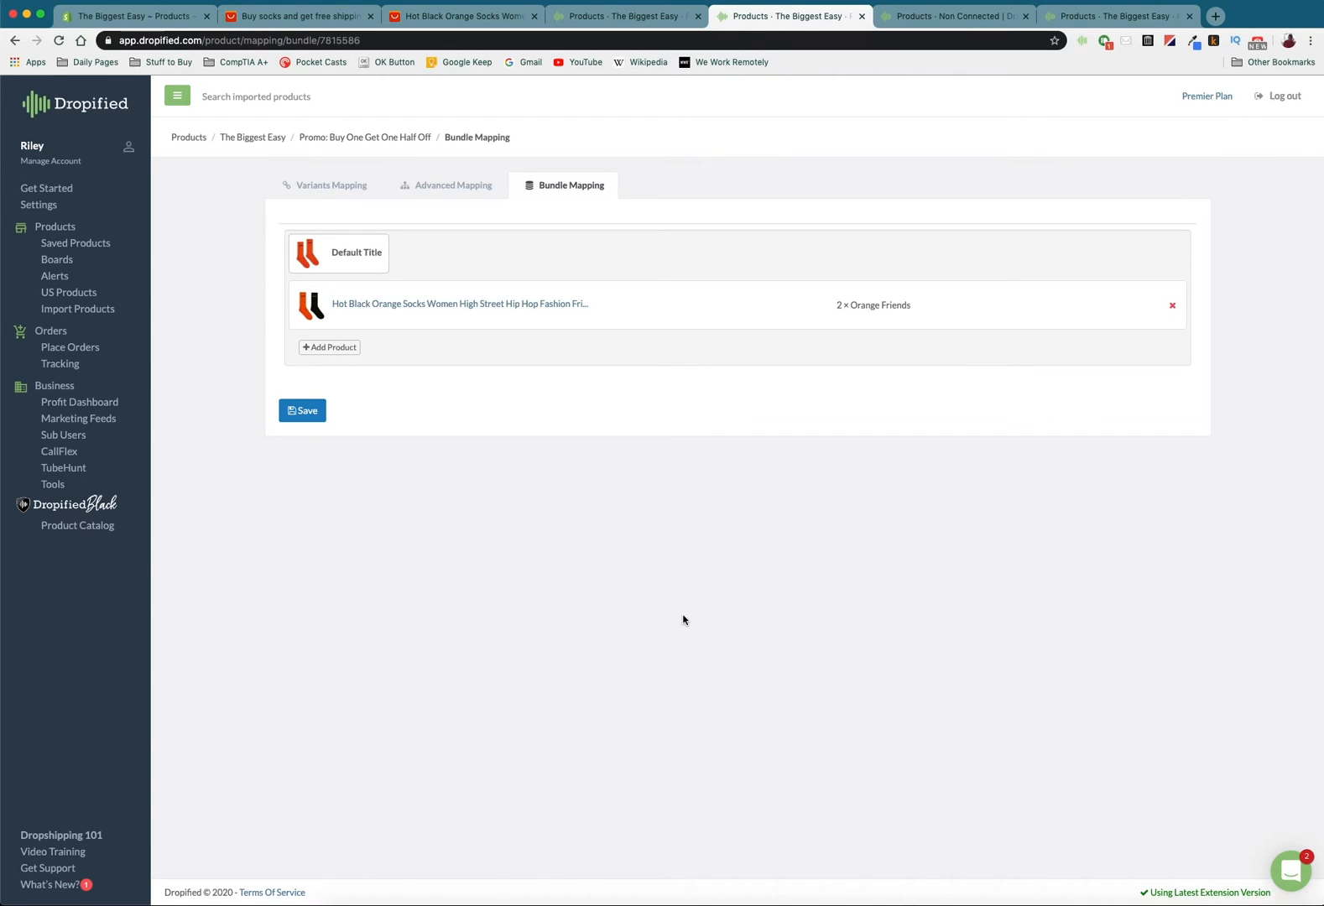
Switch back to the Shopify product list showing the promo at 0 in stock.
left_click(131, 16)
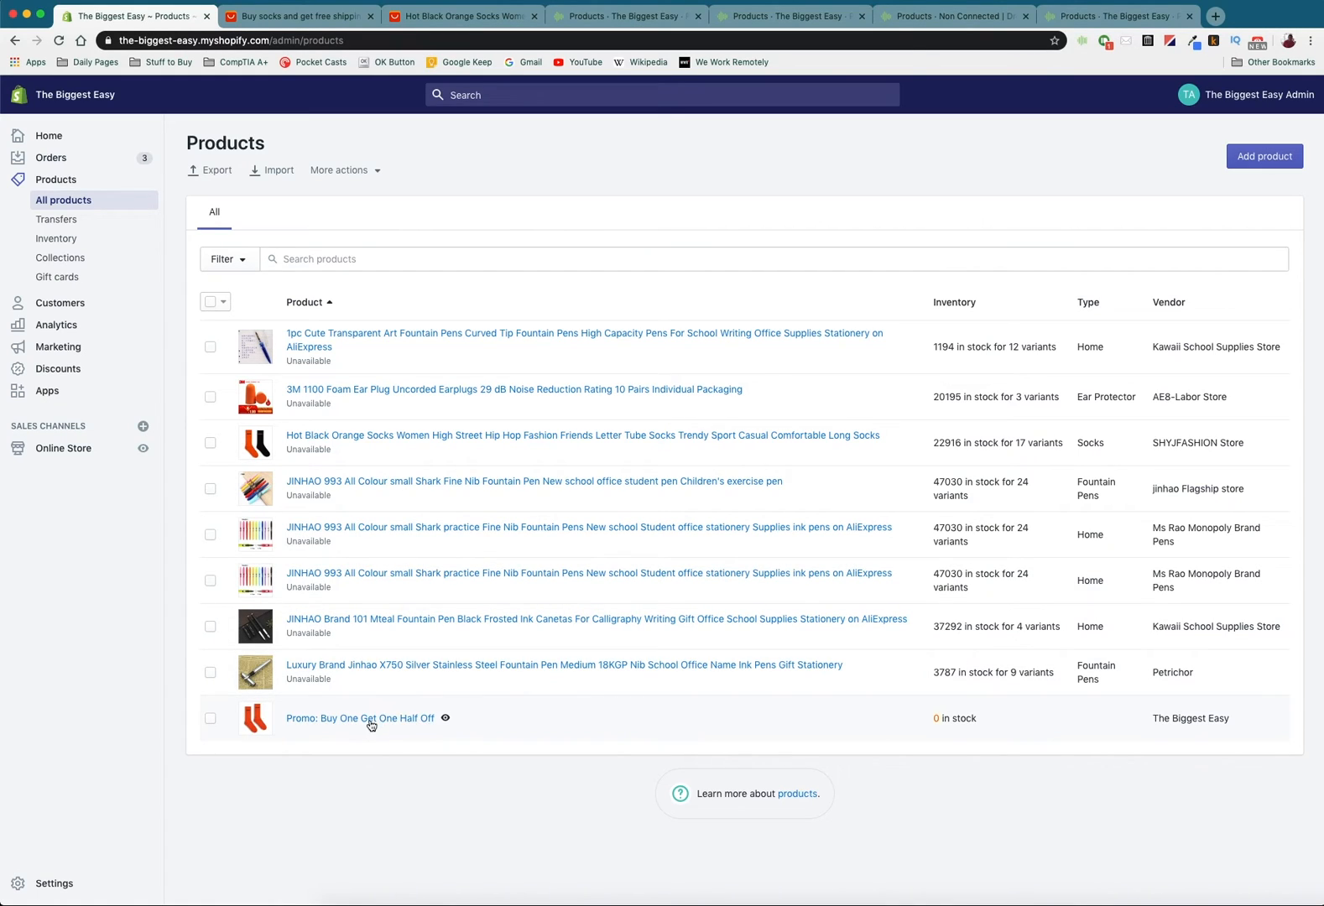
mouse_move(325, 727)
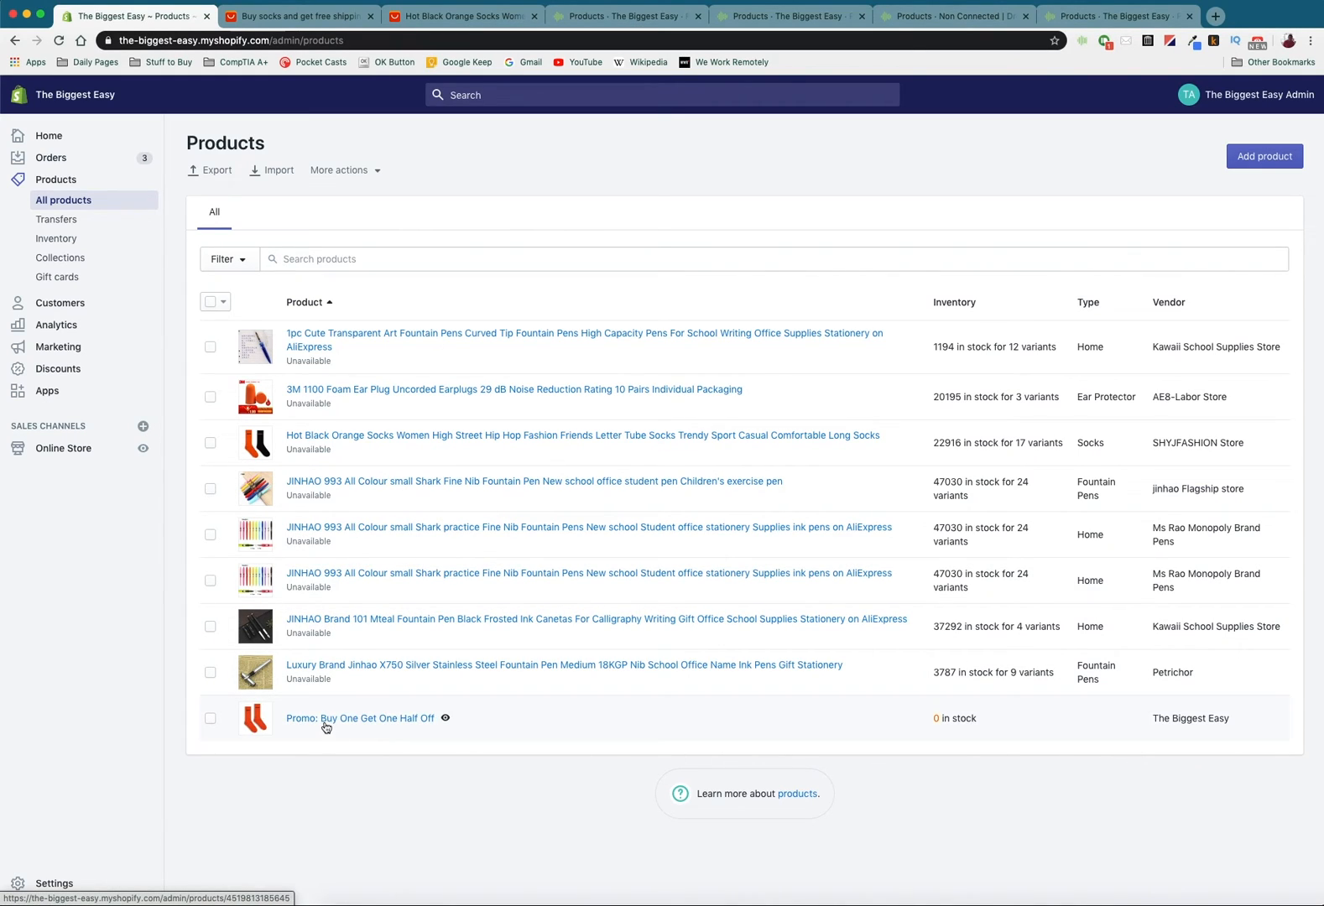
mouse_move(456, 730)
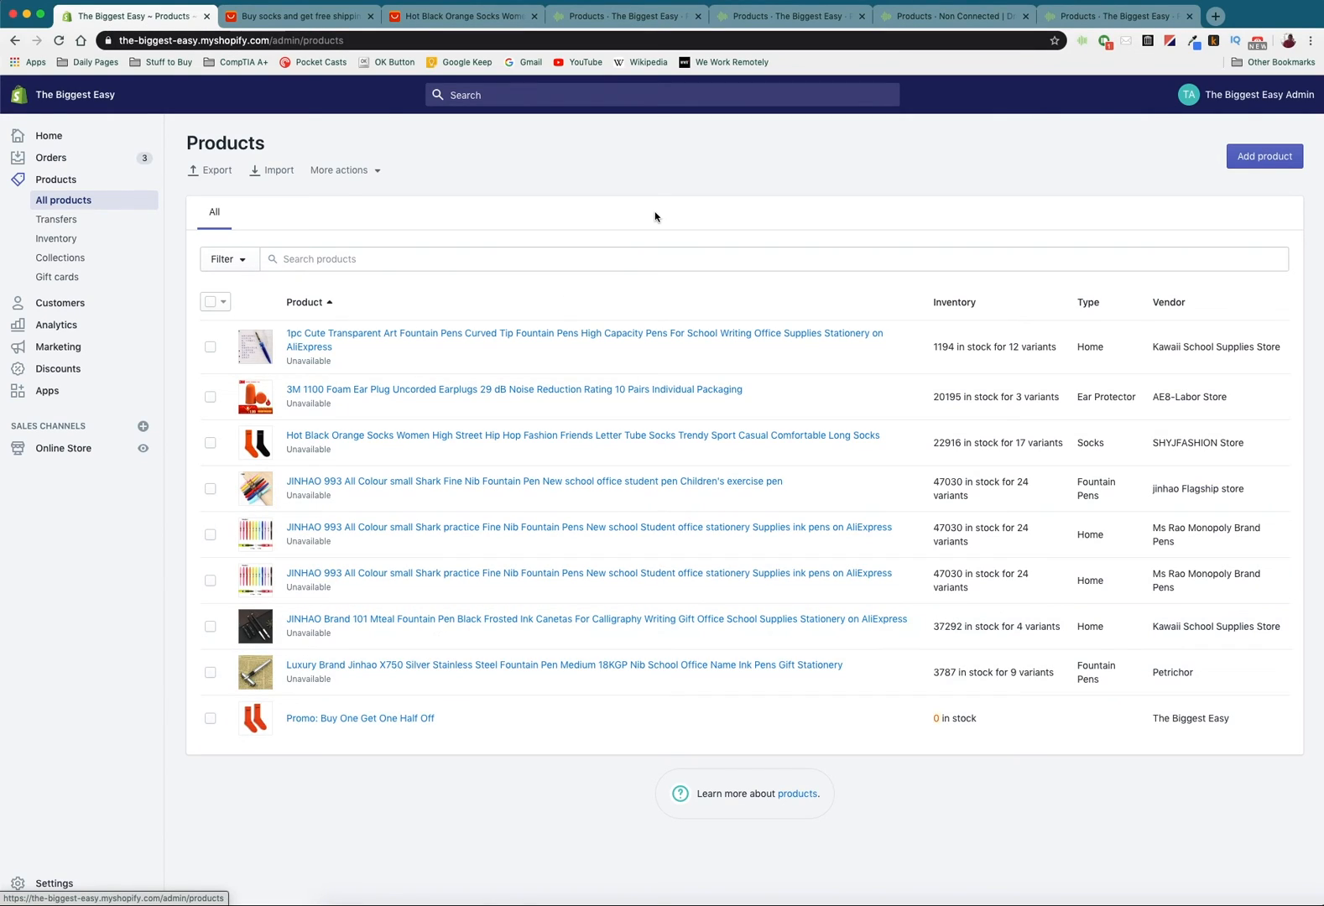
mouse_move(627, 160)
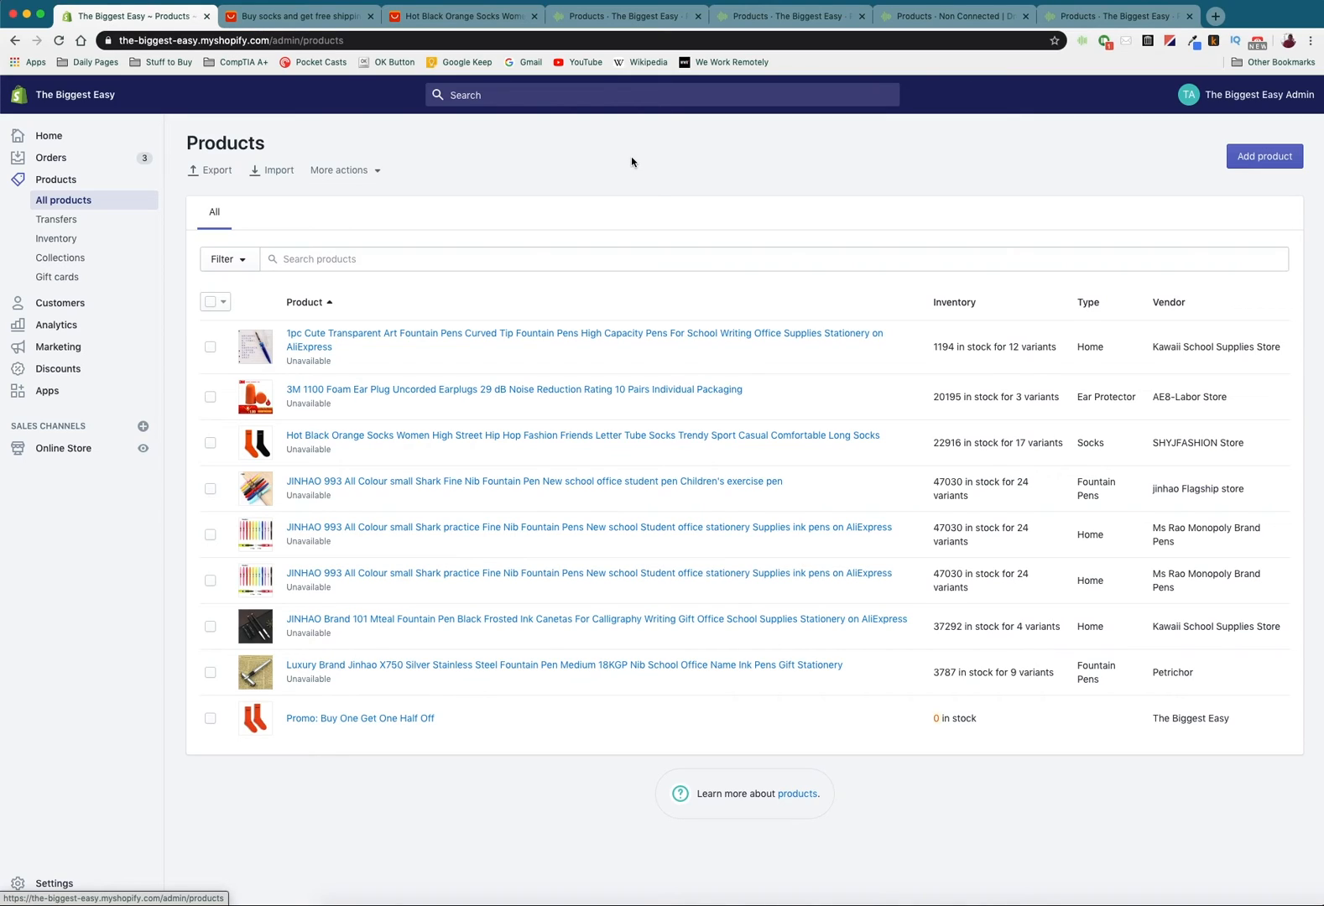
mouse_move(265, 70)
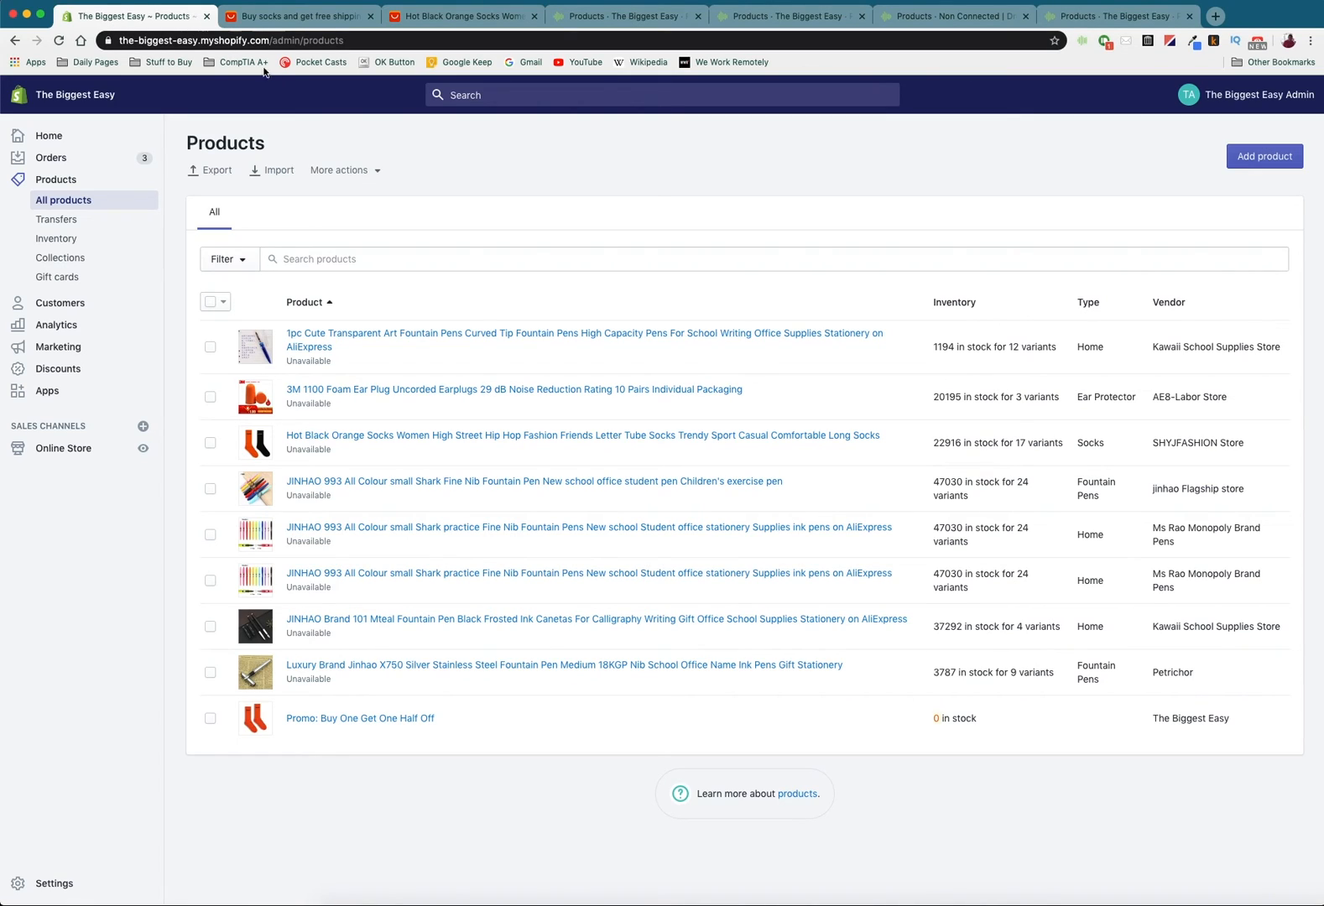
mouse_move(272, 77)
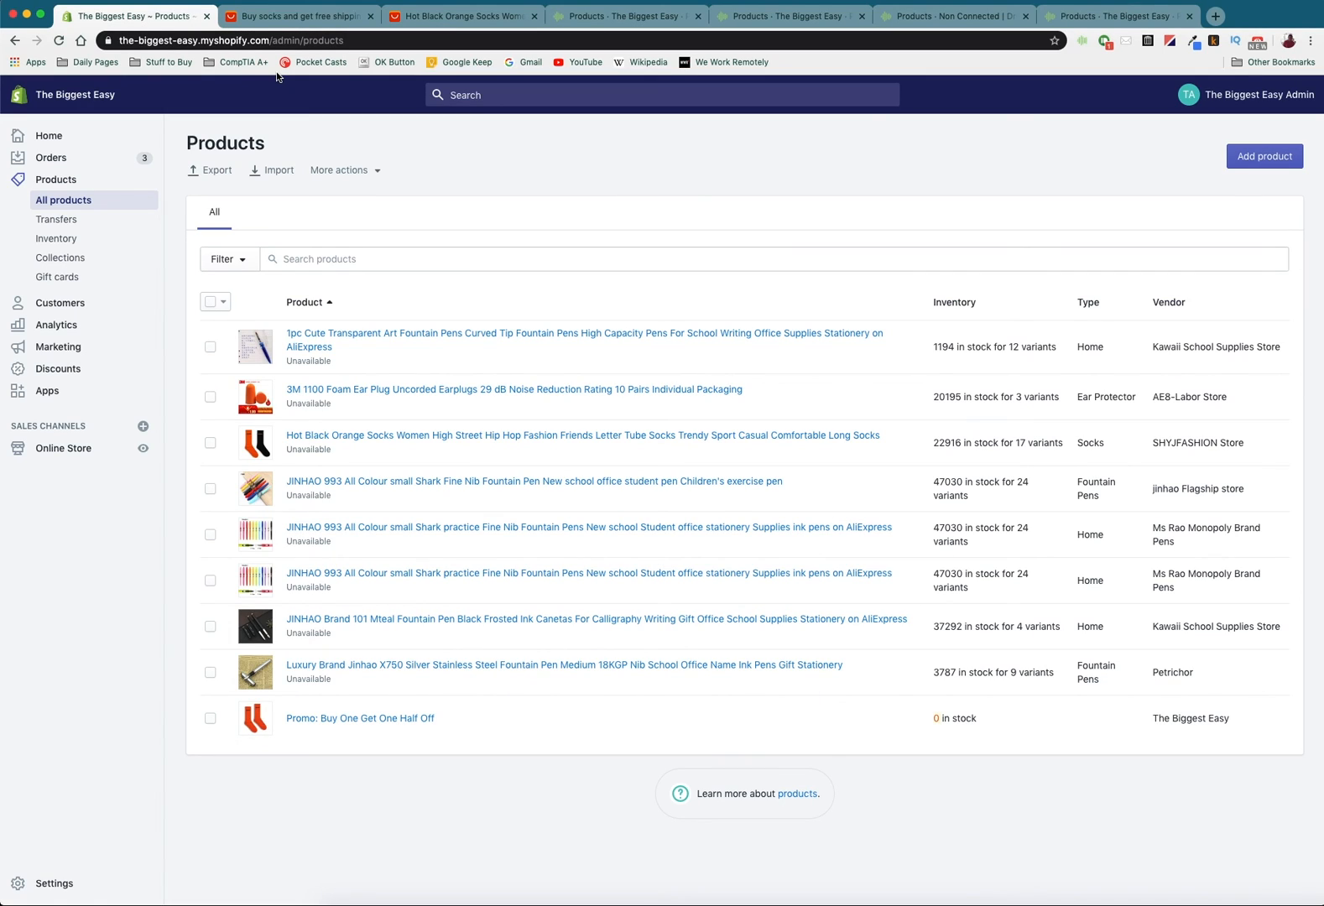
mouse_move(369, 107)
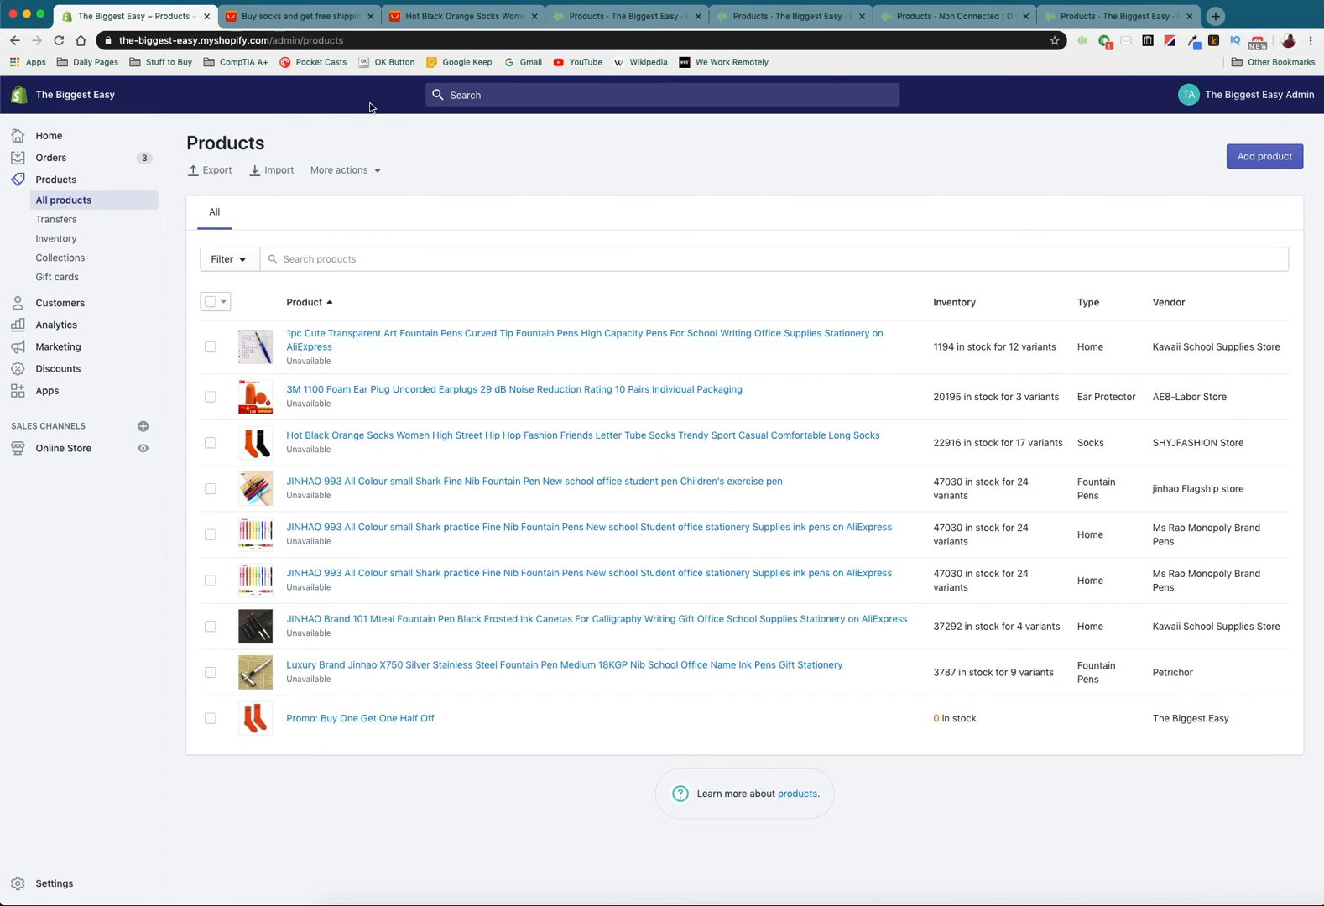
mouse_move(673, 212)
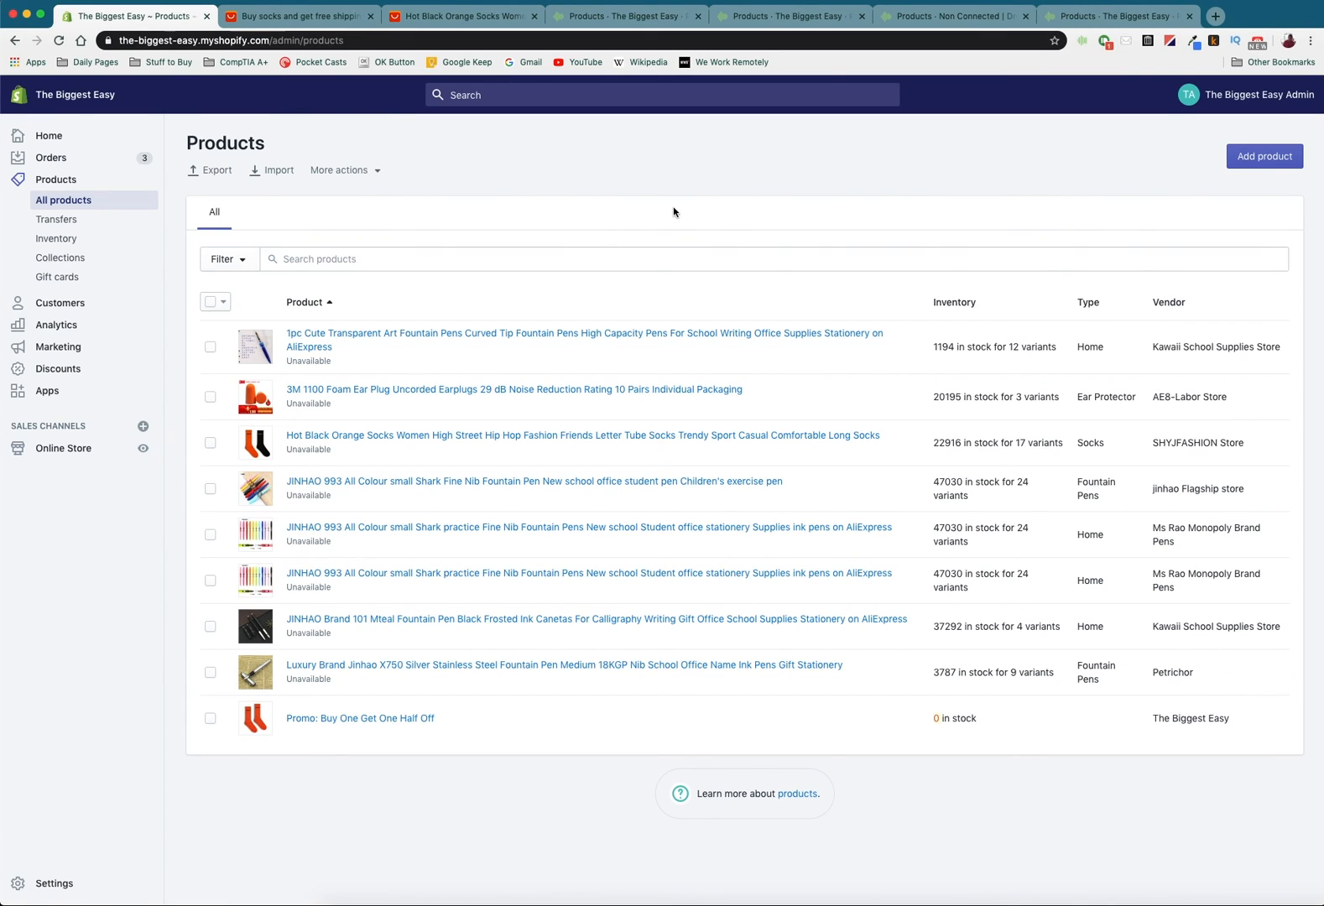